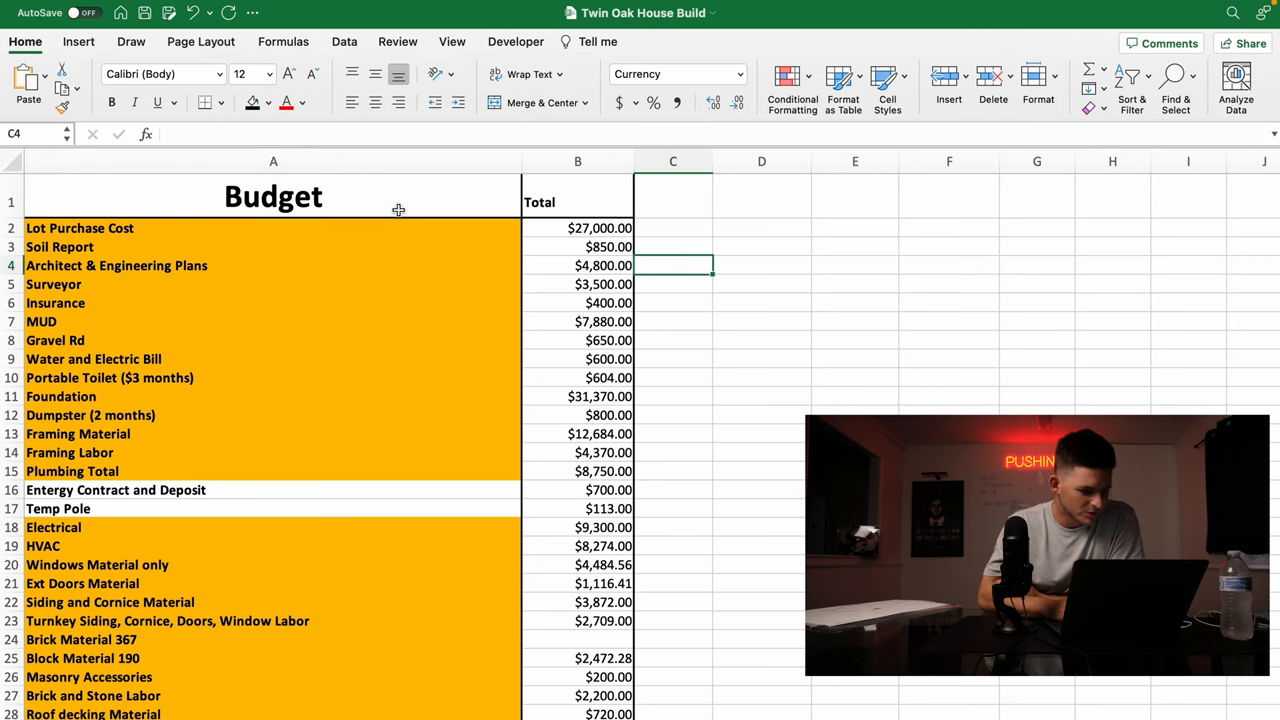
# Go to the Cost Tracker sheet and select the Lot Purchase Cost cell for the $27,000.00 entry.
pyautogui.scroll(-3)
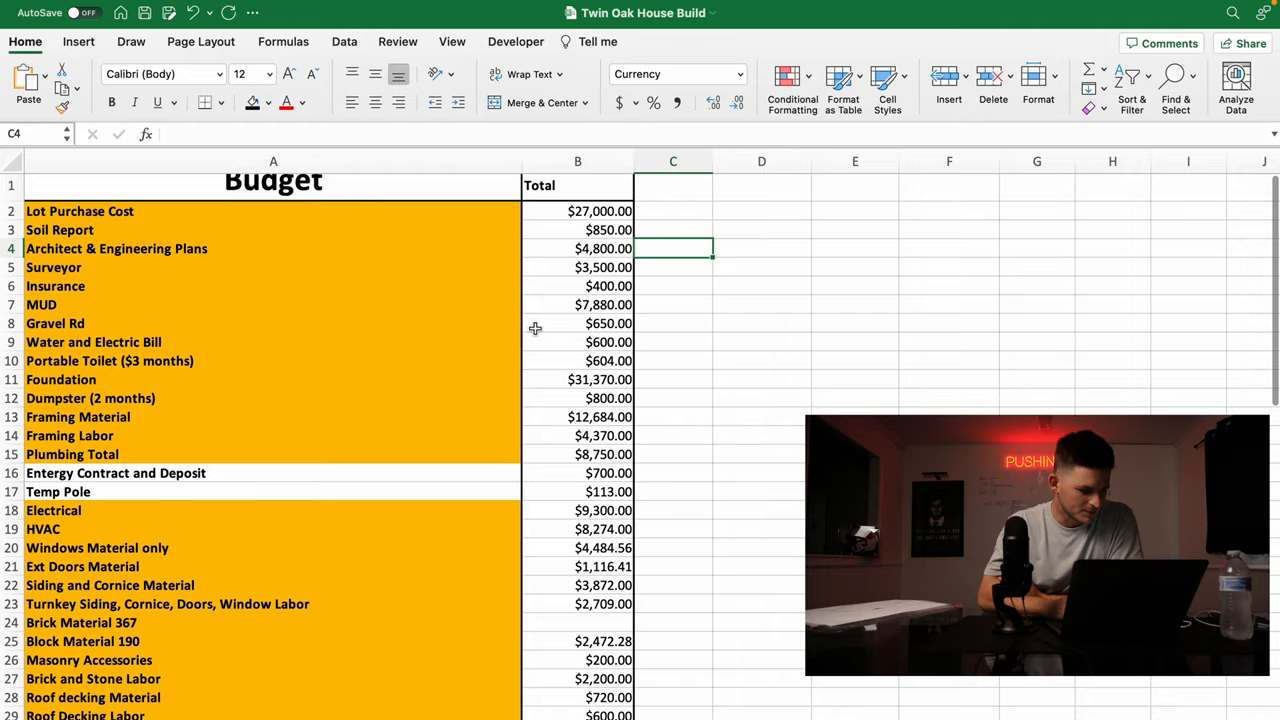
pyautogui.scroll(-3)
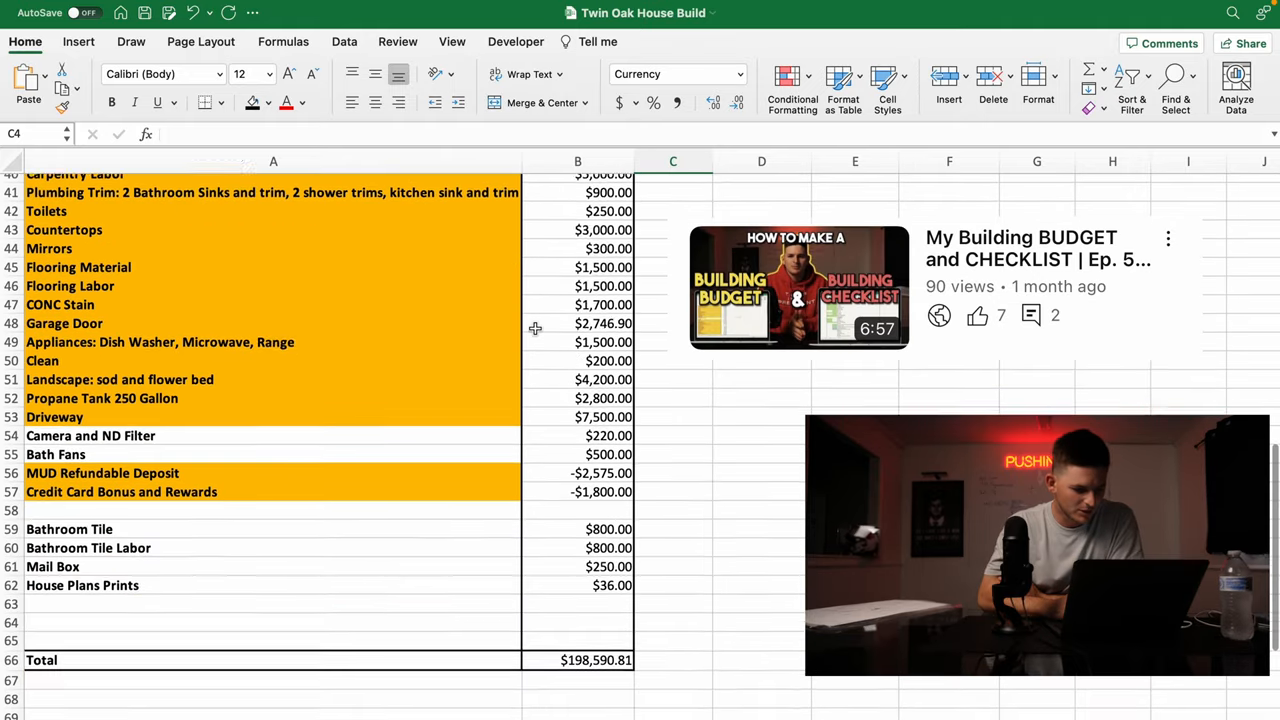
pyautogui.scroll(-3)
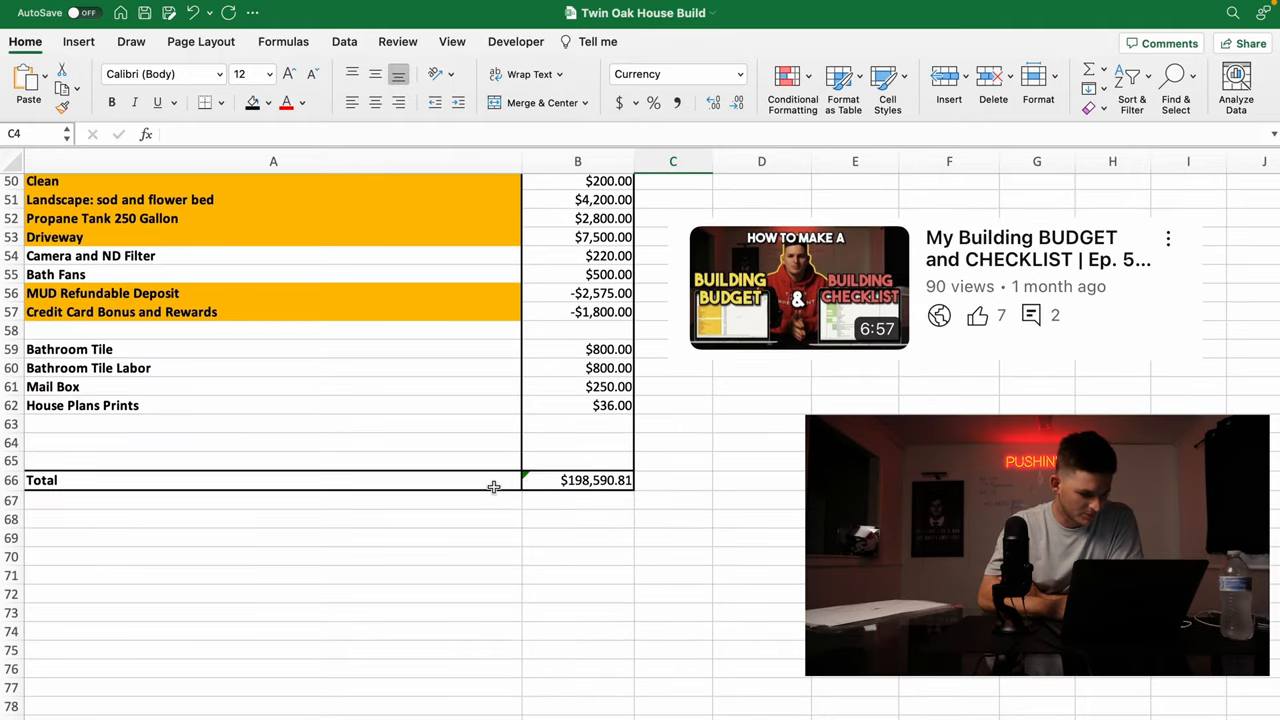
pyautogui.click(576, 520)
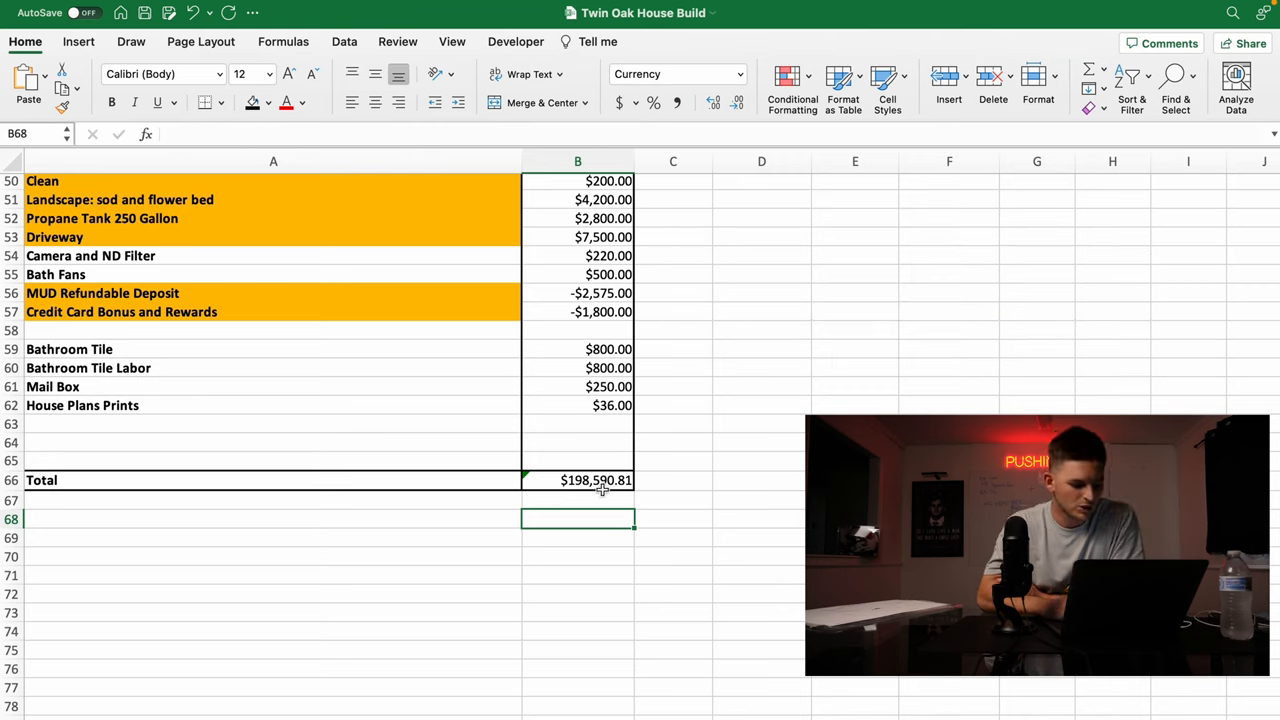
pyautogui.moveTo(608, 496)
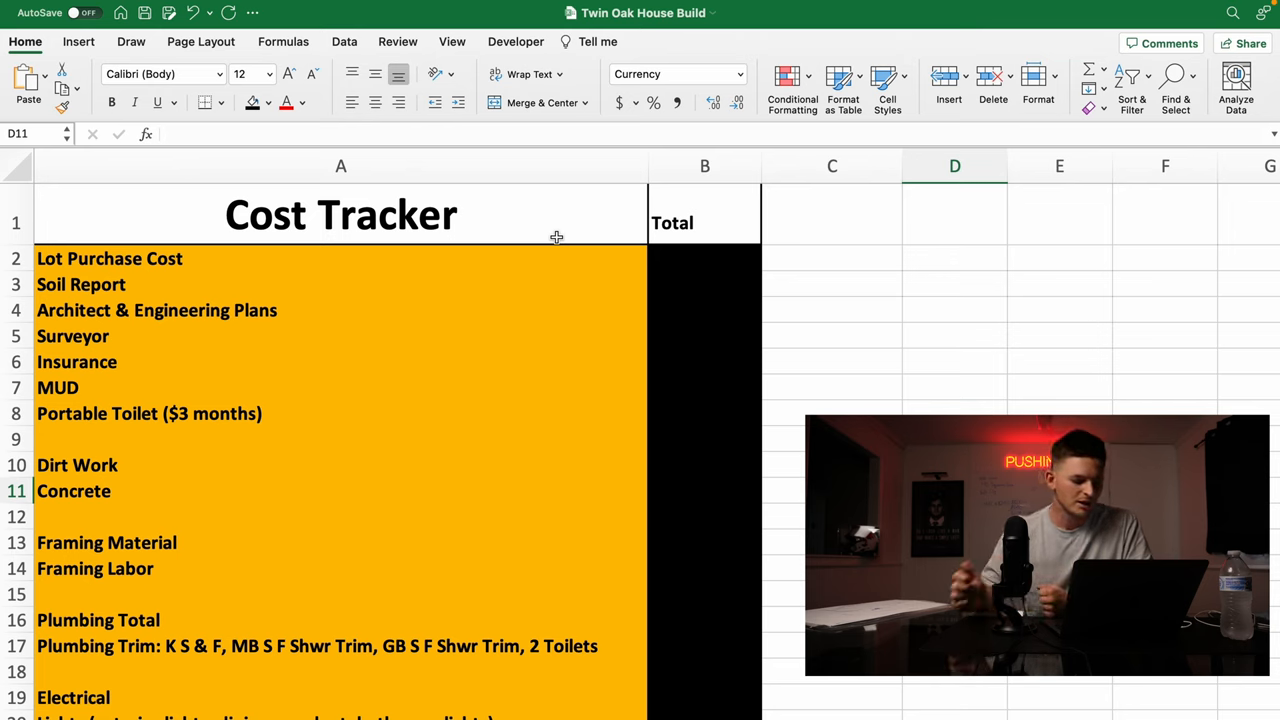
pyautogui.click(704, 258)
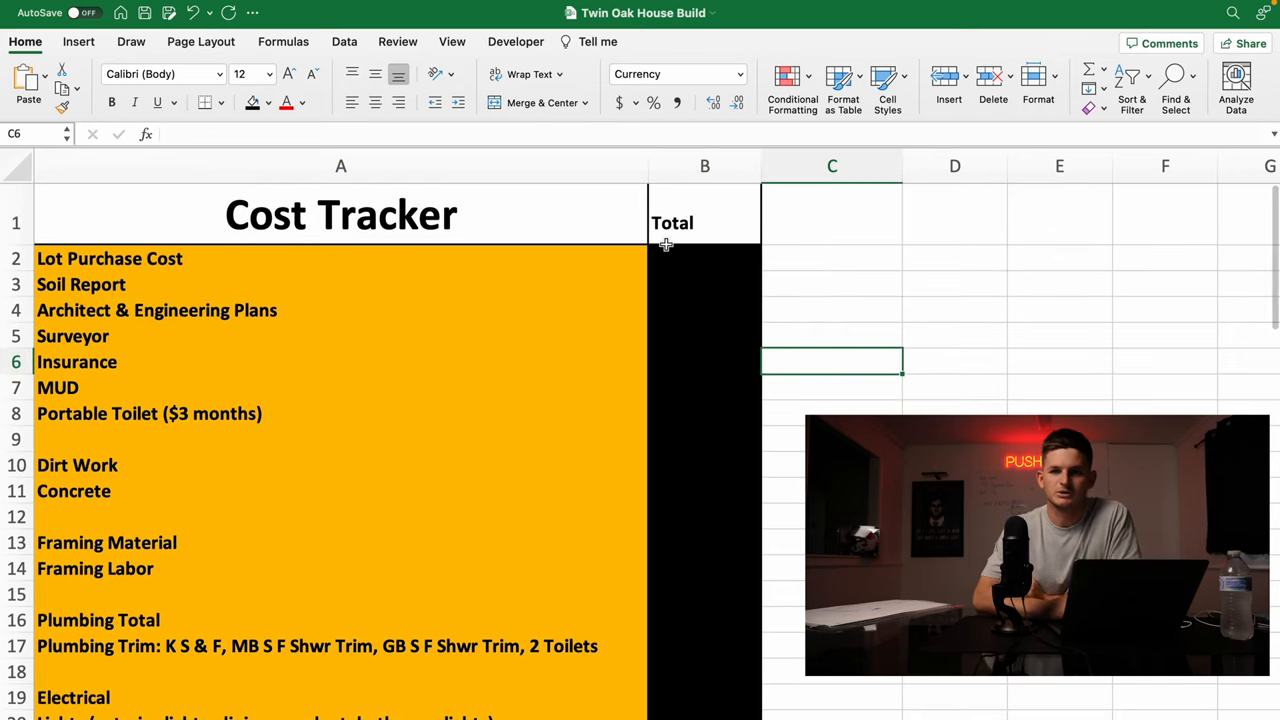
pyautogui.click(704, 258)
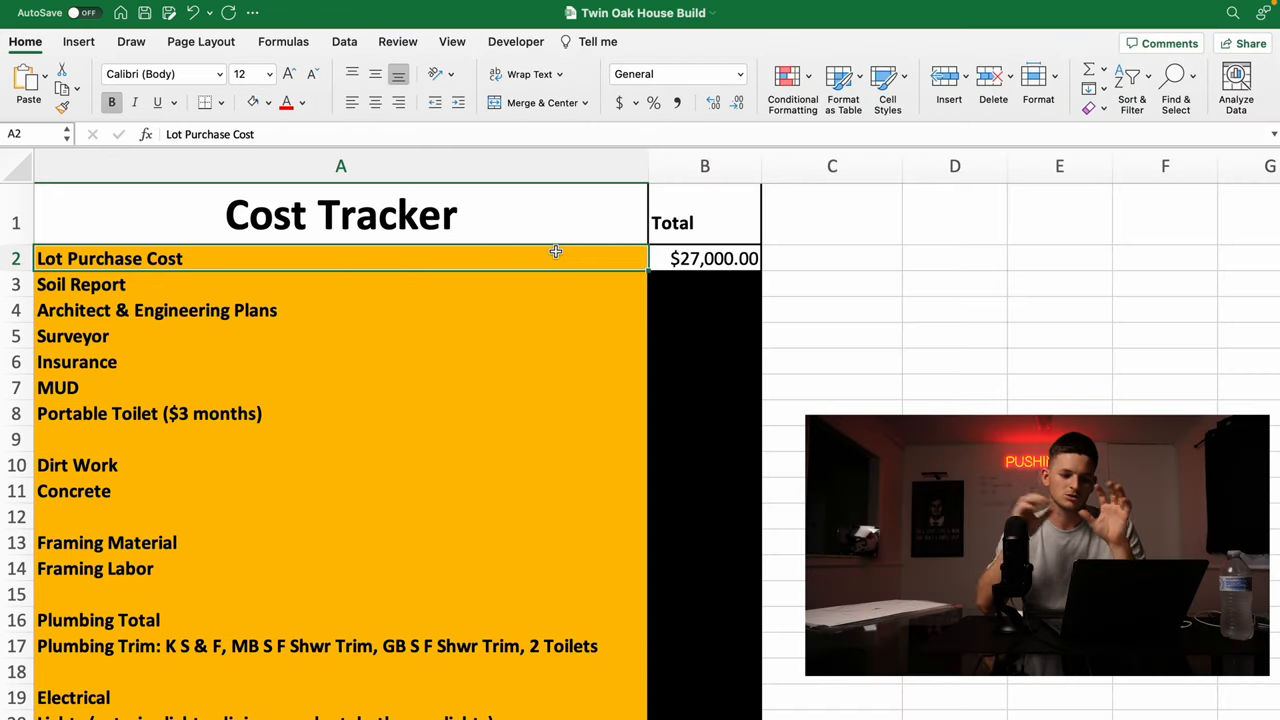
# Enter 850 for Soil Report and 4800 for Architect & Engineering Plans, then move to Surveyor.
pyautogui.click(704, 284)
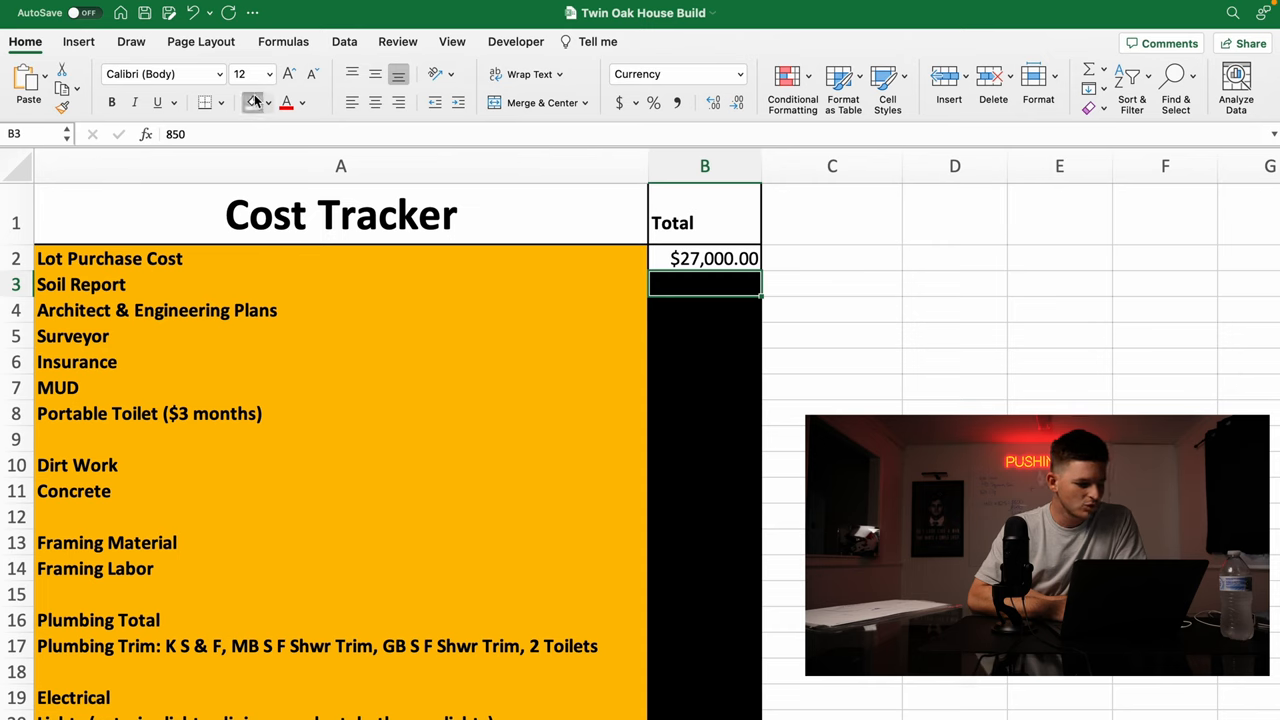
pyautogui.write('850')
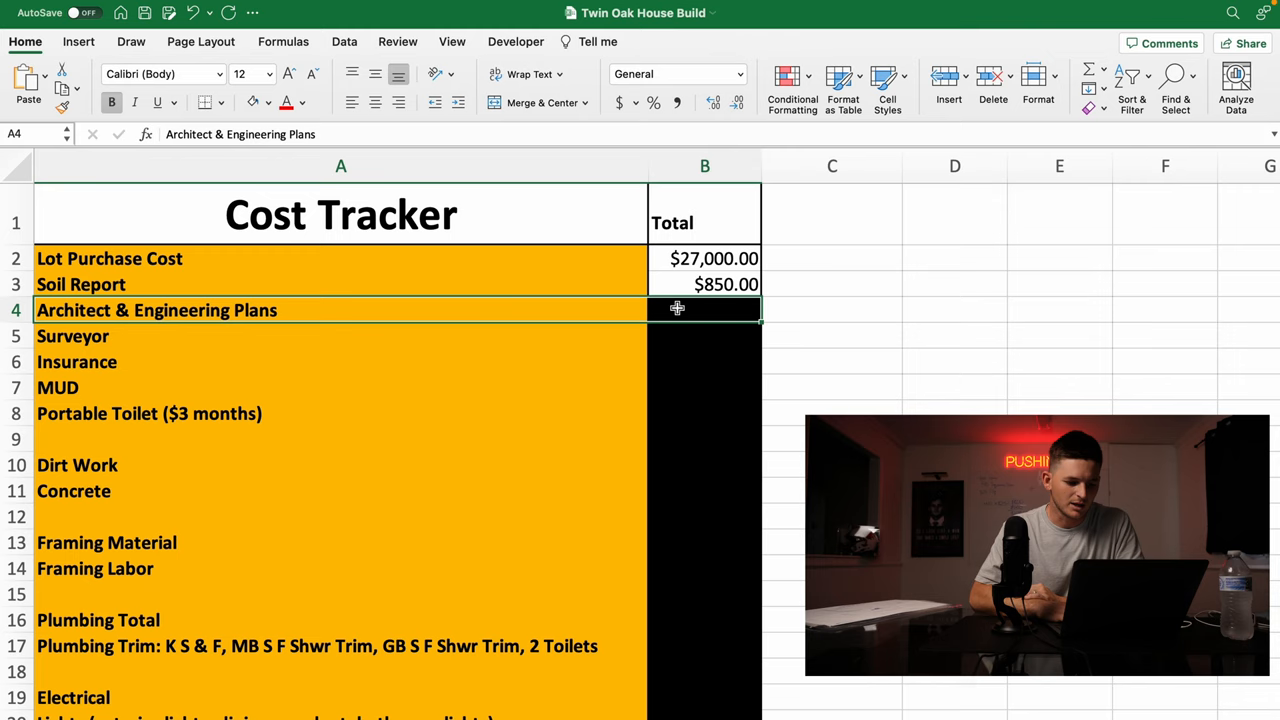
pyautogui.write('4800')
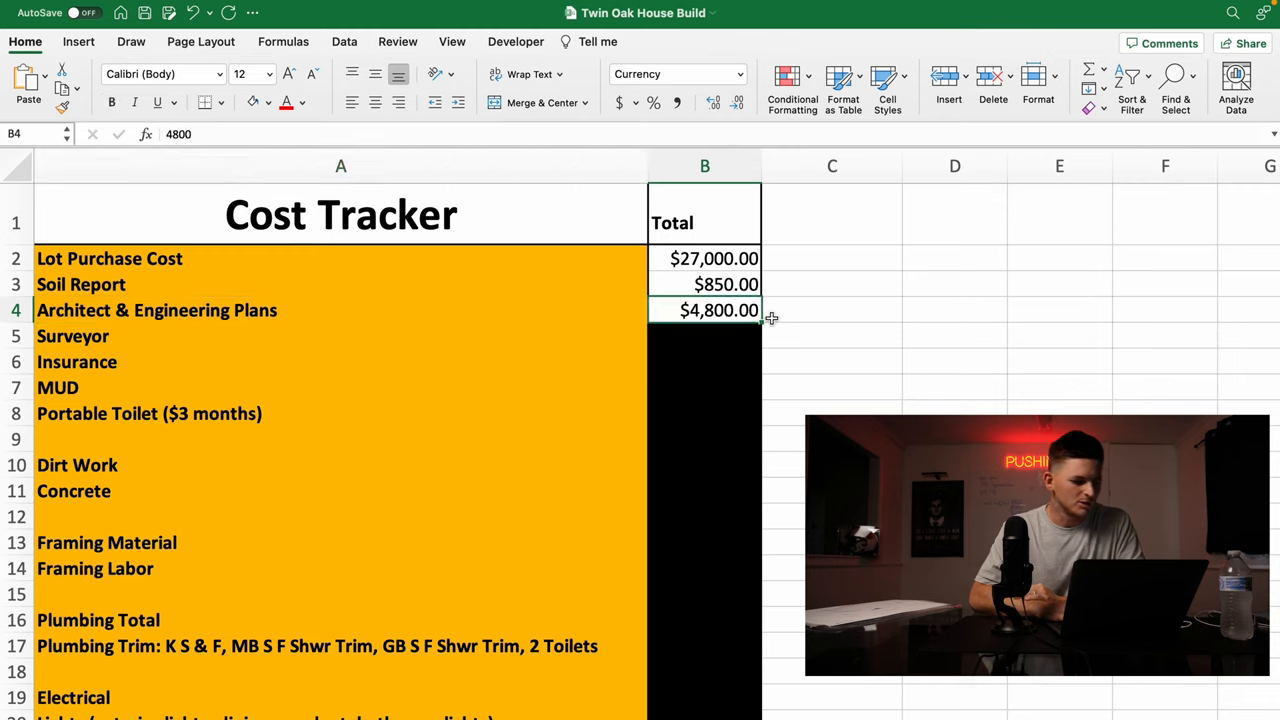
pyautogui.click(832, 308)
pyautogui.write('400')
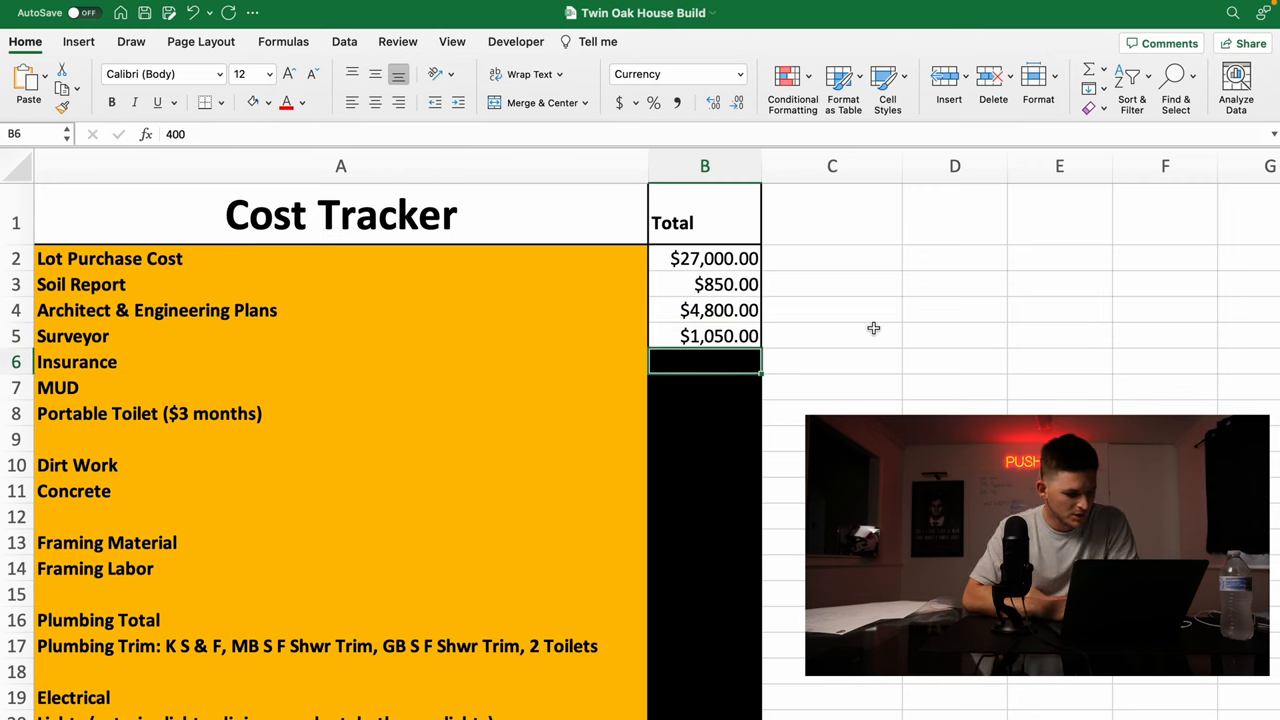
pyautogui.moveTo(796, 408)
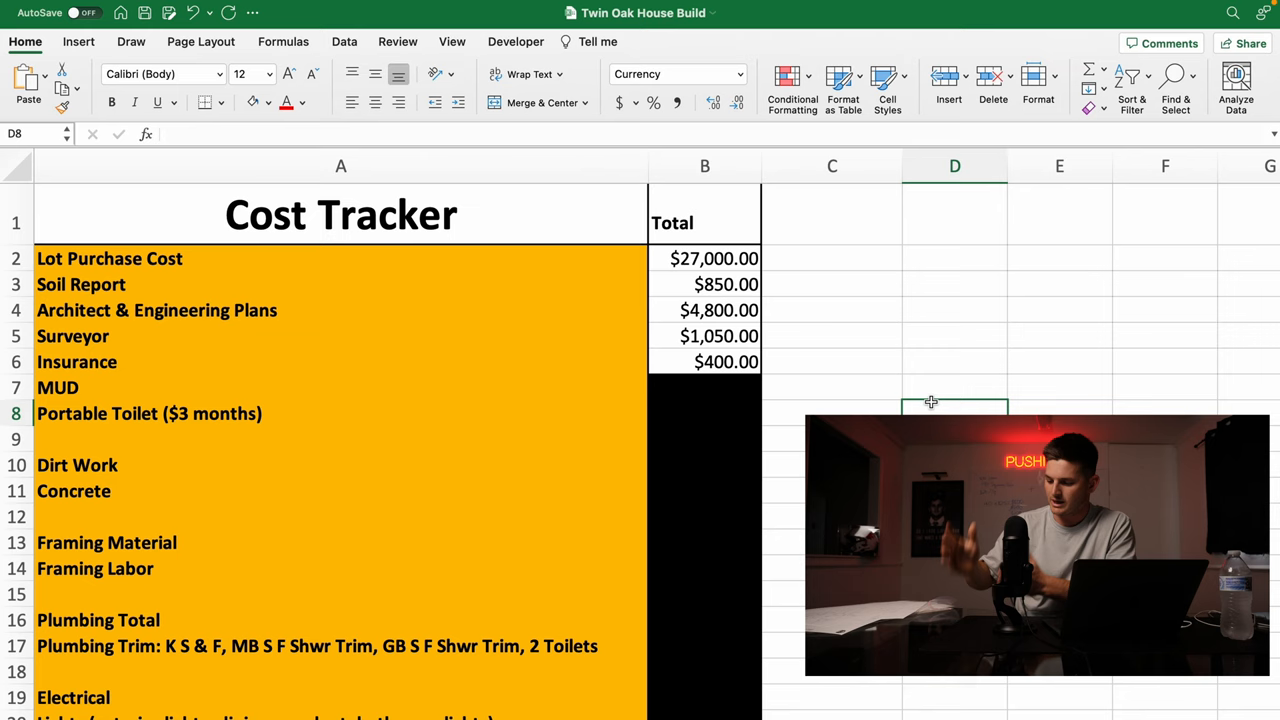
pyautogui.moveTo(924, 390)
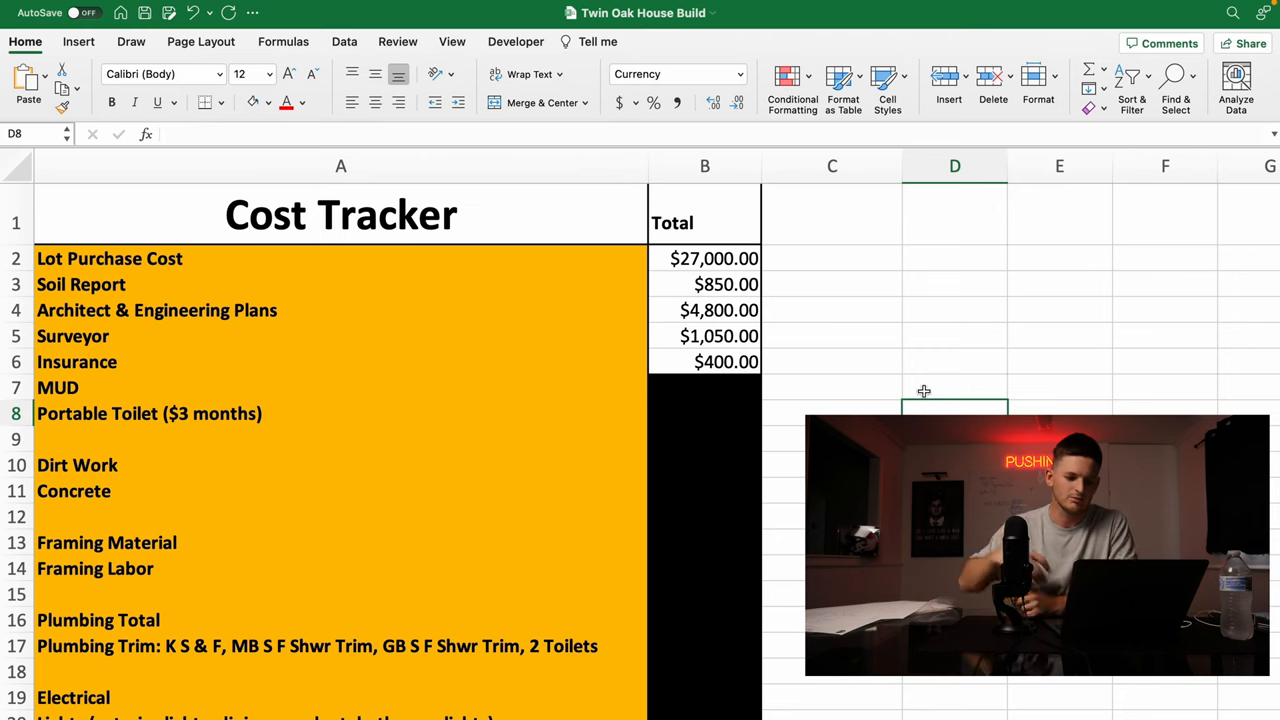
pyautogui.moveTo(792, 374)
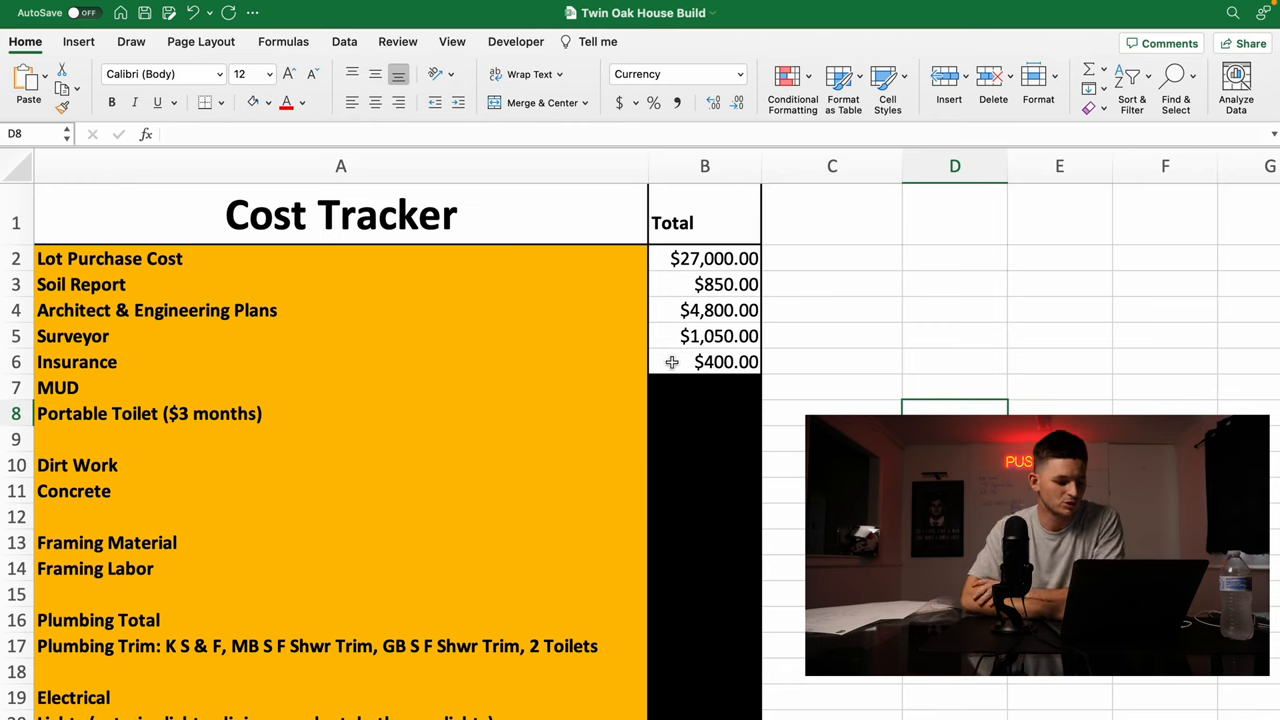
# Enter 7880 for MUD and select the Portable Toilet cost cell for the 604 entry.
pyautogui.click(832, 362)
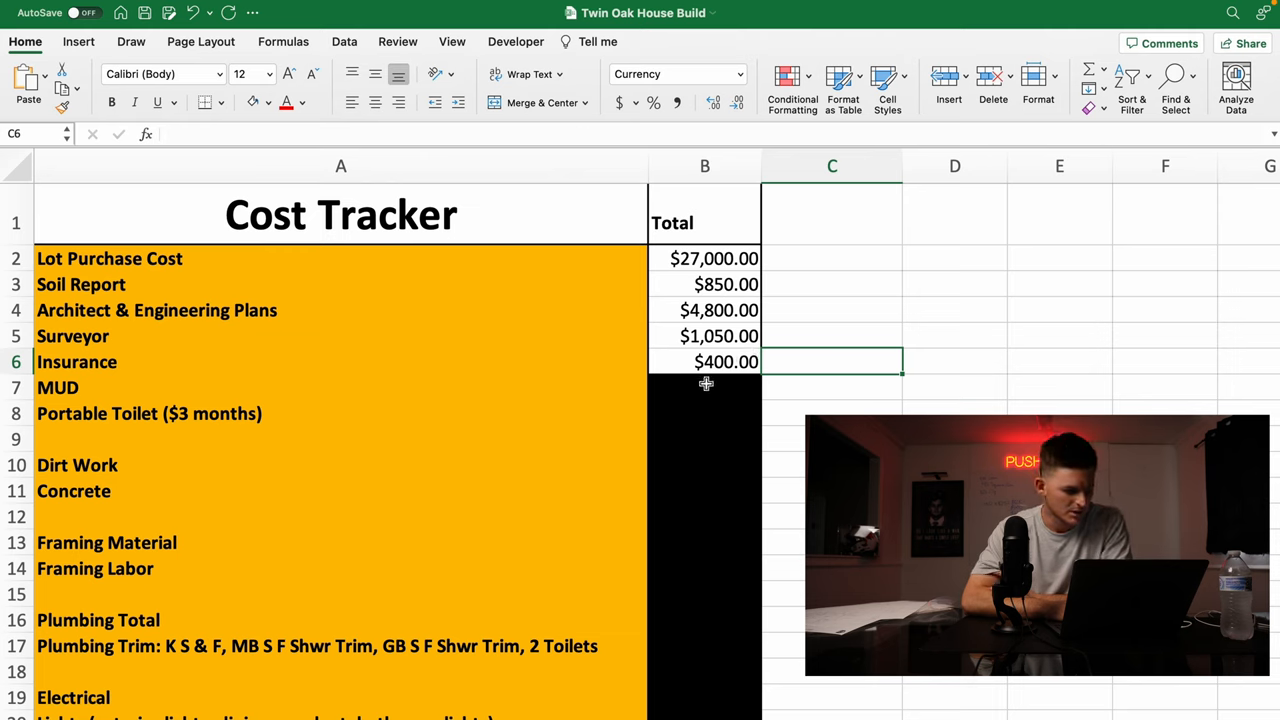
pyautogui.moveTo(606, 384)
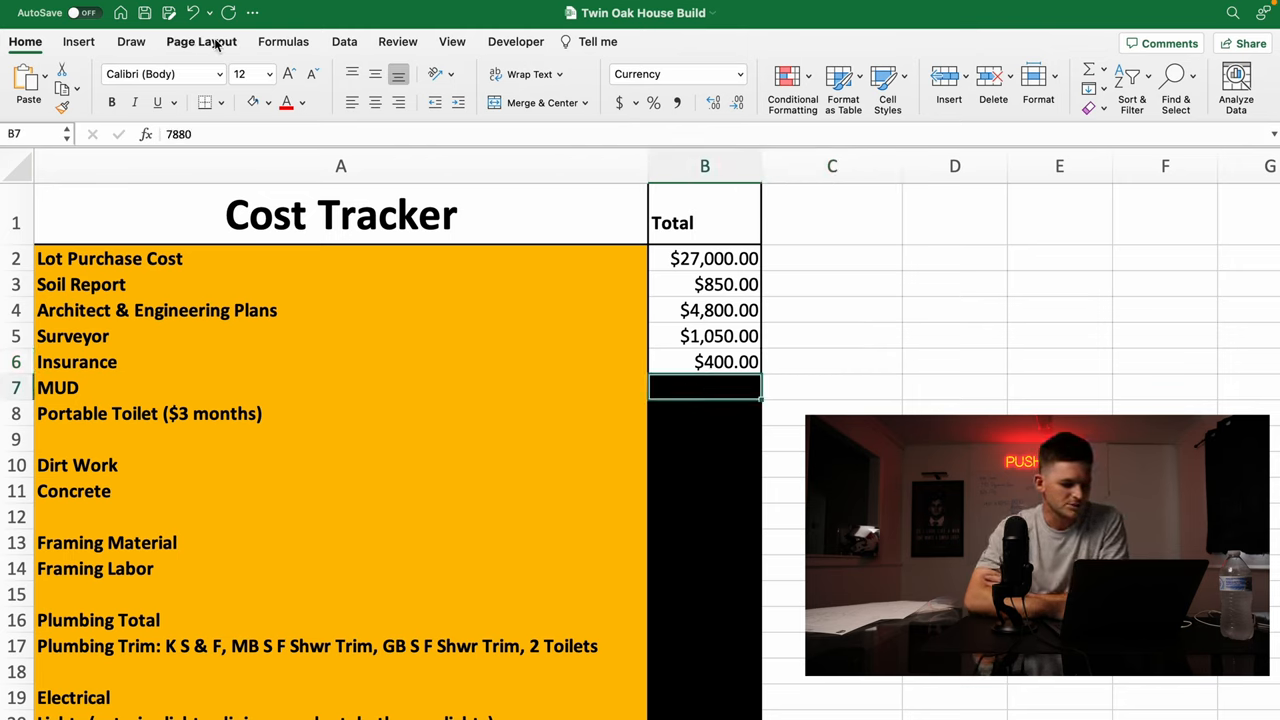
pyautogui.write('7880')
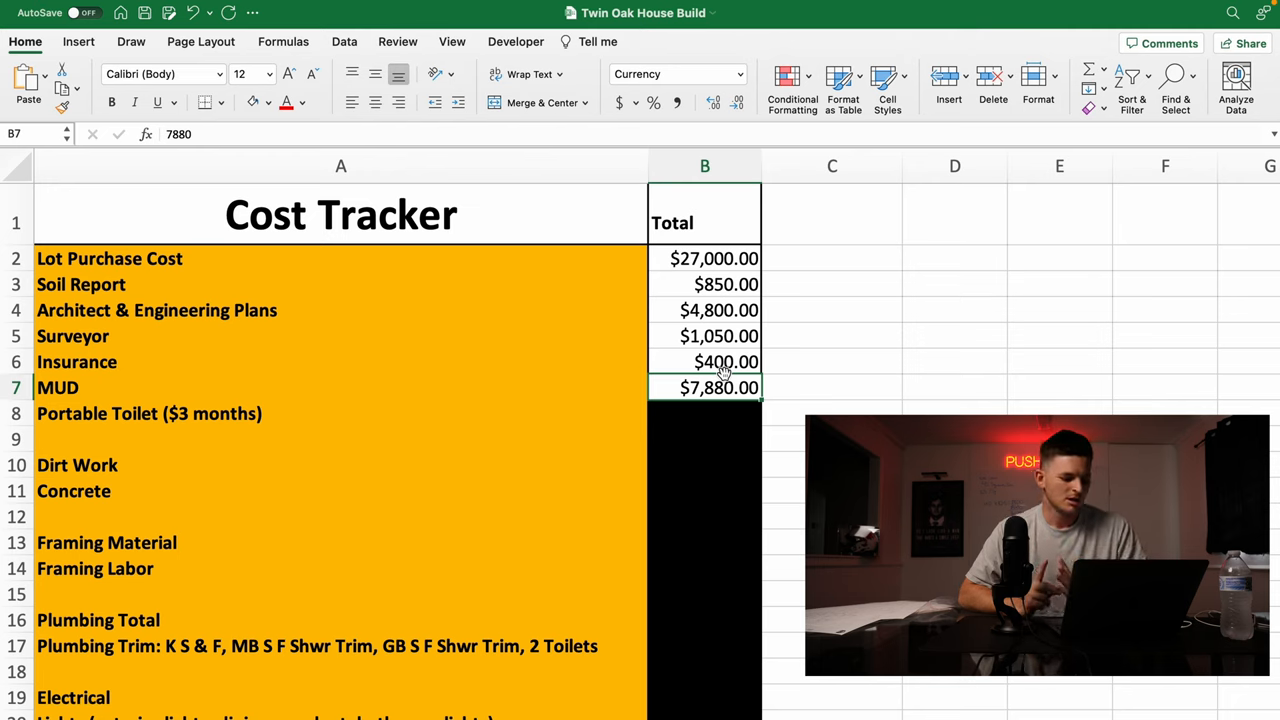
pyautogui.moveTo(784, 396)
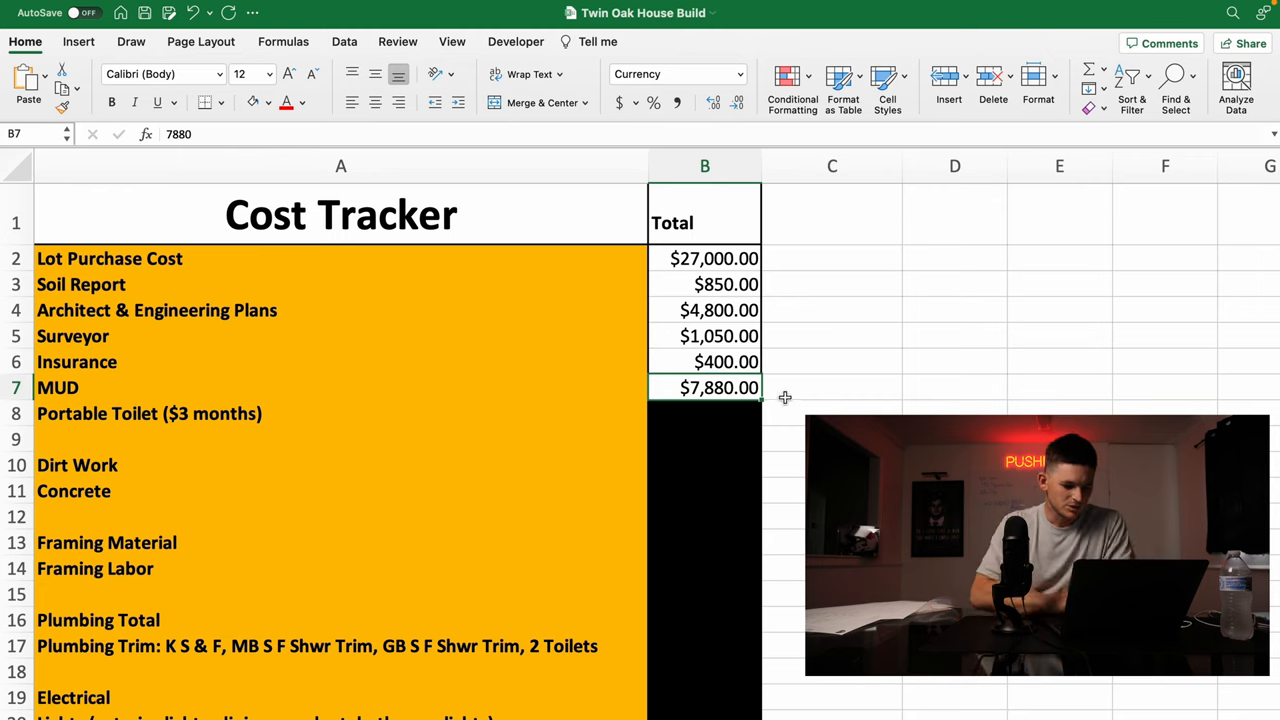
pyautogui.click(704, 412)
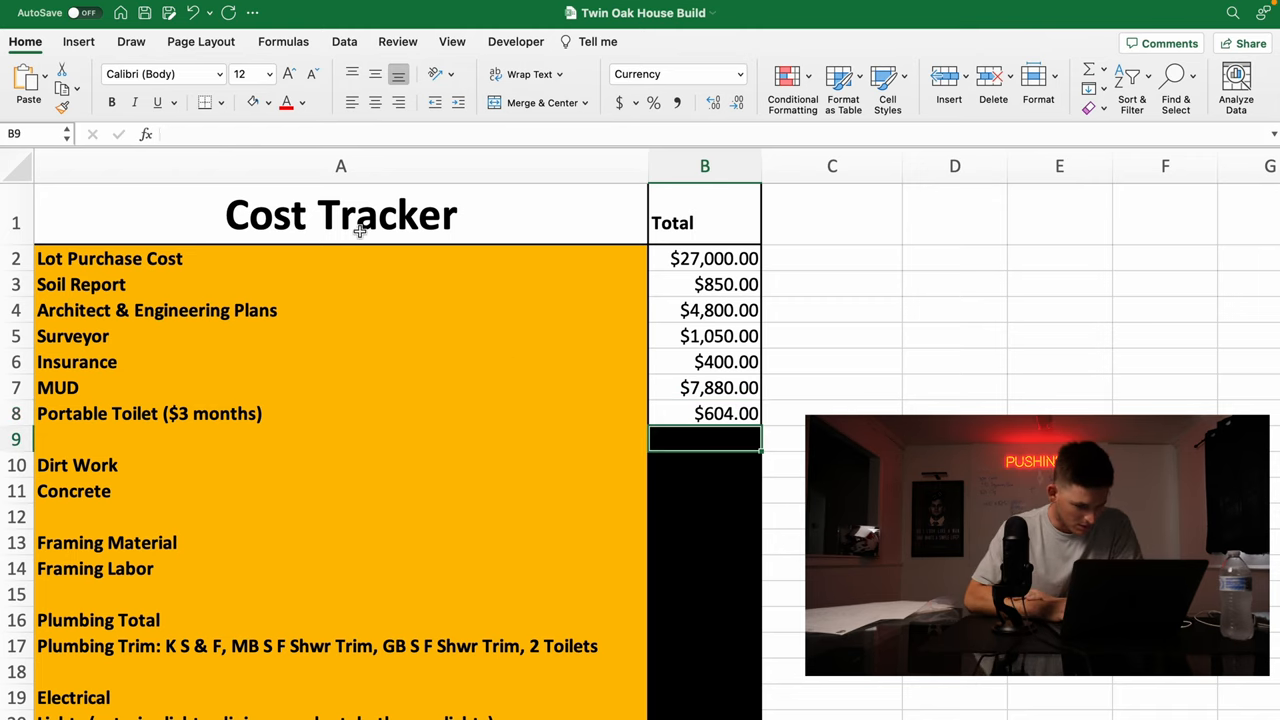
pyautogui.click(704, 476)
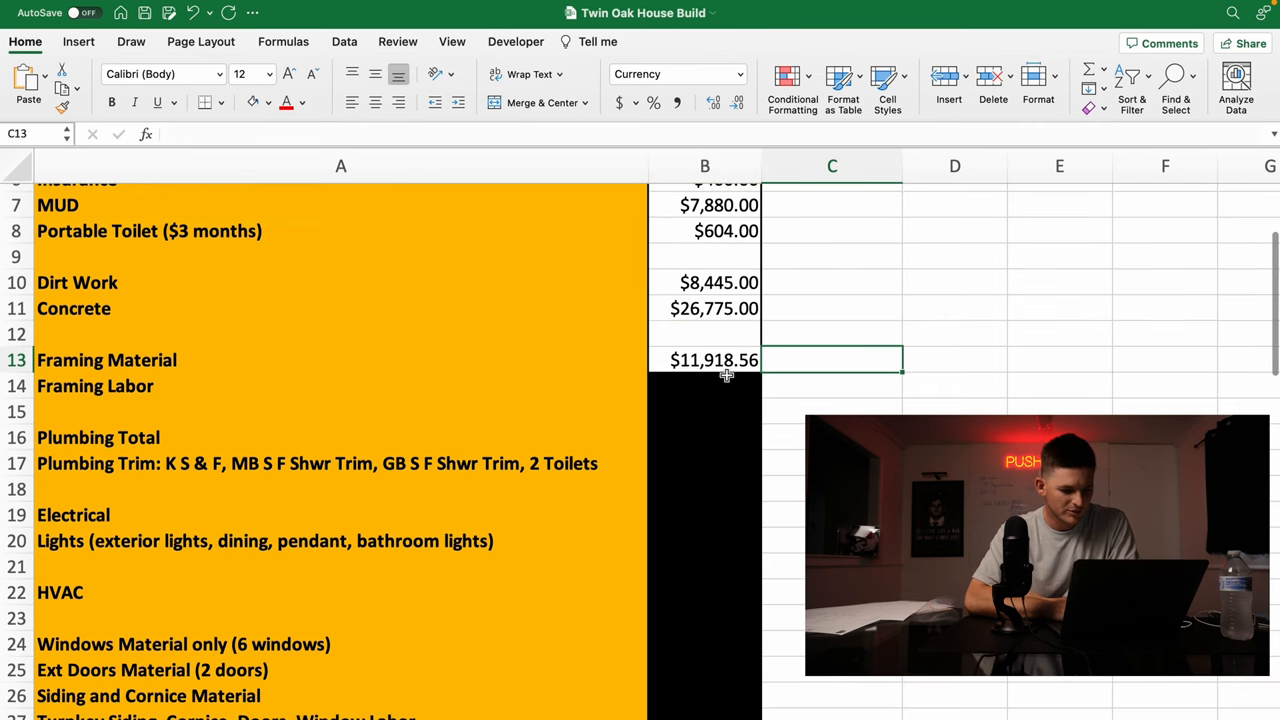
pyautogui.moveTo(722, 388)
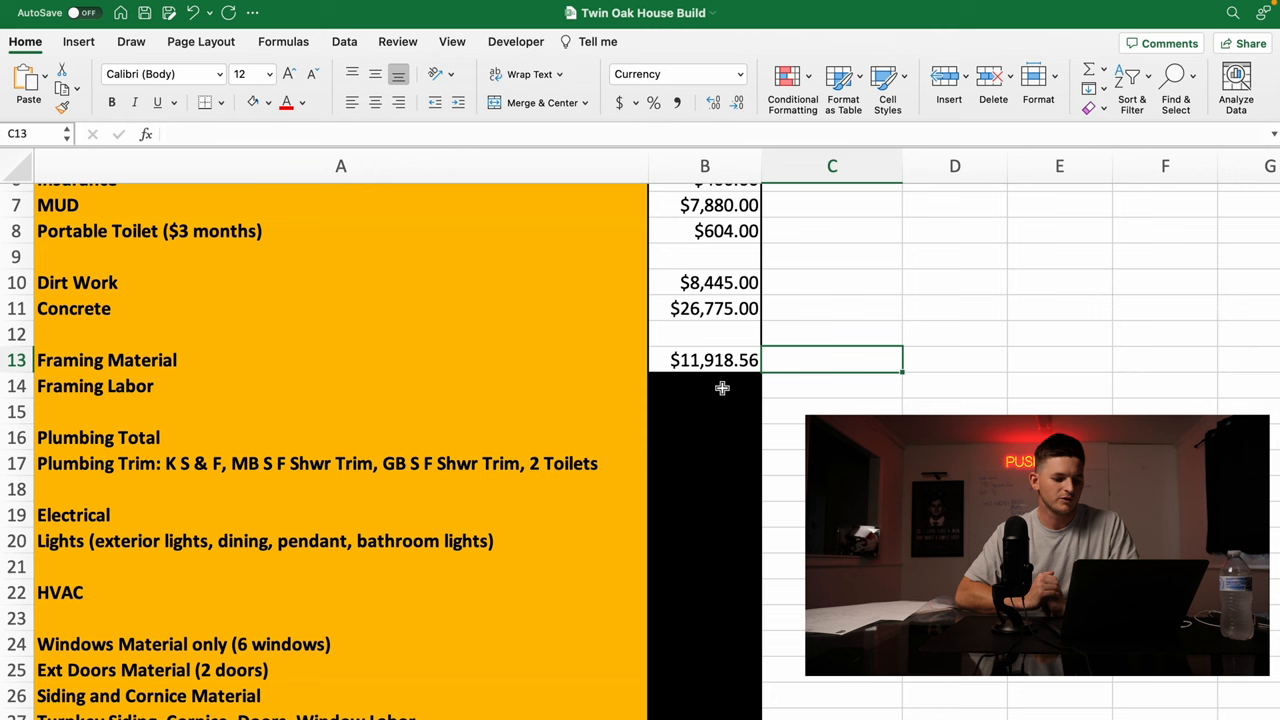
pyautogui.moveTo(720, 386)
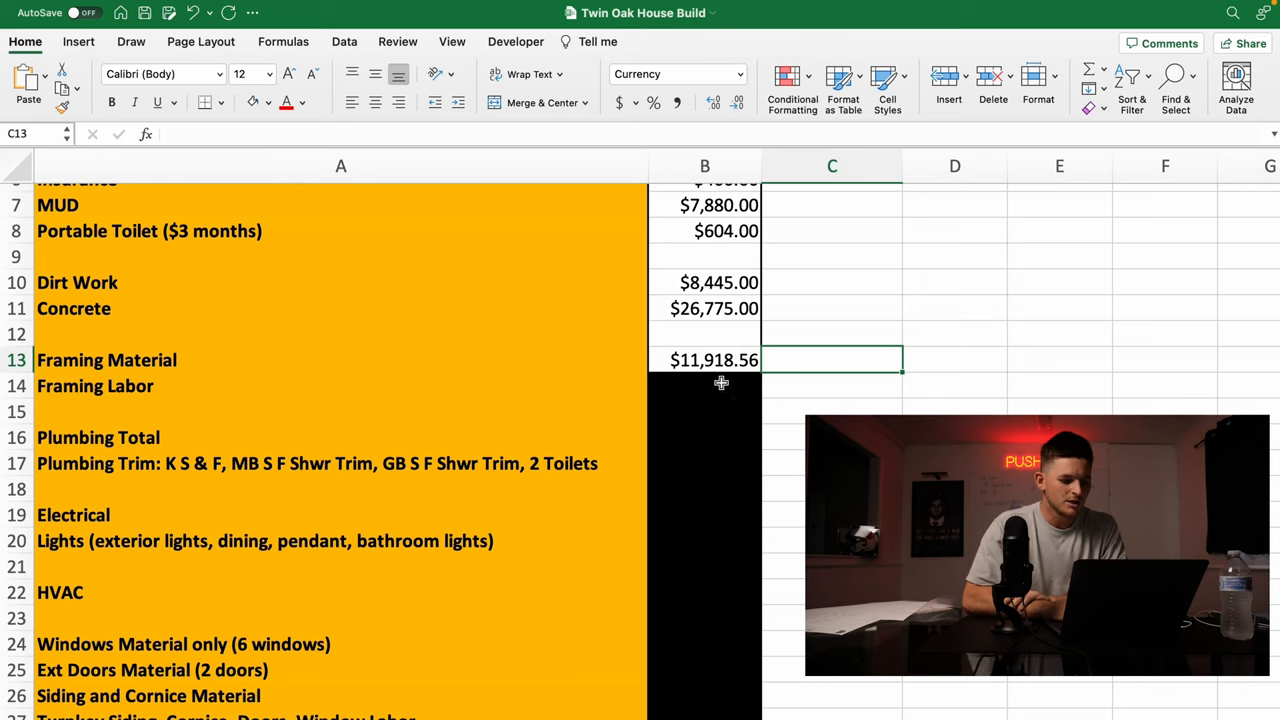
pyautogui.moveTo(724, 384)
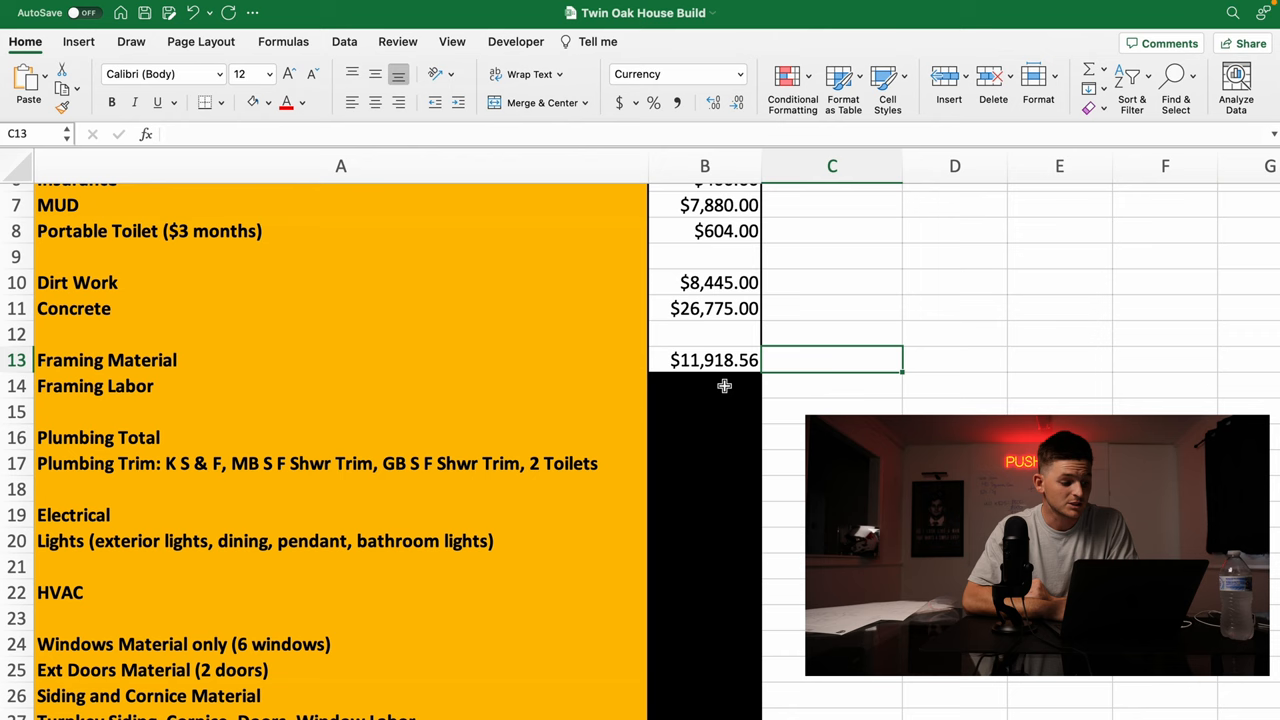
# Enter 5344 as the Framing Labor actual cost in B14.
pyautogui.write('5344')
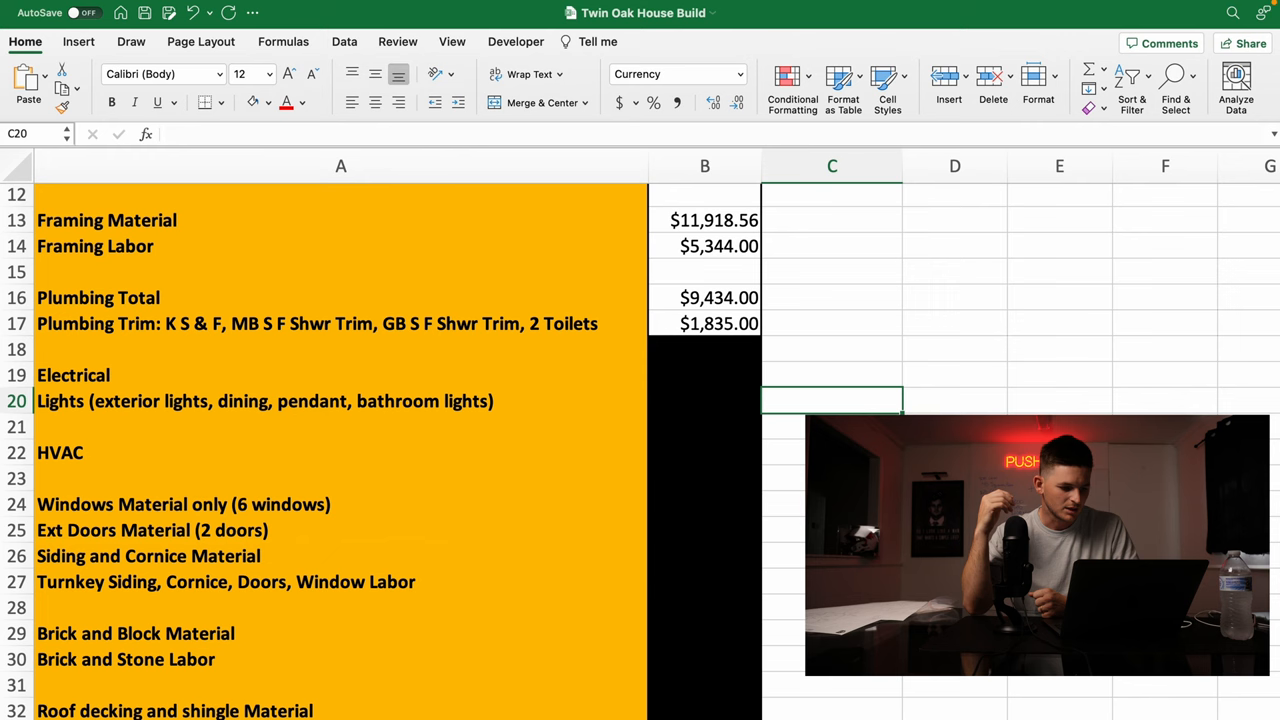
pyautogui.moveTo(812, 364)
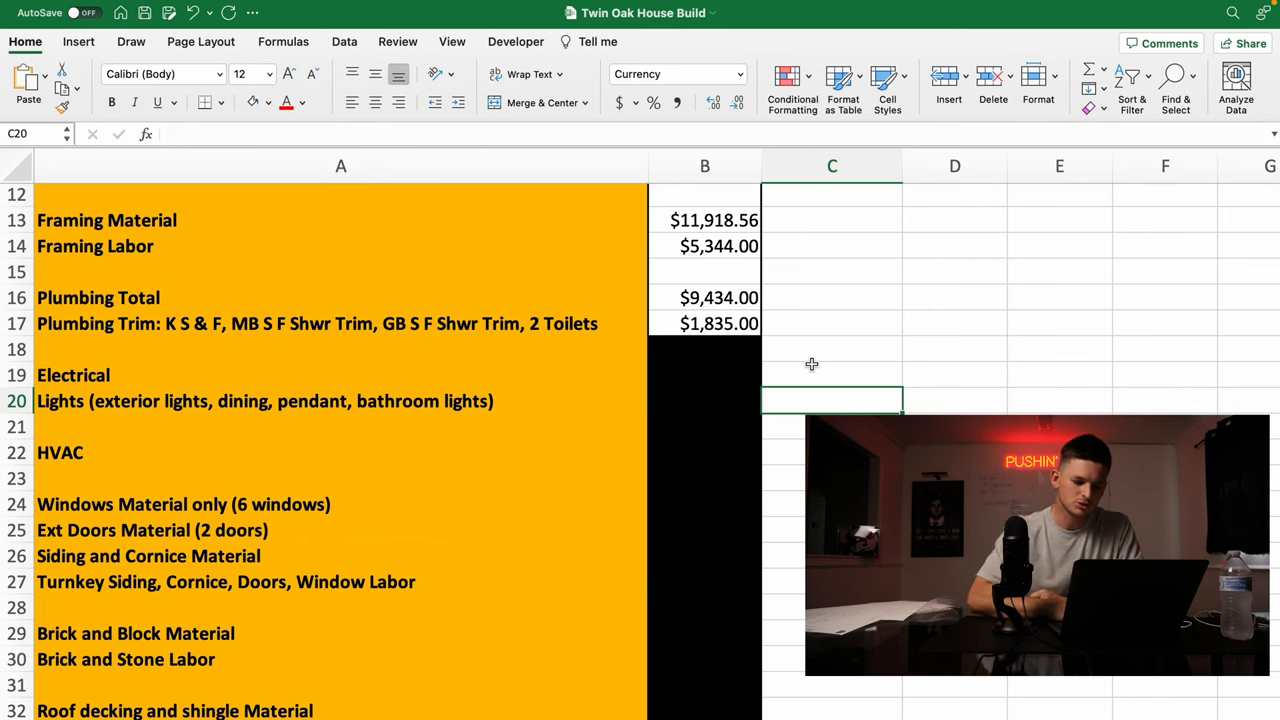
# Scroll down the Cost Tracker to reach the plumbing and electrical rows.
pyautogui.scroll(-3)
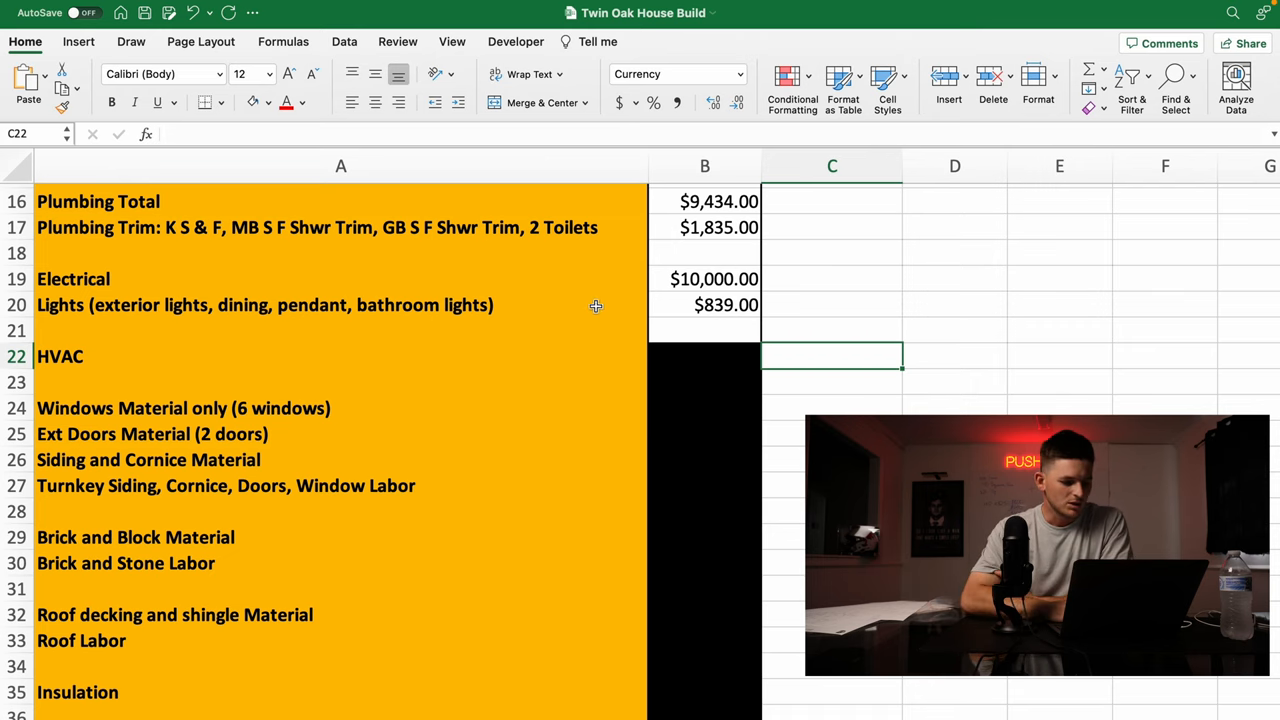
# Select the HVAC cost cell after entering the Electrical and Lights figures.
pyautogui.click(704, 304)
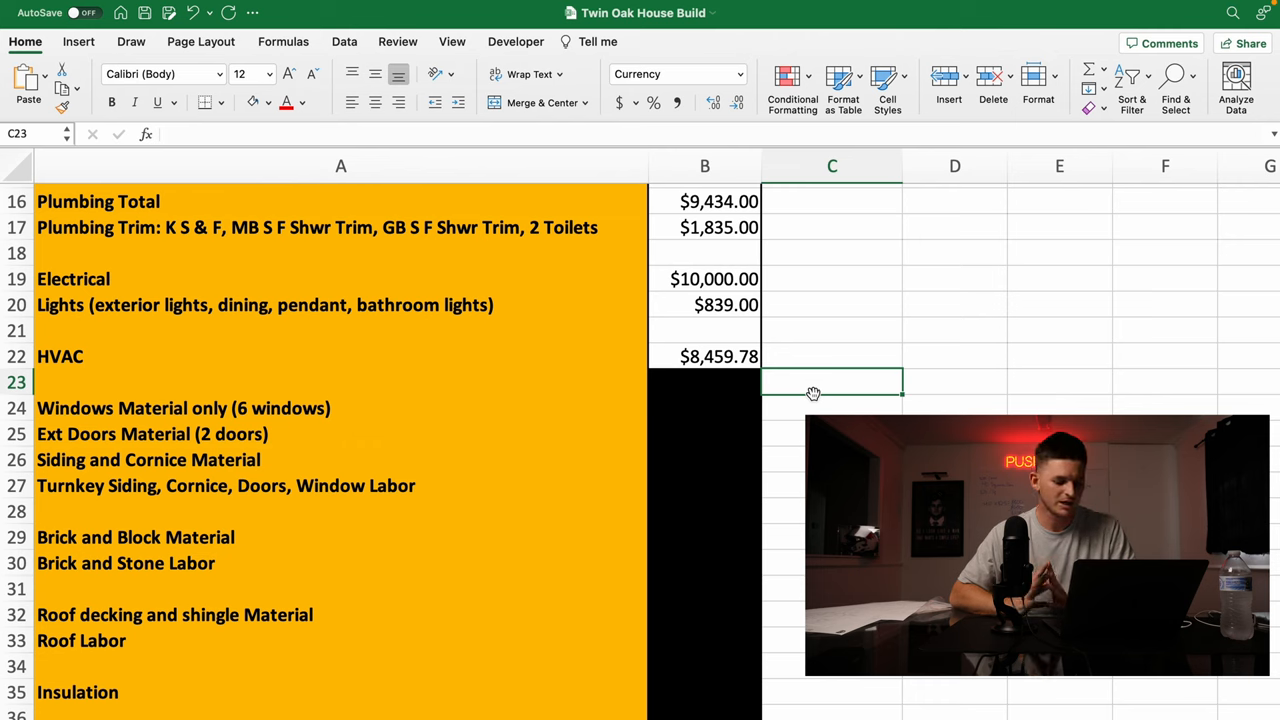
# Select the Windows Material cost cell after recording HVAC at $8,459.78.
pyautogui.click(704, 382)
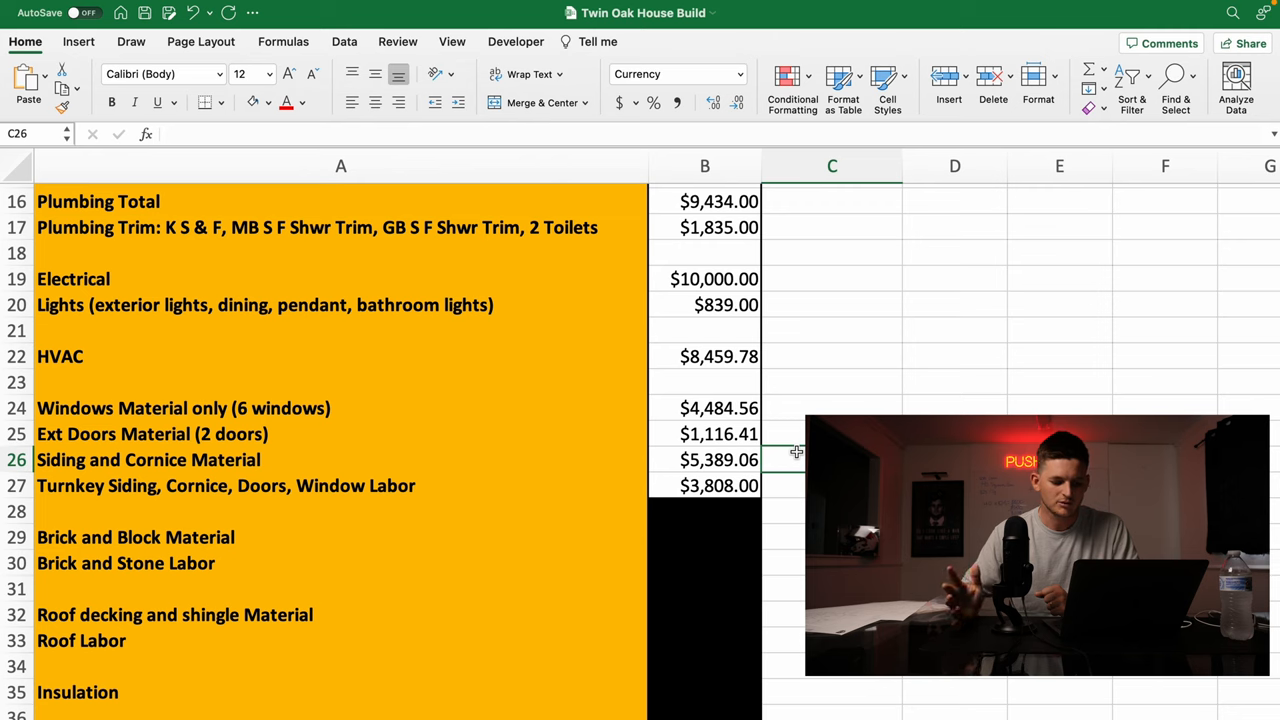
pyautogui.moveTo(768, 422)
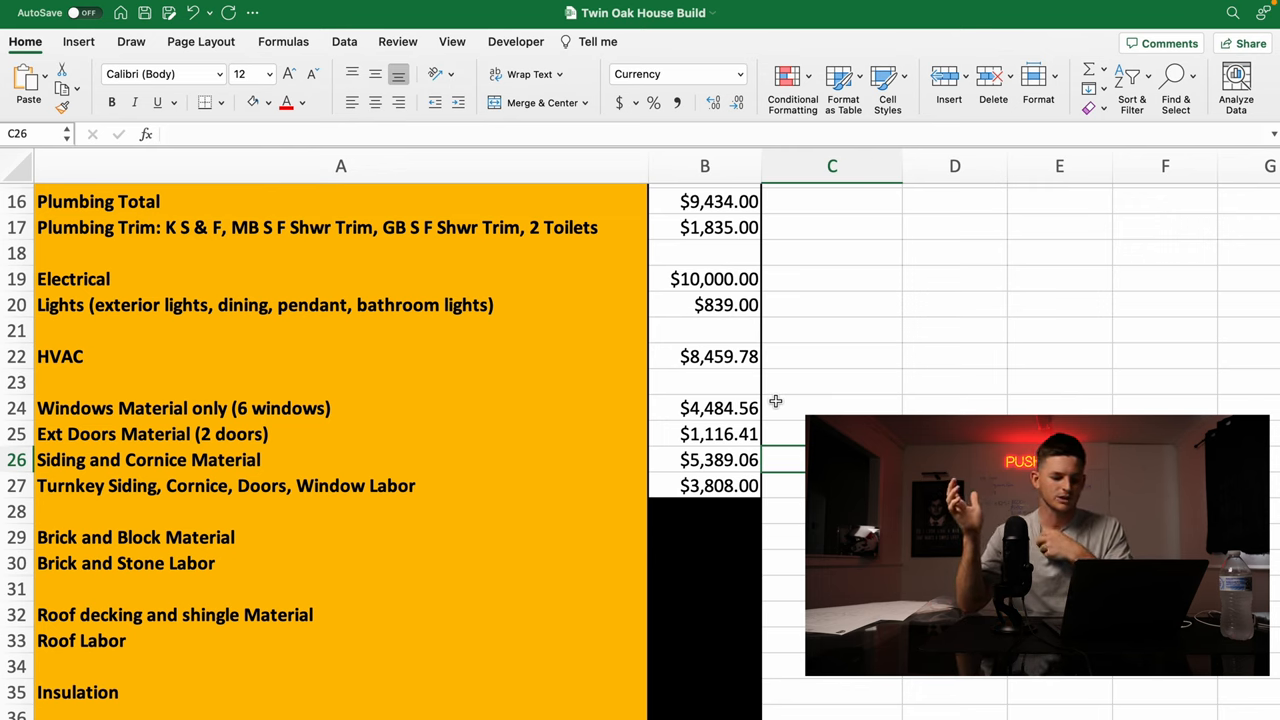
pyautogui.click(704, 408)
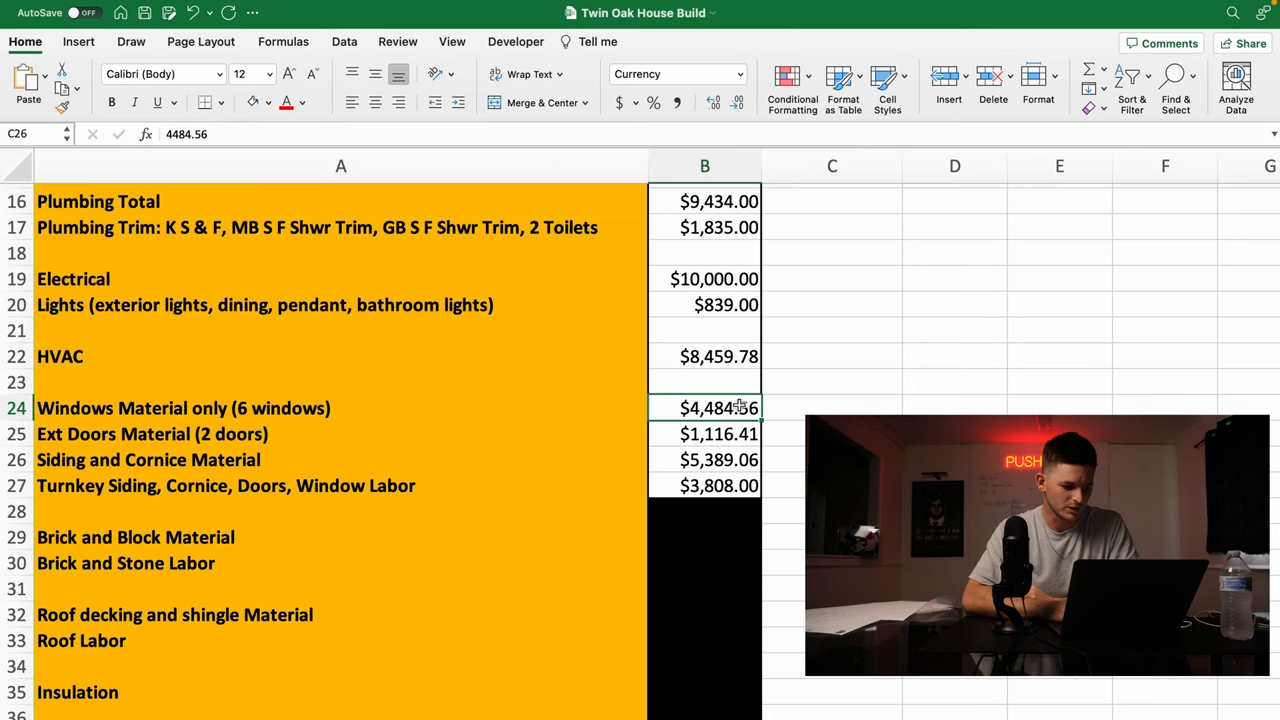
pyautogui.click(704, 432)
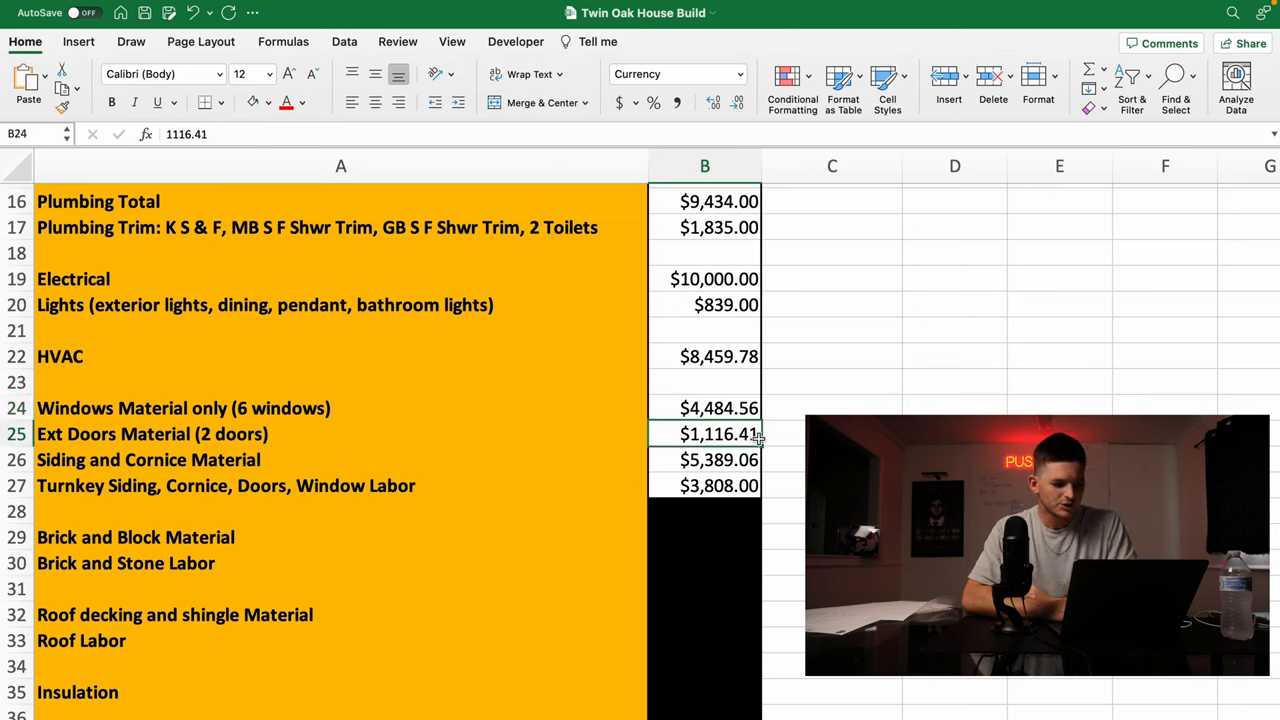
pyautogui.click(704, 434)
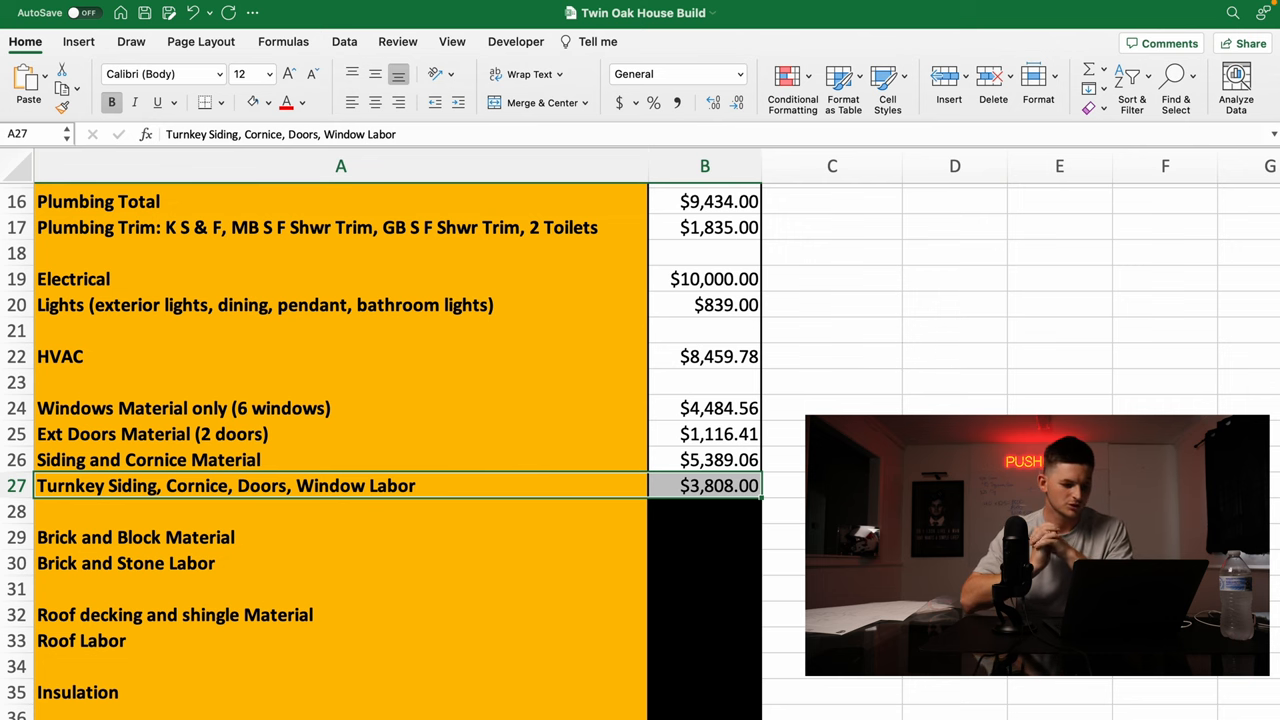
pyautogui.click(832, 486)
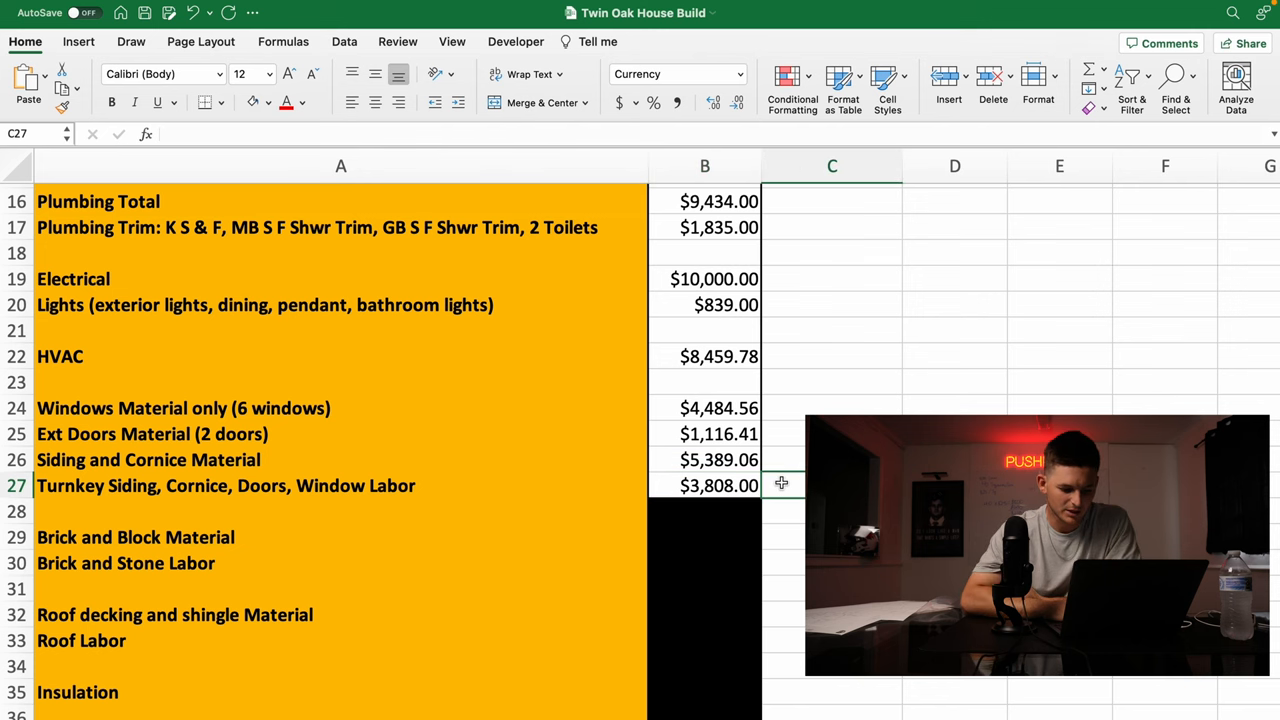
pyautogui.scroll(-3)
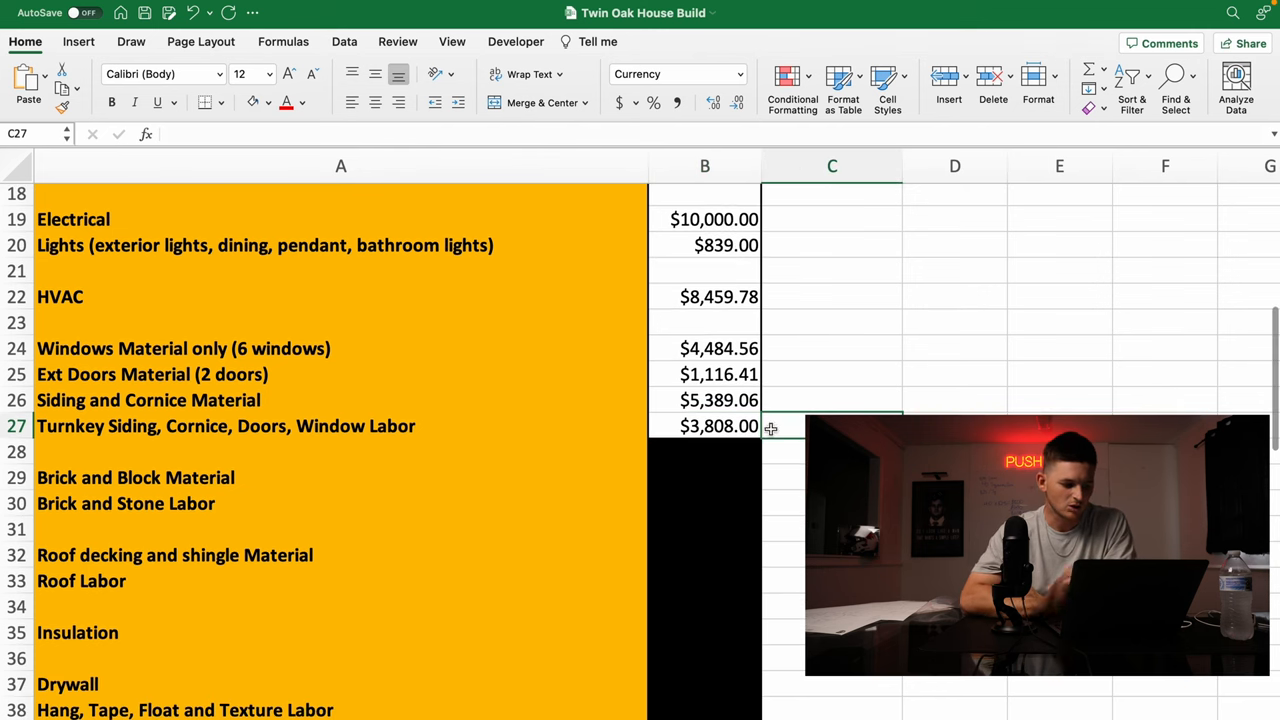
pyautogui.moveTo(752, 446)
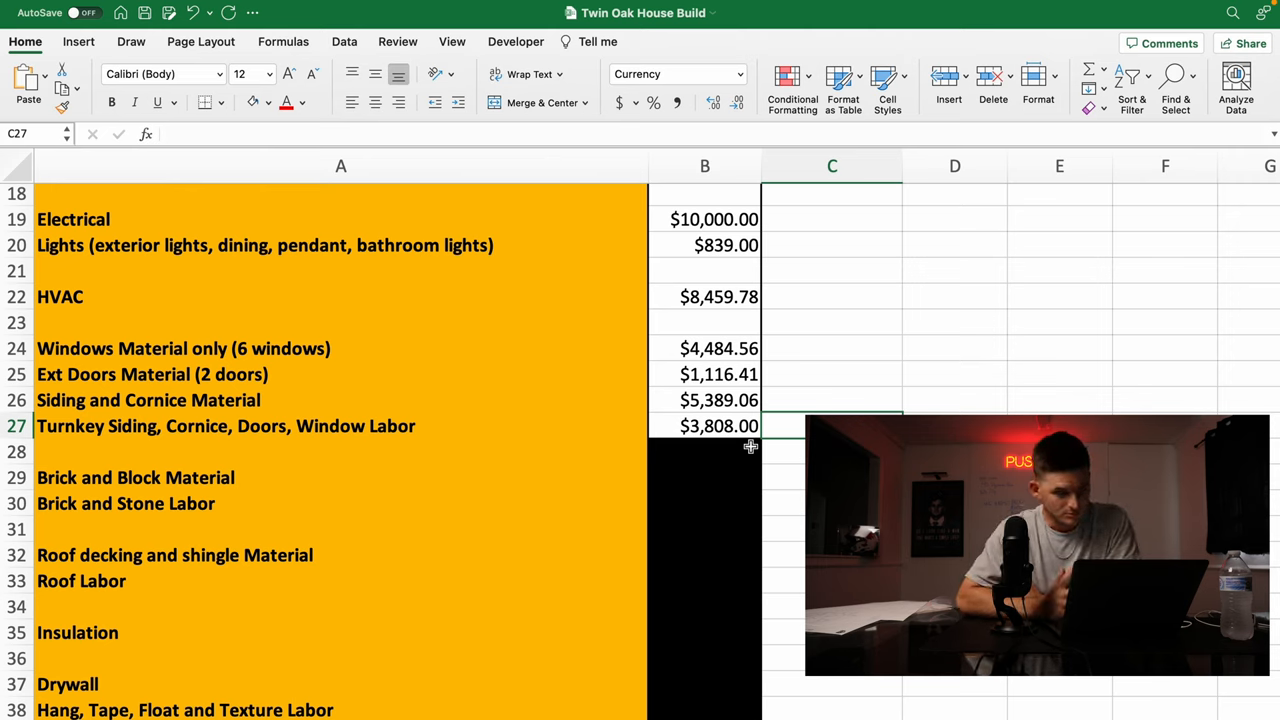
# Select the Brick and Block Material cell for the 2976.45 and 2401.60 entries.
pyautogui.click(704, 464)
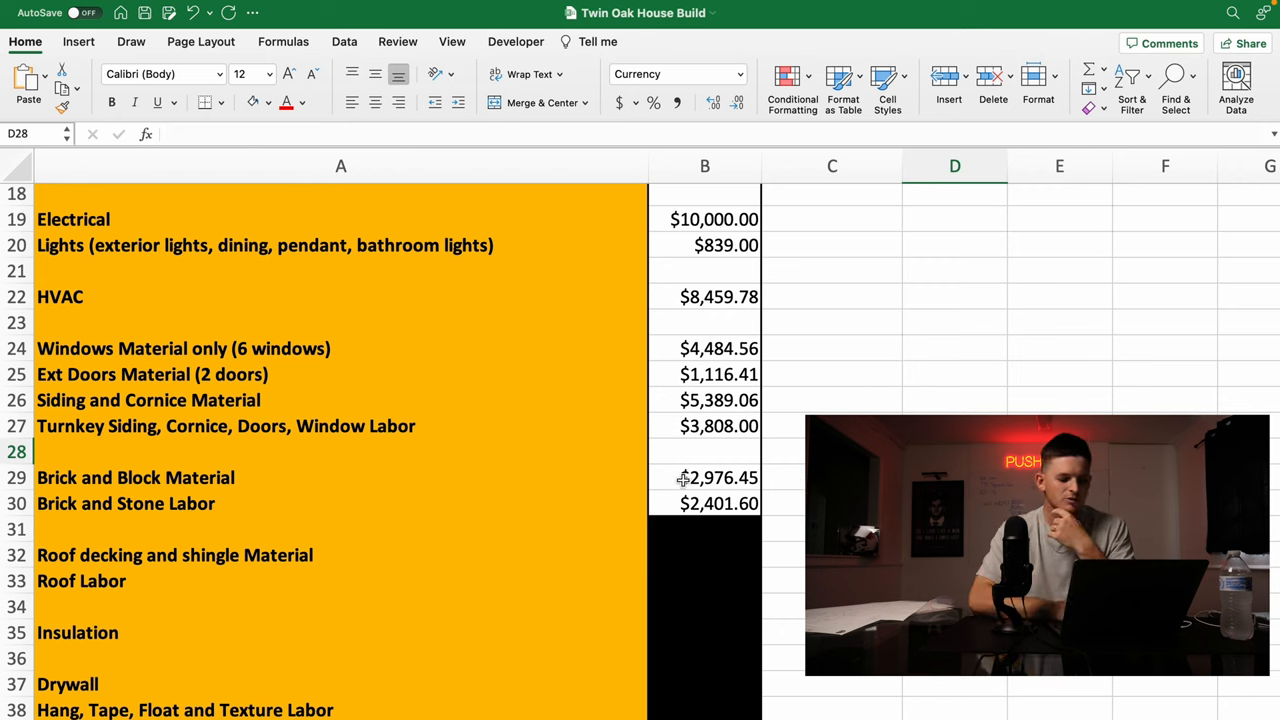
pyautogui.moveTo(712, 520)
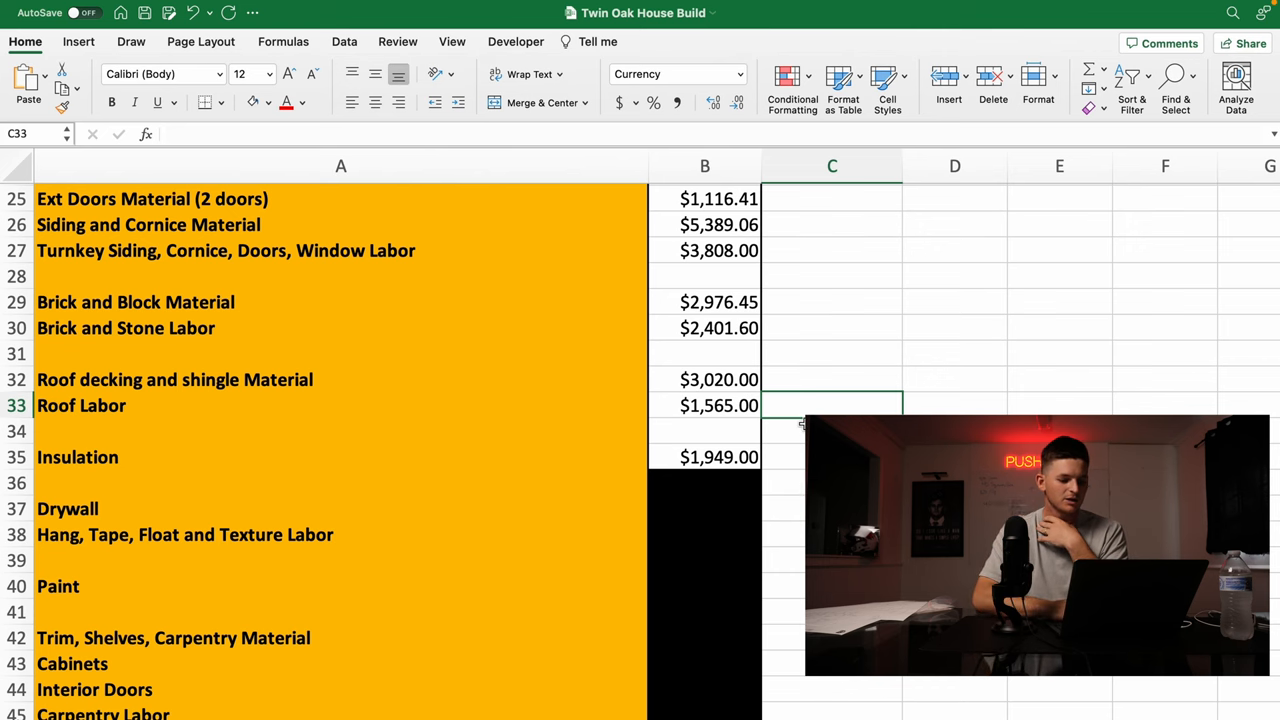
# Fill column B costs for the roofing through paint rows and scroll to the carpentry items.
pyautogui.scroll(-3)
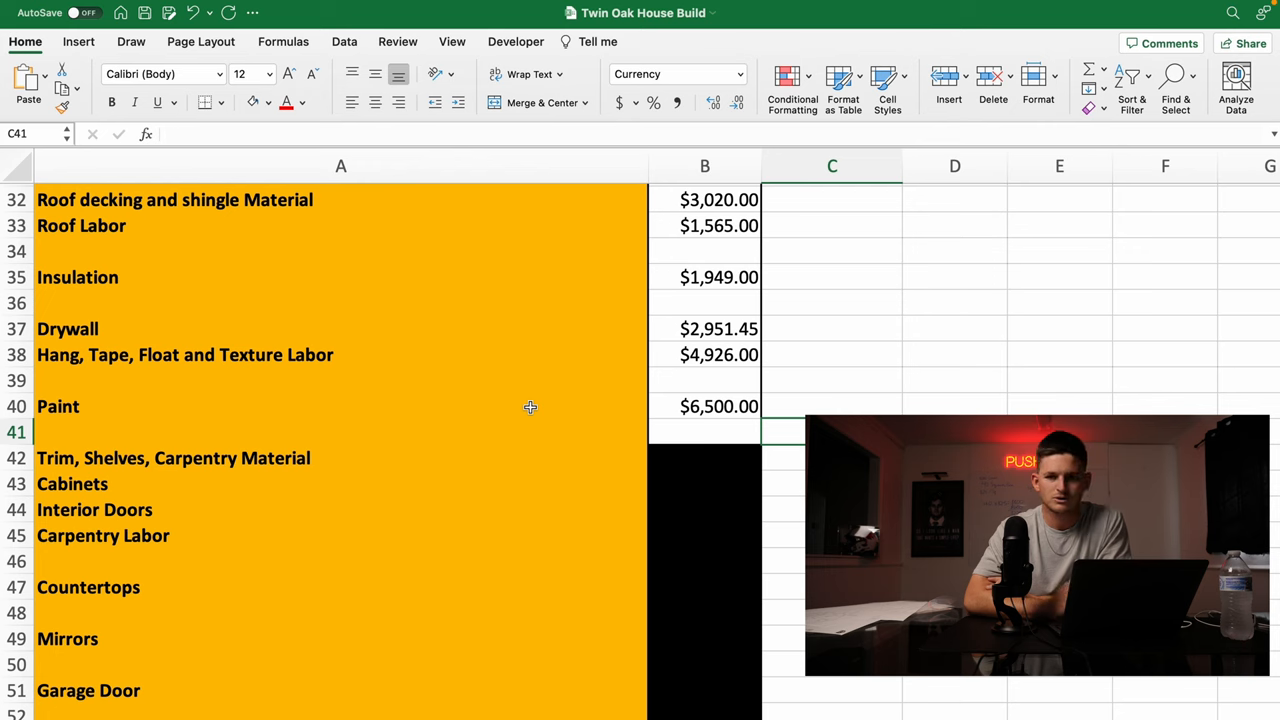
pyautogui.click(832, 406)
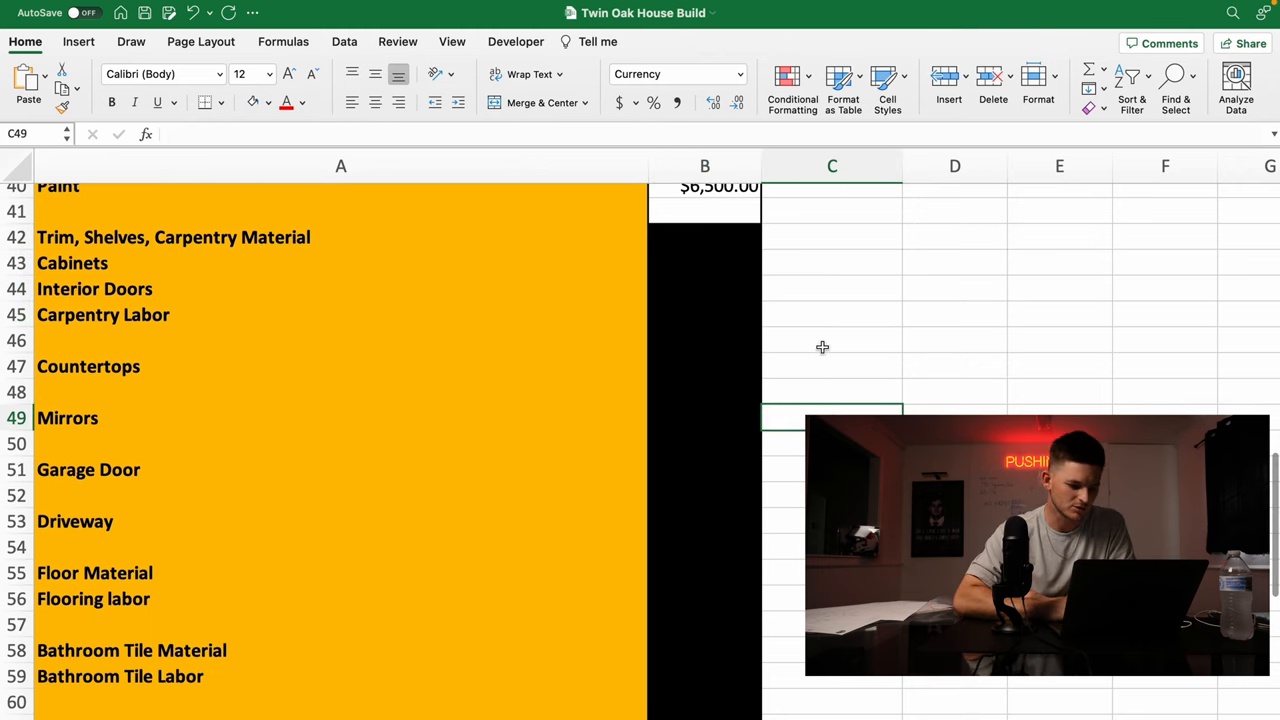
pyautogui.scroll(-3)
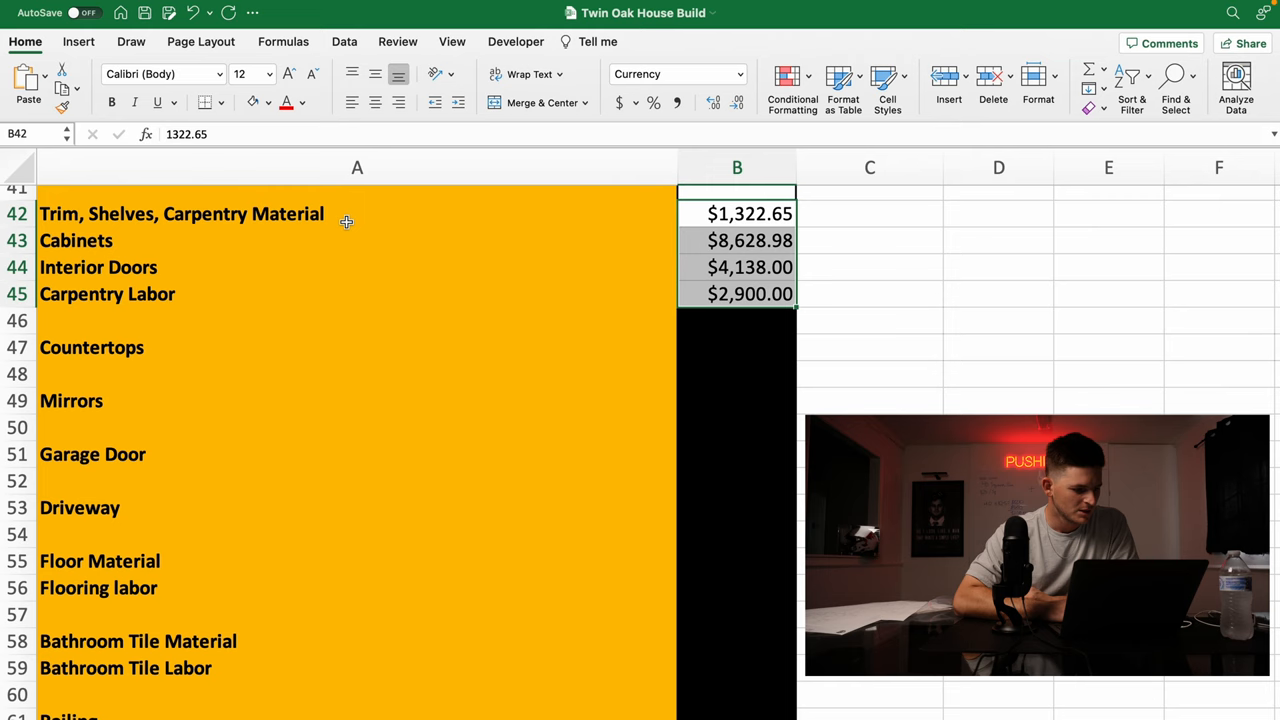
pyautogui.moveTo(444, 222)
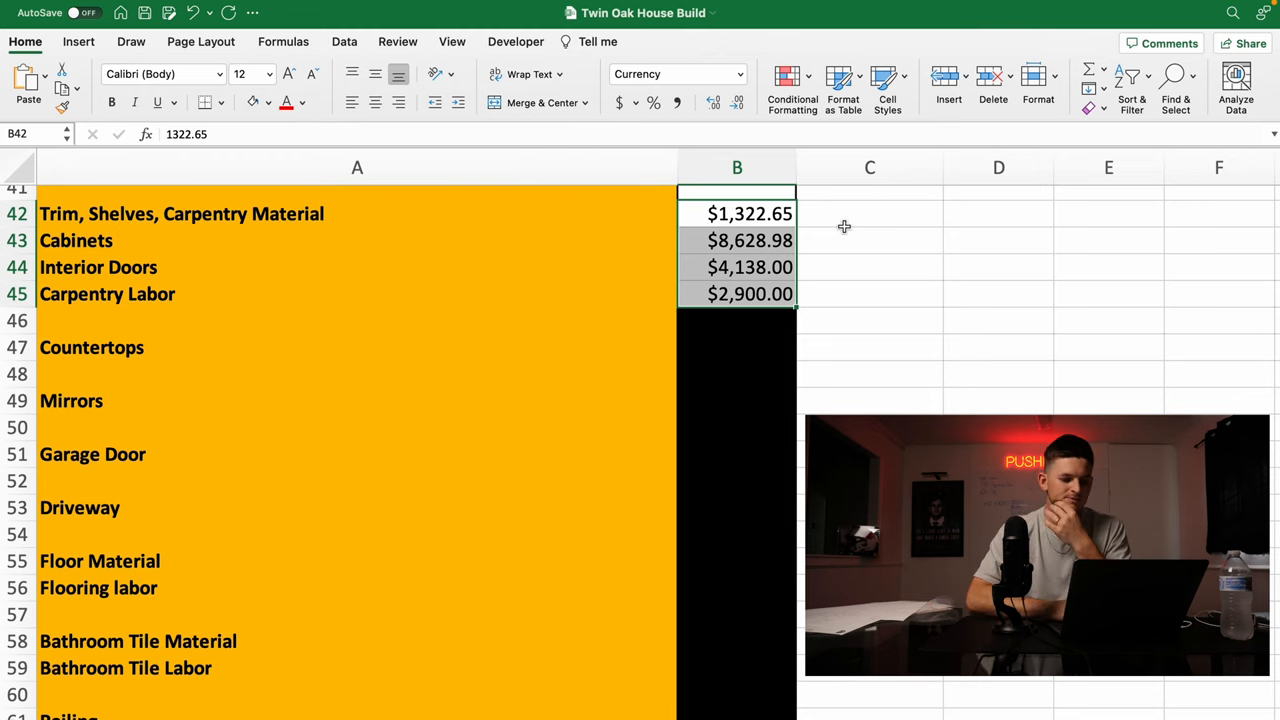
# Clear the dark fill from the Countertops cells B46:B47 so the $4,850.00 cost can be entered.
pyautogui.click(870, 268)
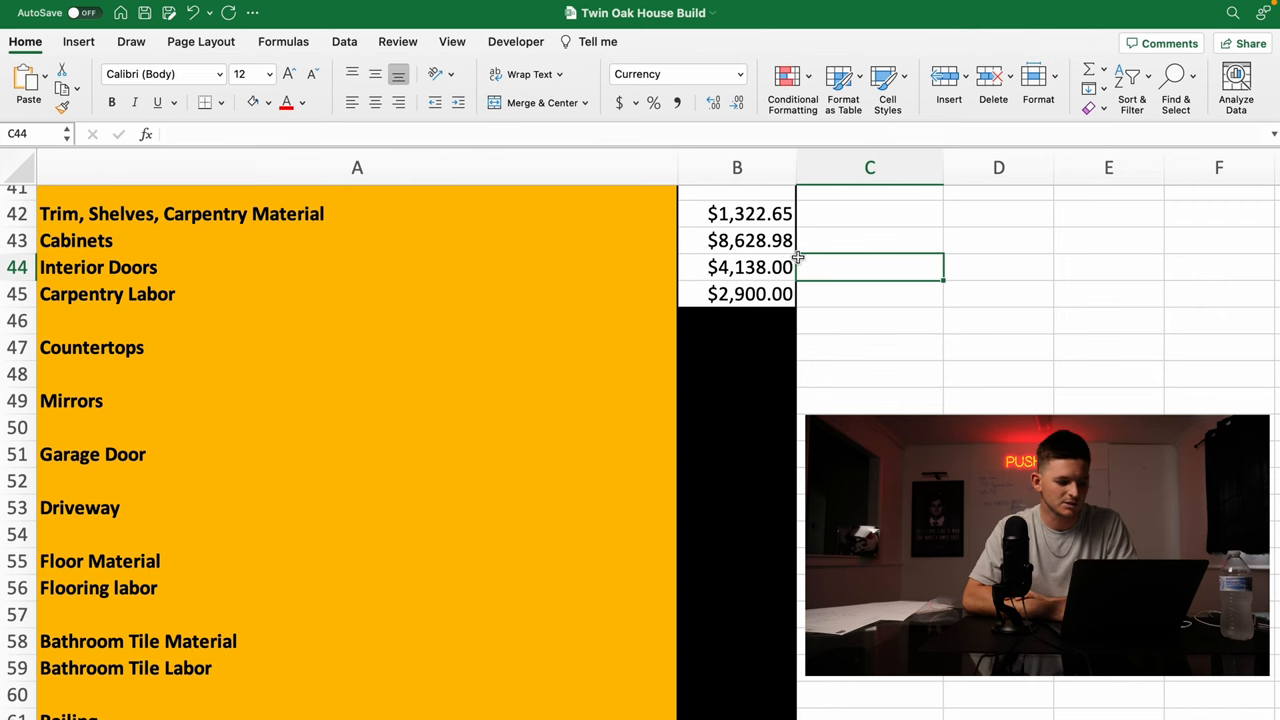
pyautogui.click(868, 320)
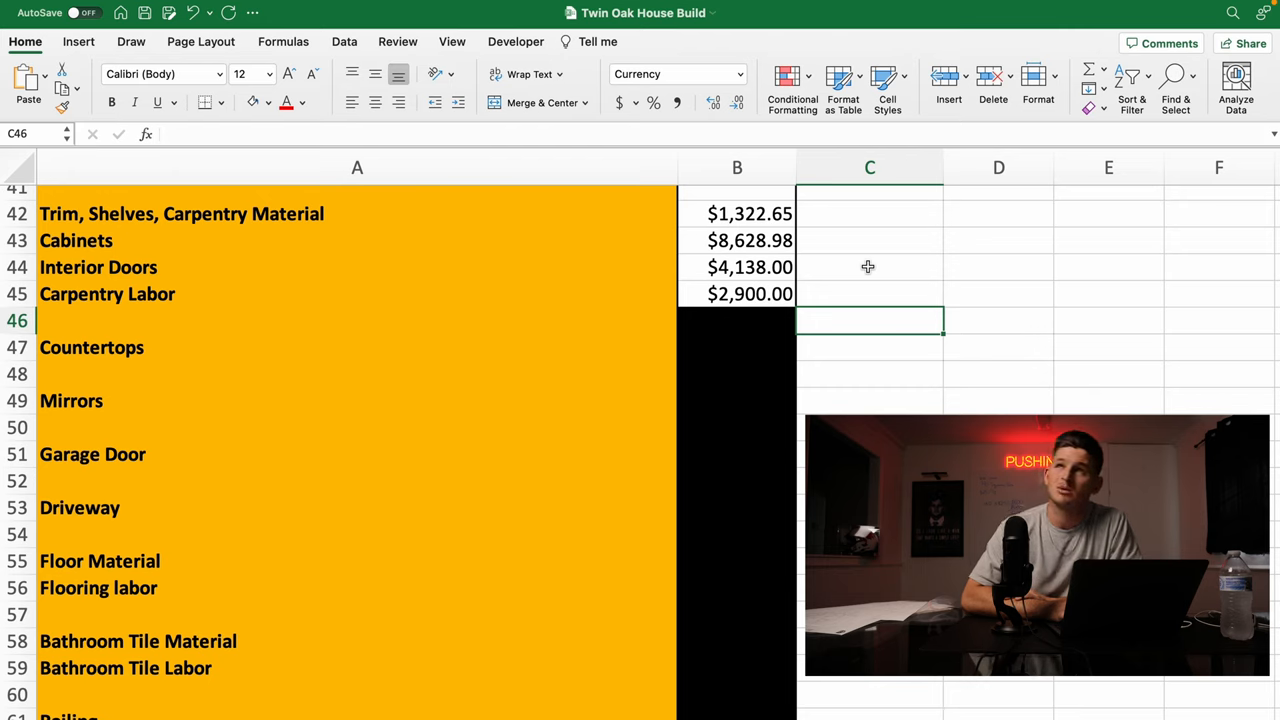
pyautogui.moveTo(848, 268)
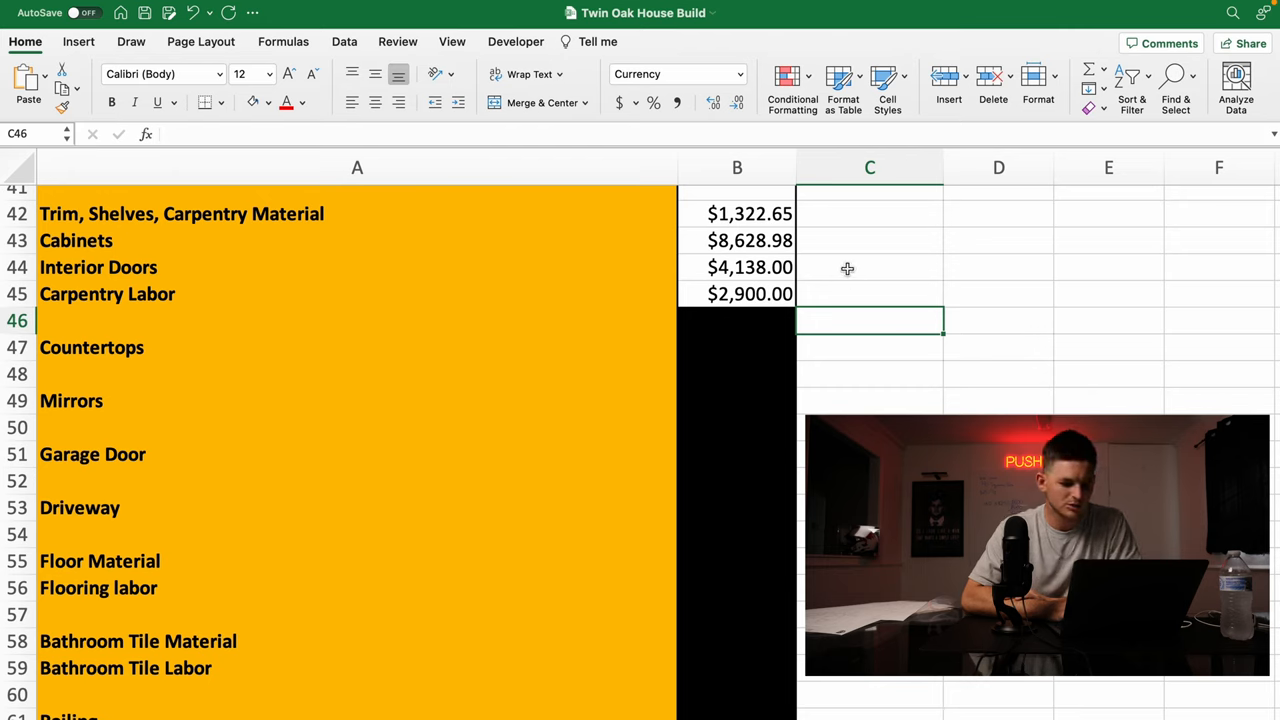
pyautogui.moveTo(566, 272)
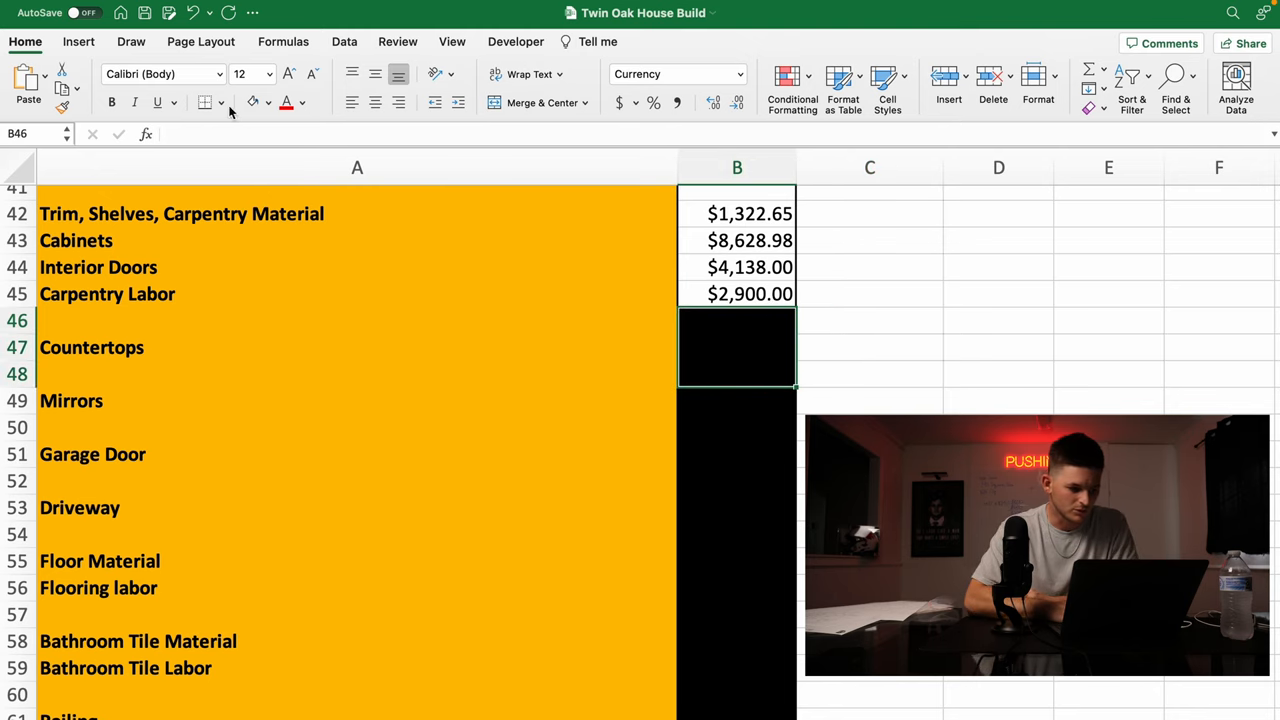
pyautogui.click(900, 376)
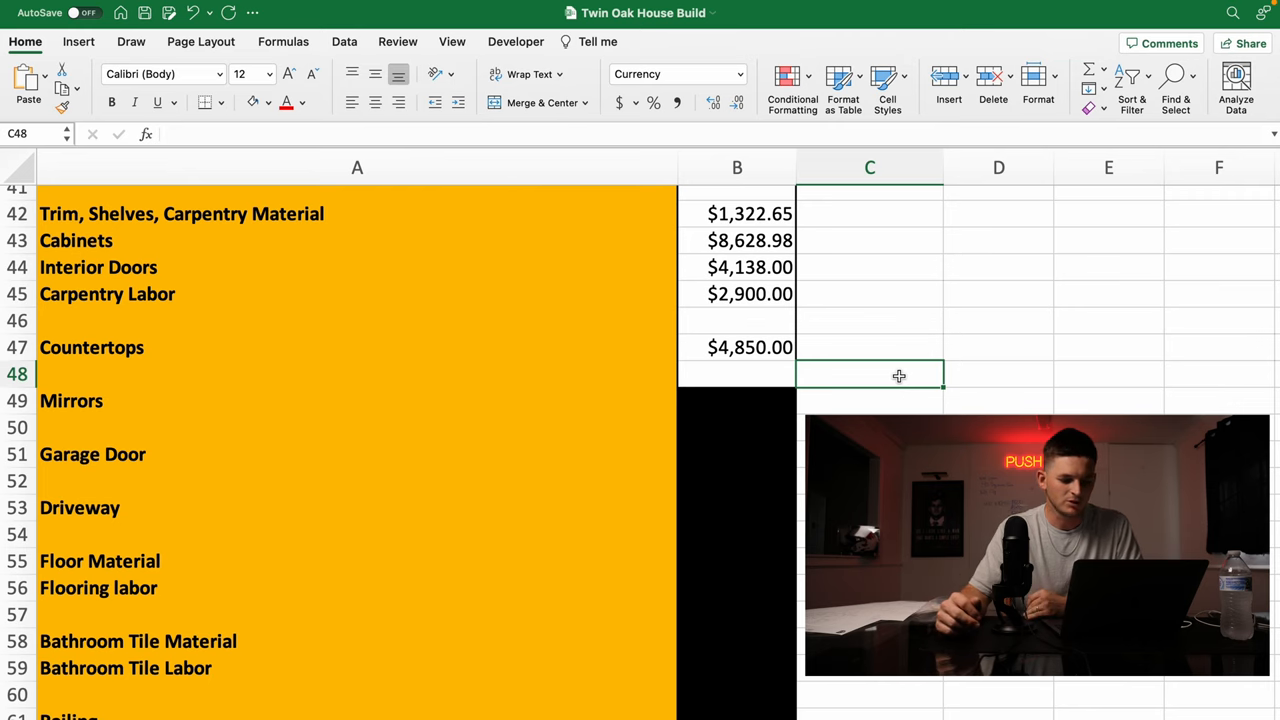
pyautogui.moveTo(876, 408)
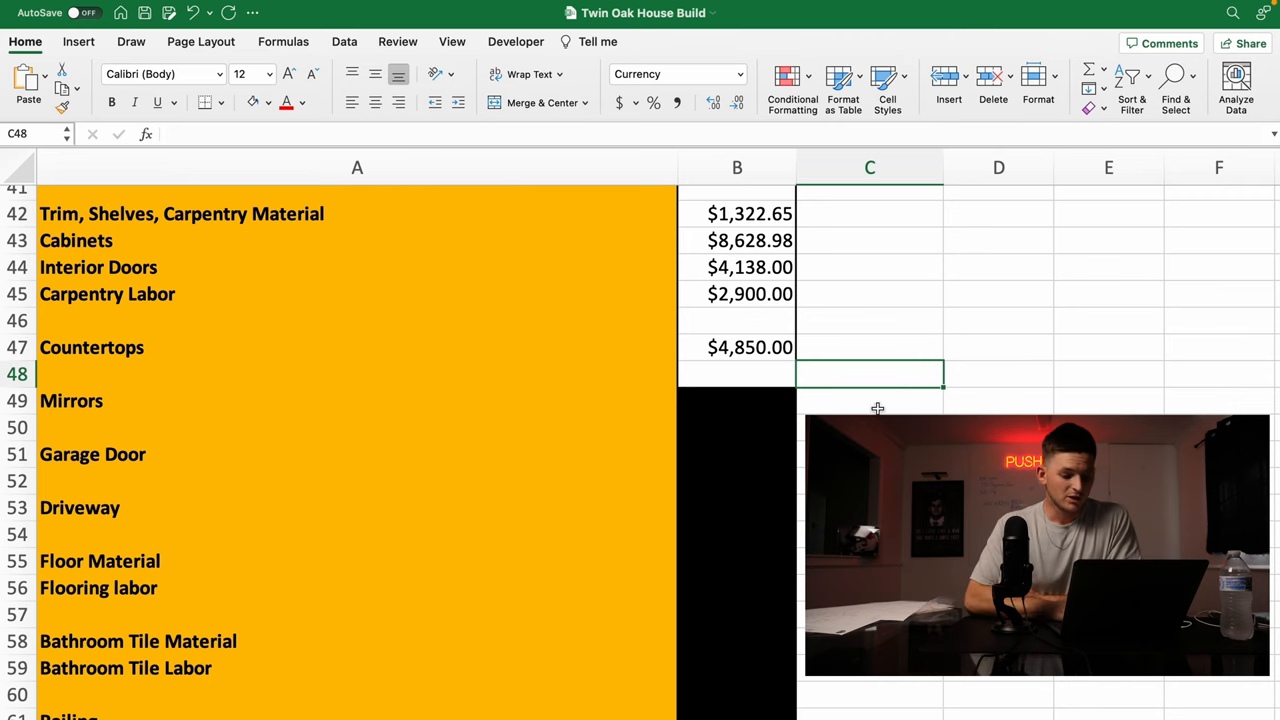
# Enter 180 for Mirrors in B49 and 2846 for Garage Door in B51 on white fill.
pyautogui.scroll(-3)
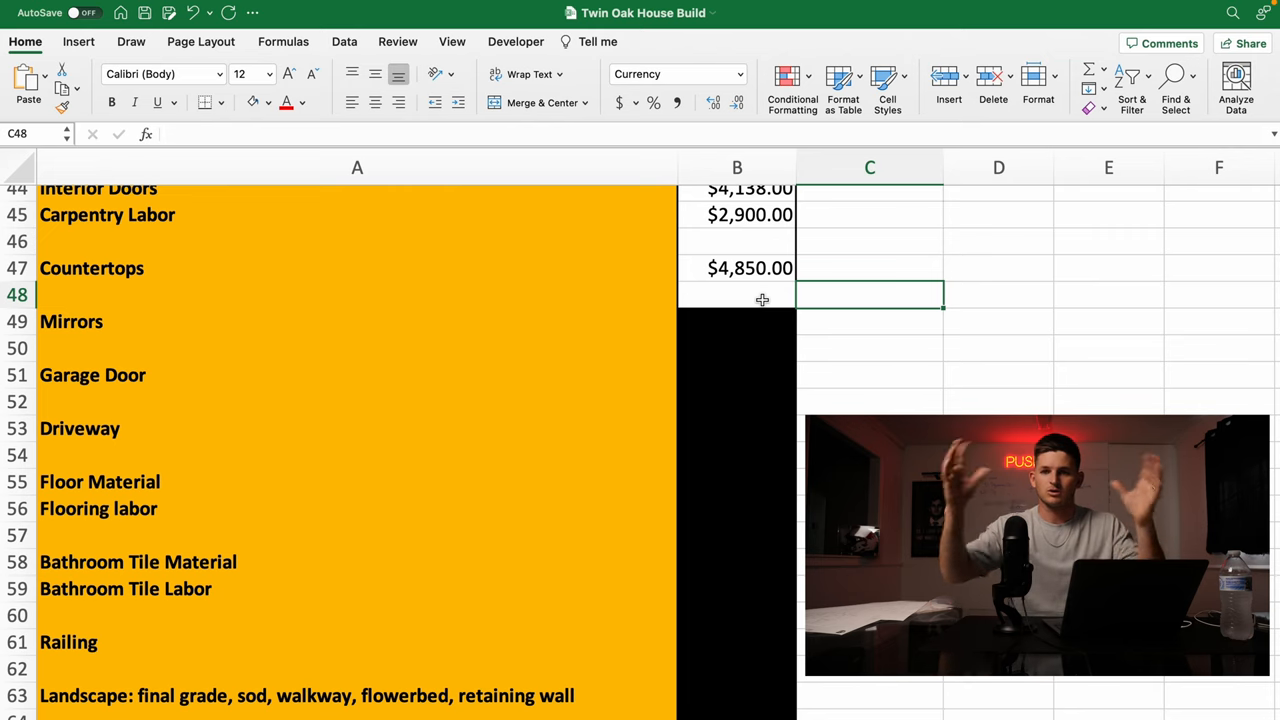
pyautogui.moveTo(862, 262)
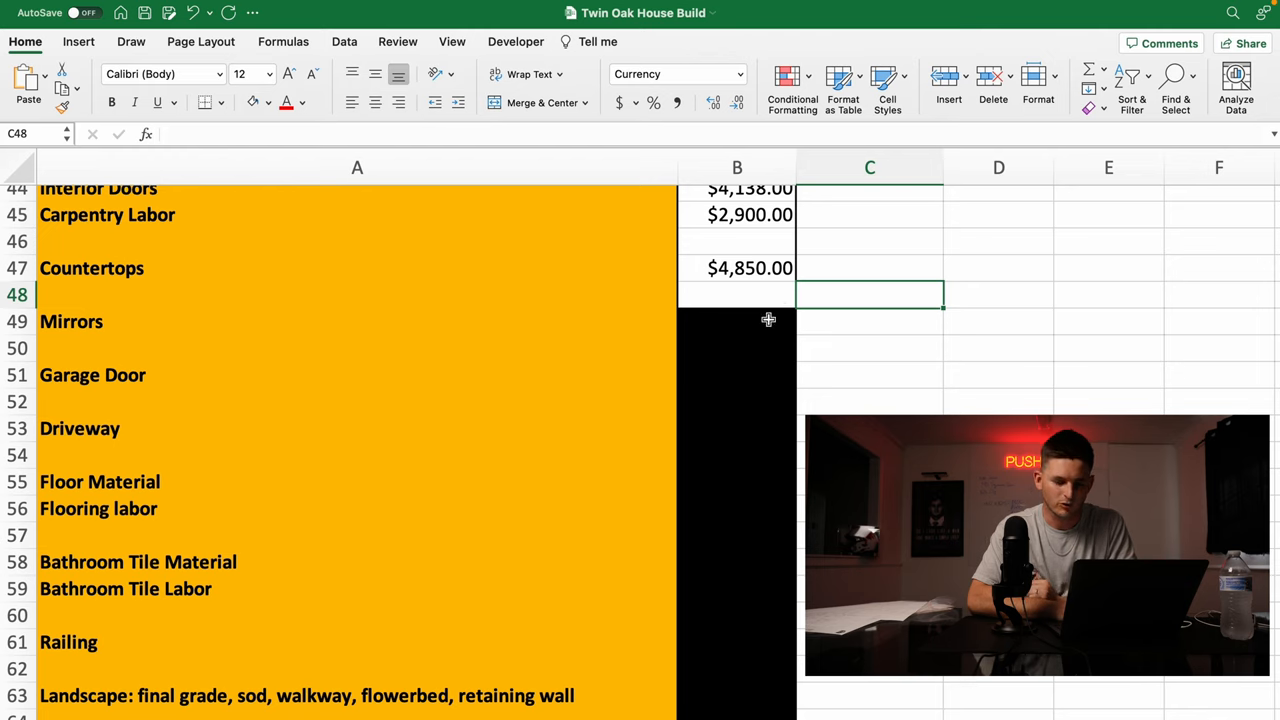
pyautogui.write('180.00')
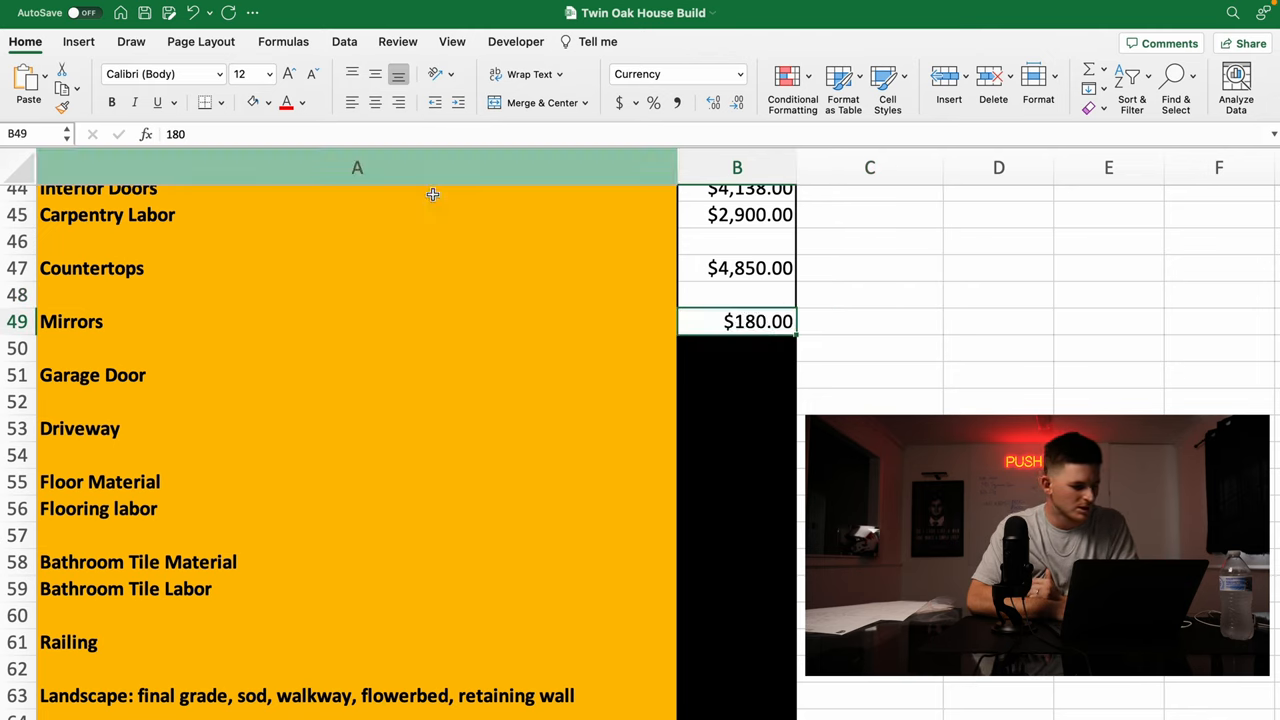
pyautogui.moveTo(812, 320)
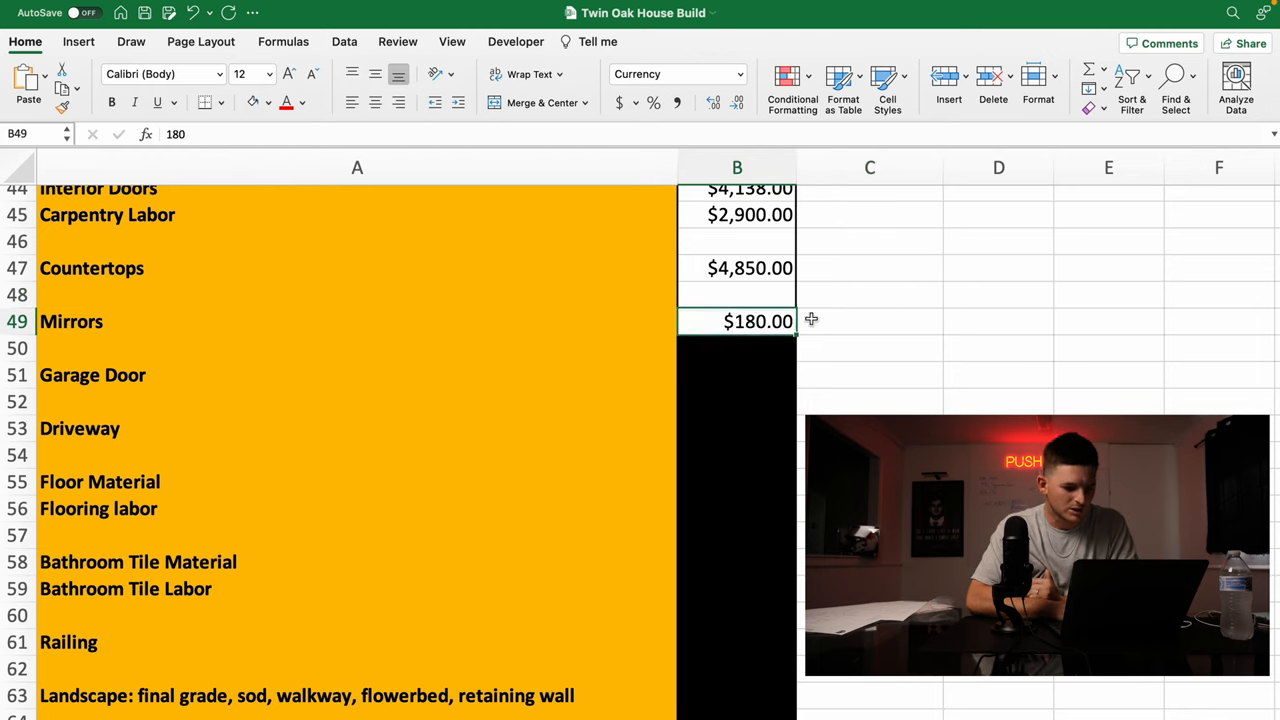
pyautogui.moveTo(752, 358)
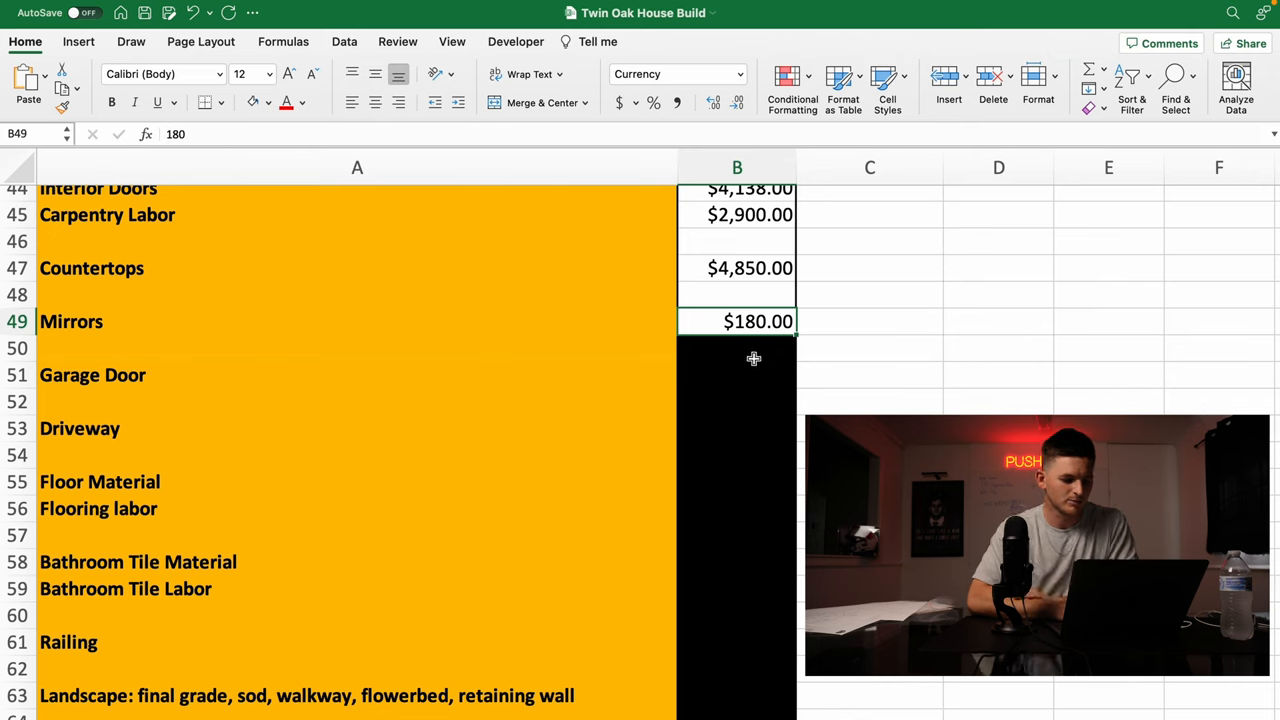
pyautogui.click(736, 348)
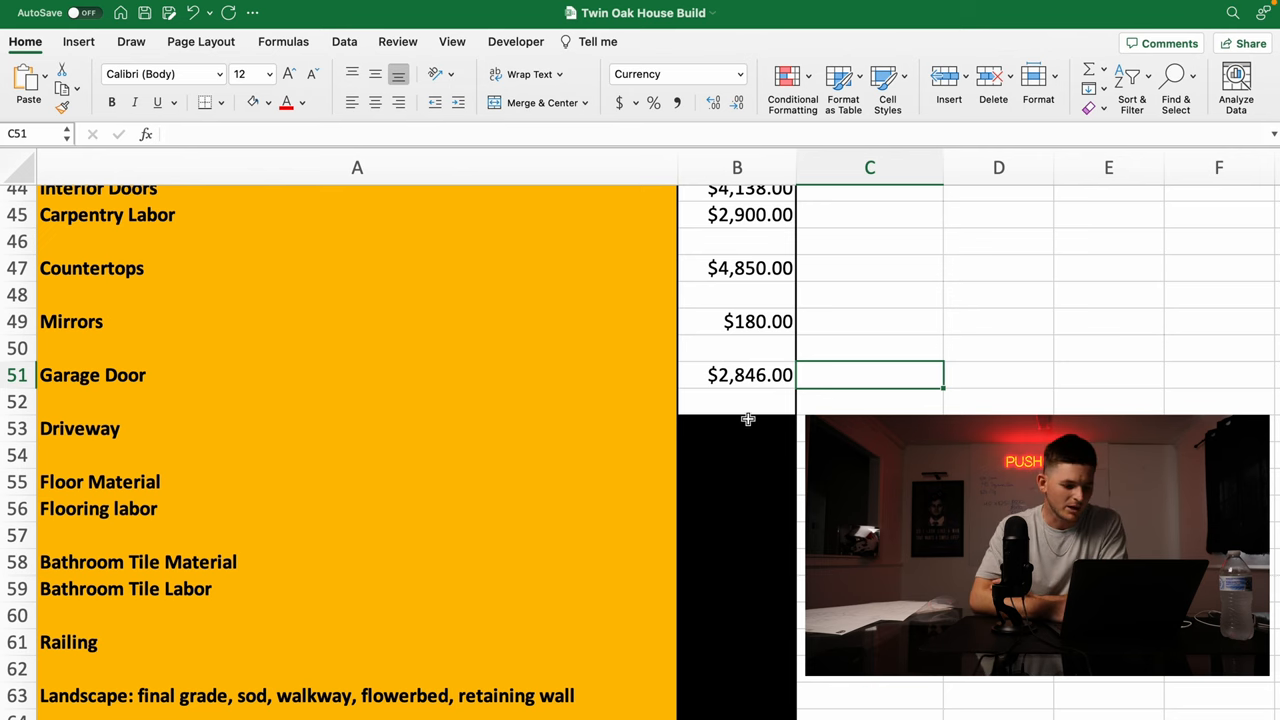
# Enter 11000 in B53 as the Driveway cost.
pyautogui.write('110000.00')
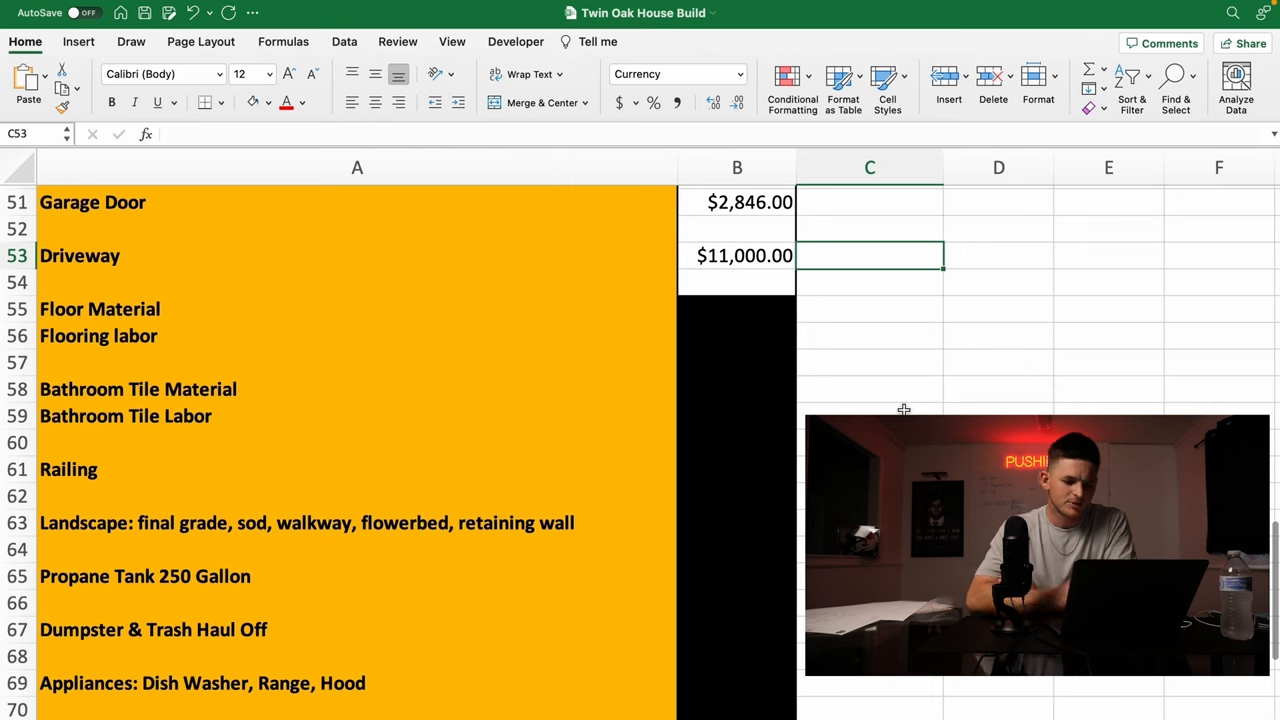
pyautogui.moveTo(872, 328)
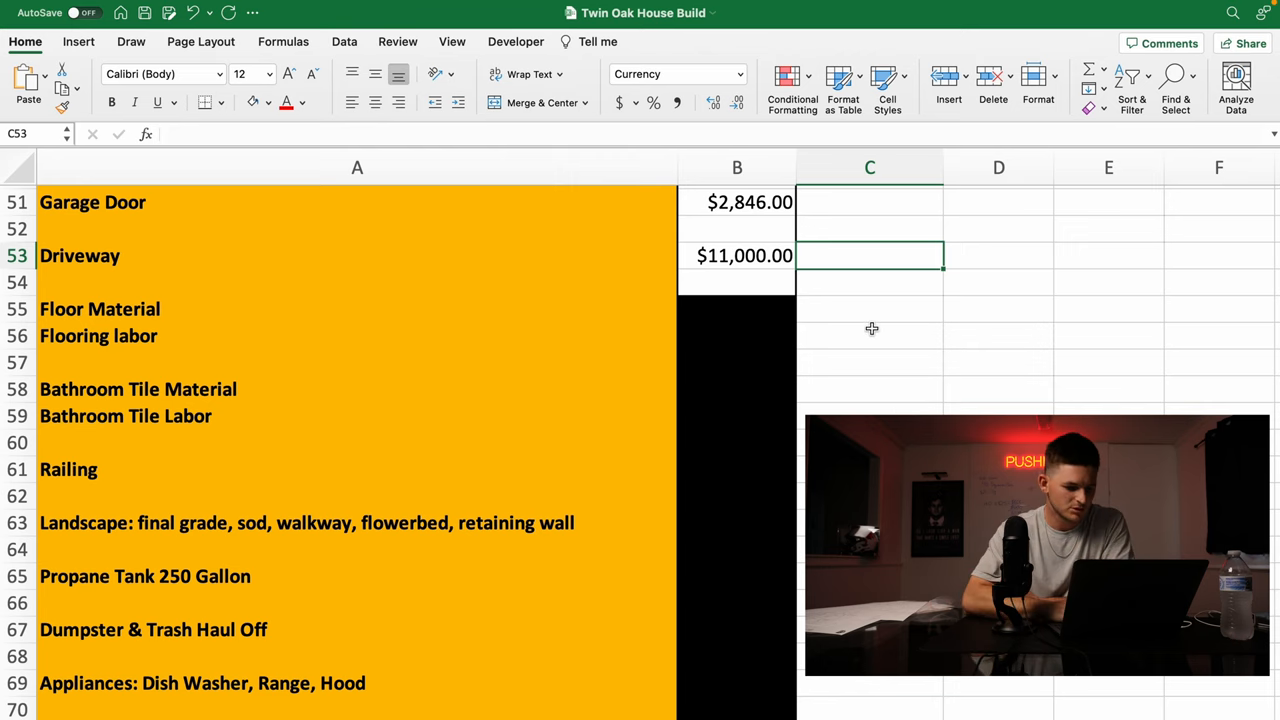
# Enter 3671.12 and 2475 for flooring with No Fill, then 1955 and 2600 for bathroom tile.
pyautogui.scroll(-3)
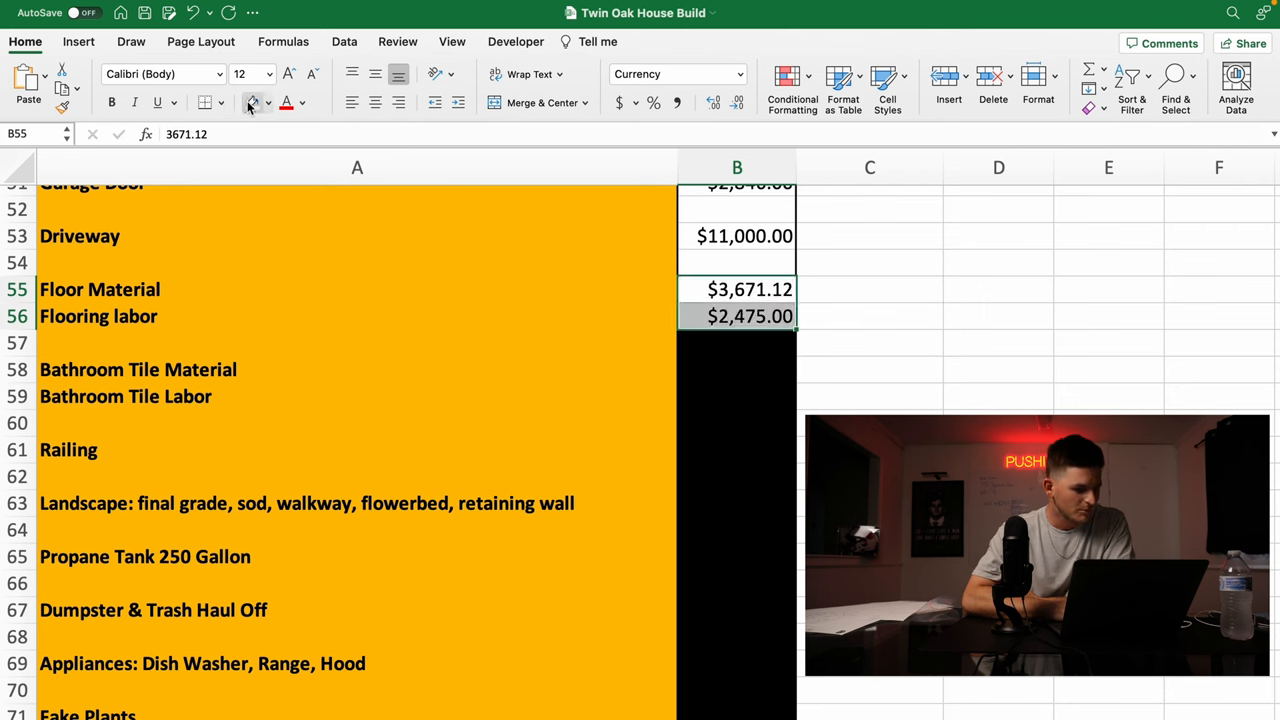
pyautogui.click(868, 316)
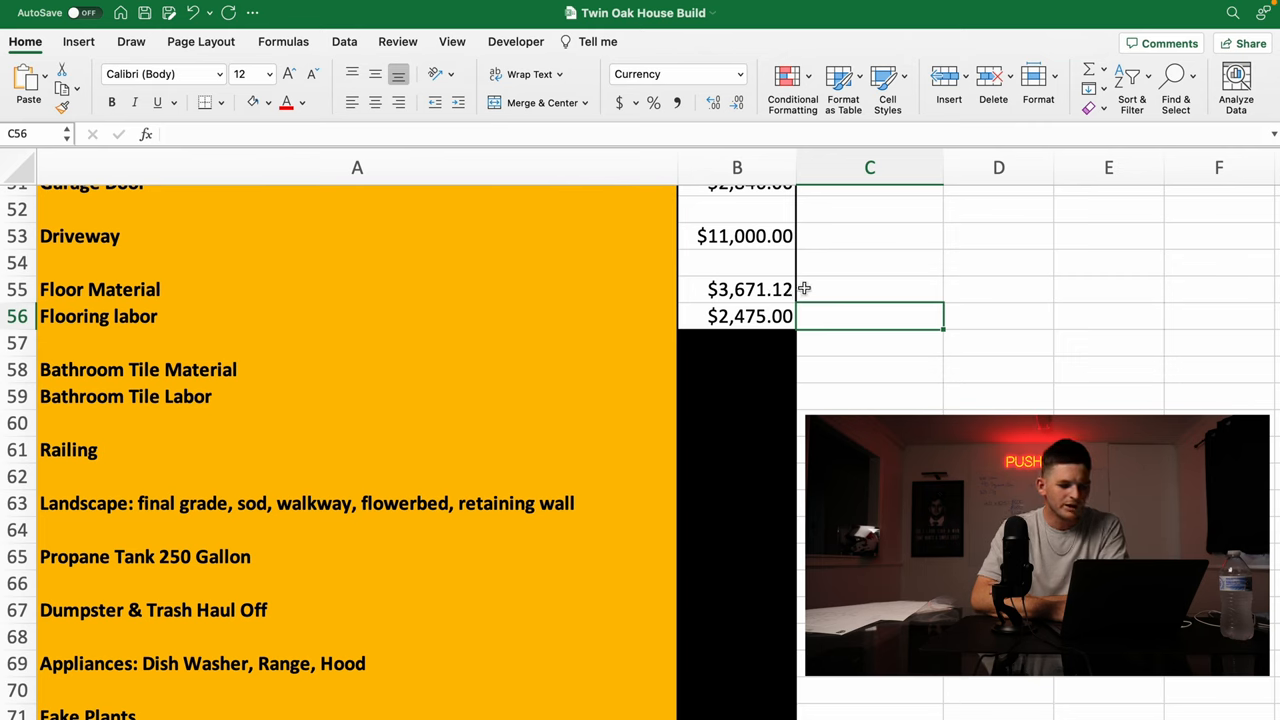
pyautogui.click(736, 368)
pyautogui.write('$1,955.00')
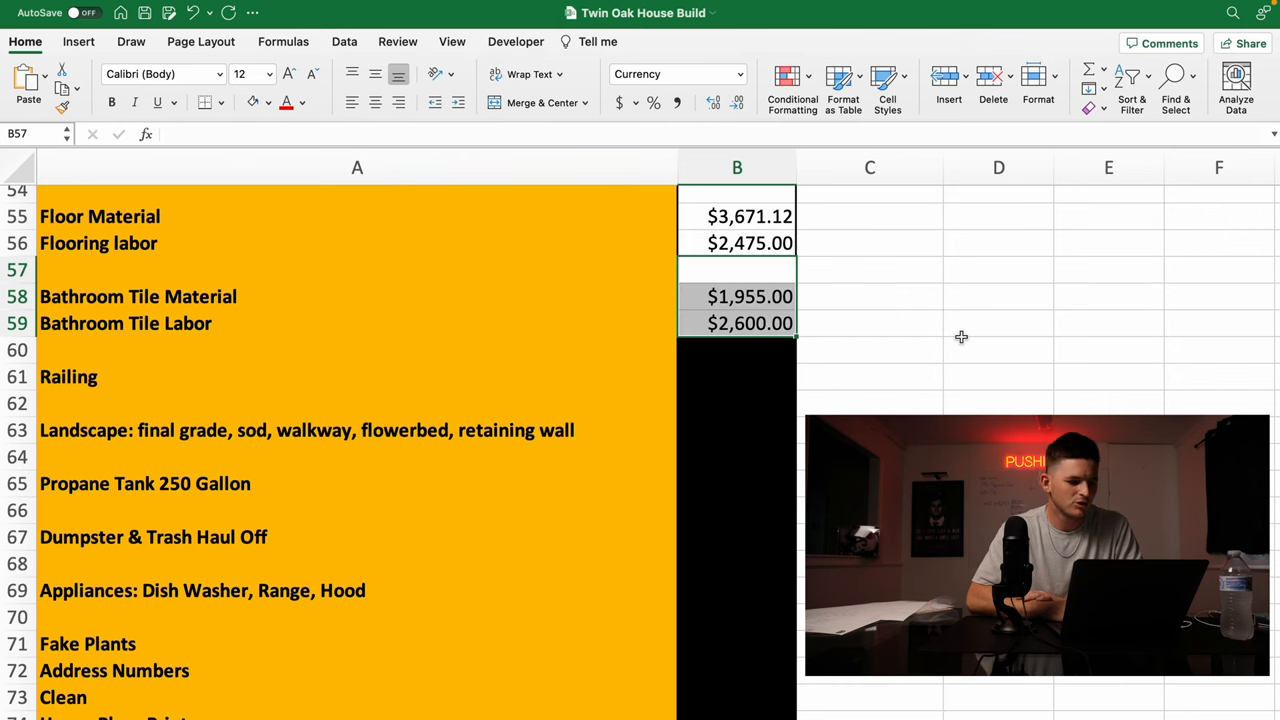
# Clear the bathroom tile fill and enter 2150 for Railing and 7225 for Landscape.
pyautogui.click(998, 324)
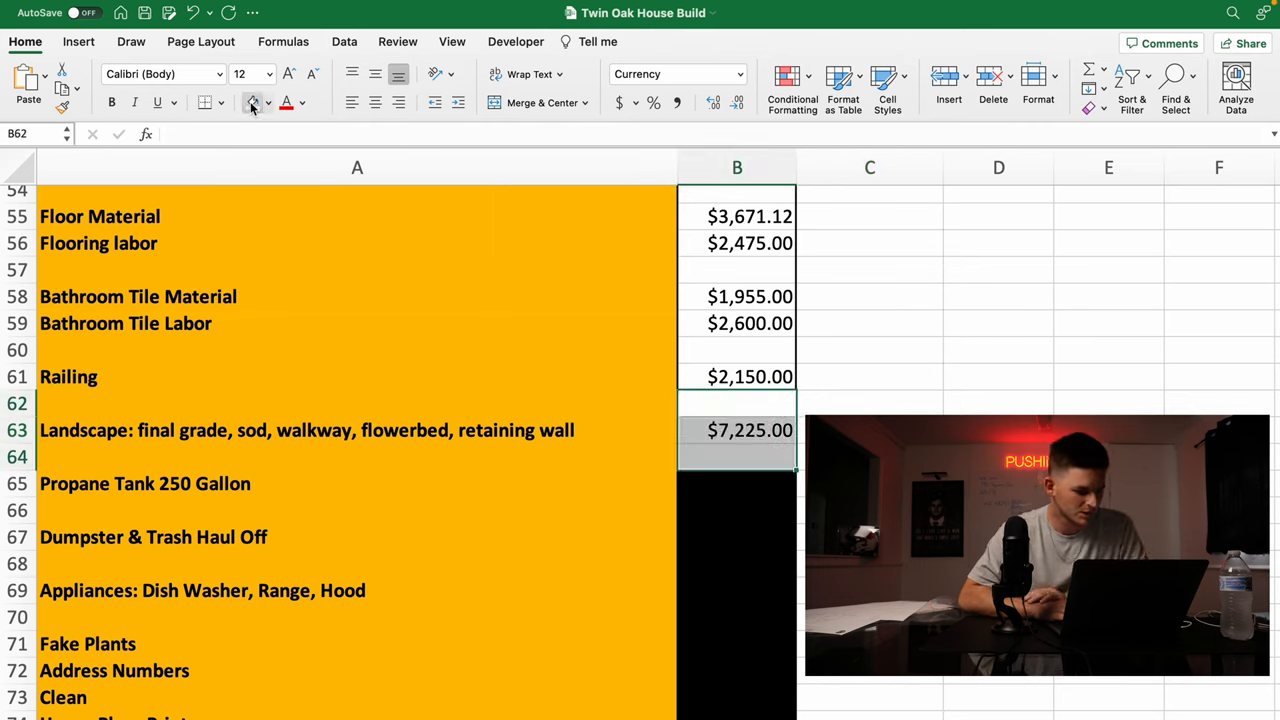
# Set No Fill on the Landscape cost cells B63:B64.
pyautogui.click(870, 430)
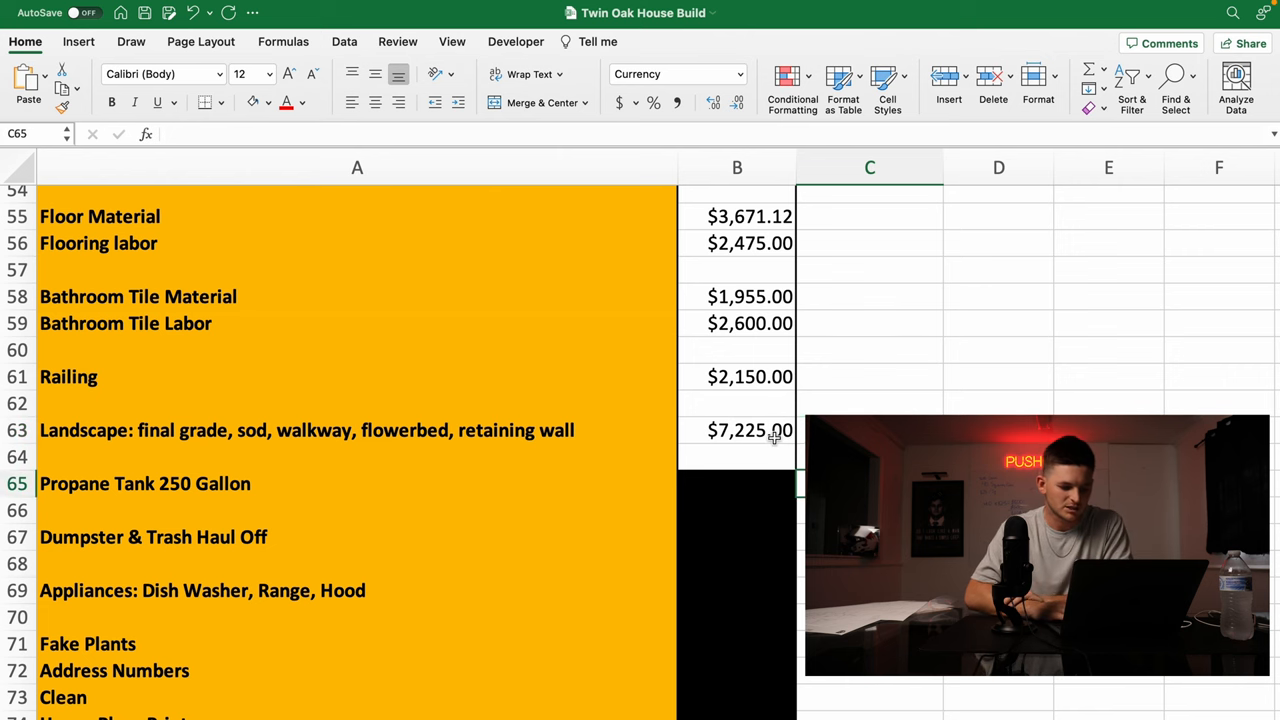
# Enter 2731.72 in B65 for the 250 gallon propane tank on white fill.
pyautogui.scroll(-3)
pyautogui.write('$2,731.72')
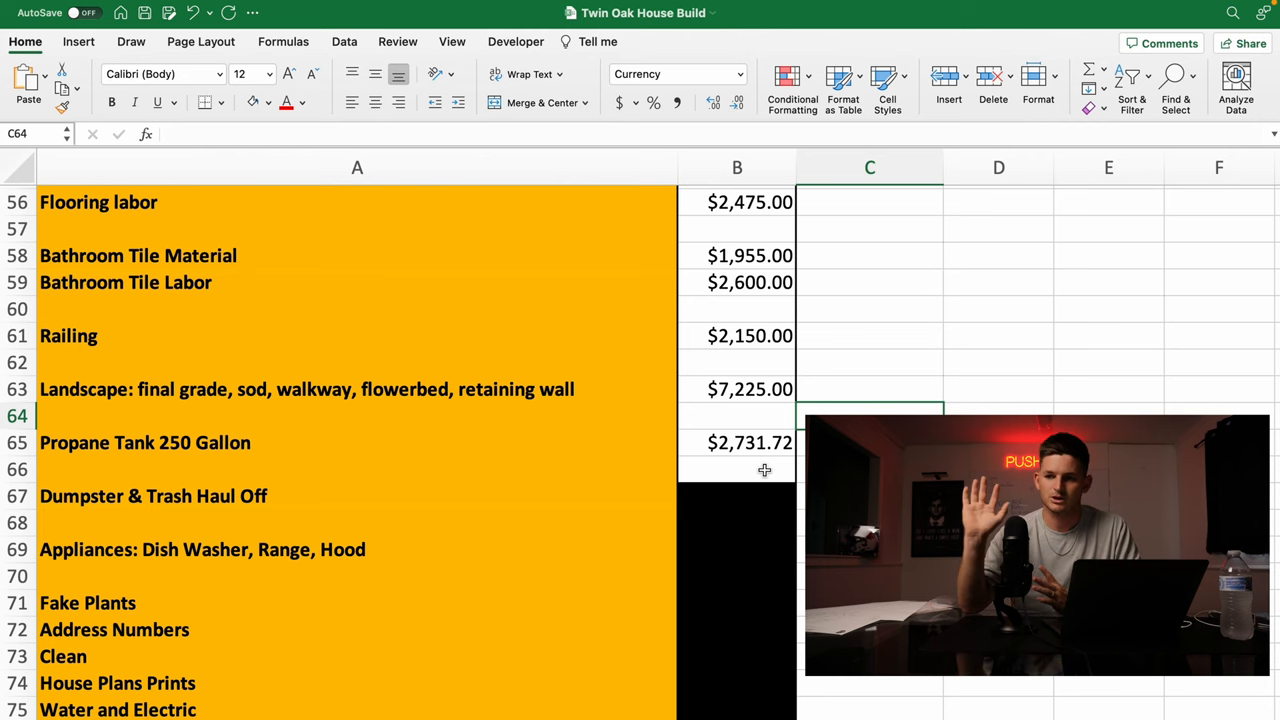
# Enter 1641 for Dumpster & Trash Haul Off and 1809.19 for Appliances, clearing its black fill.
pyautogui.scroll(-3)
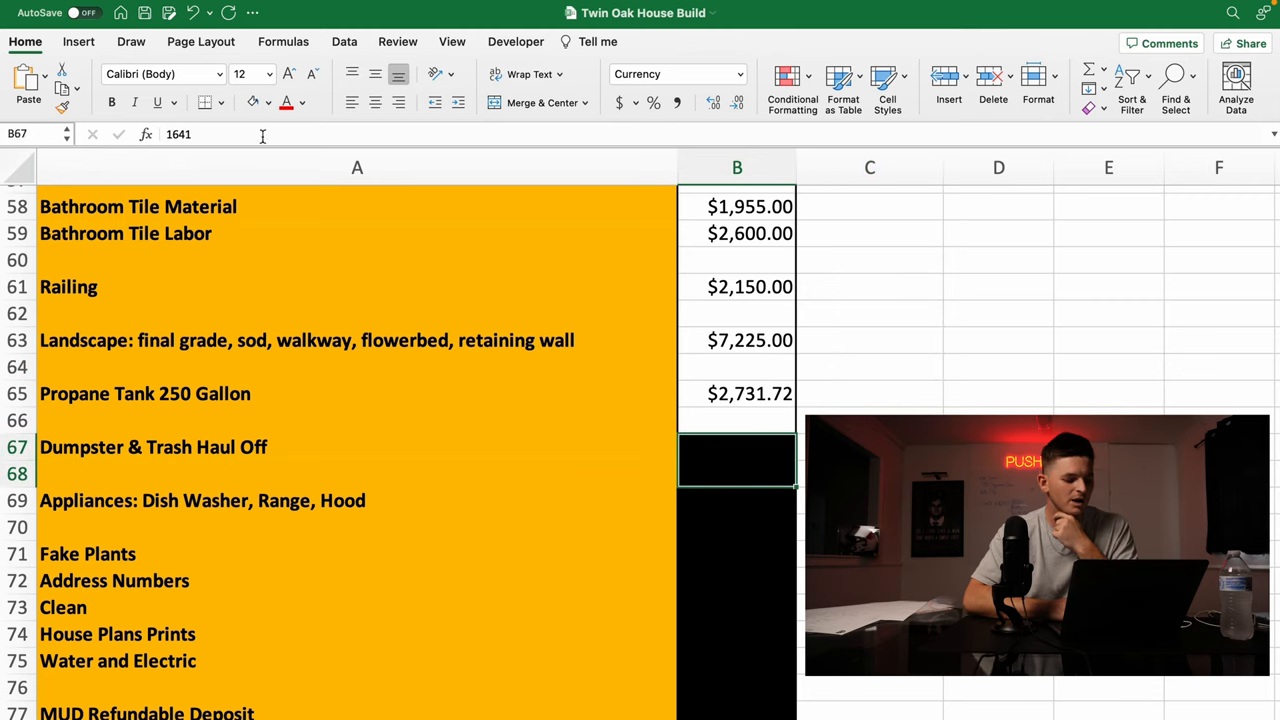
pyautogui.write('1641')
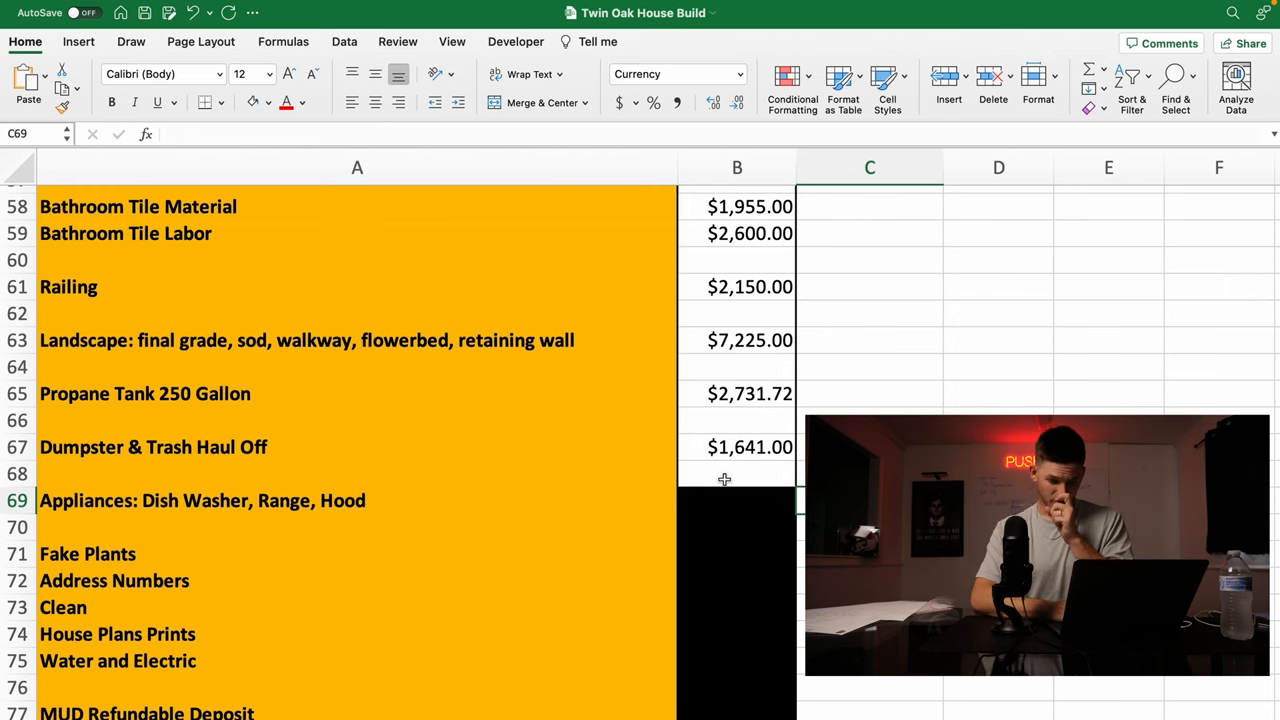
pyautogui.scroll(-3)
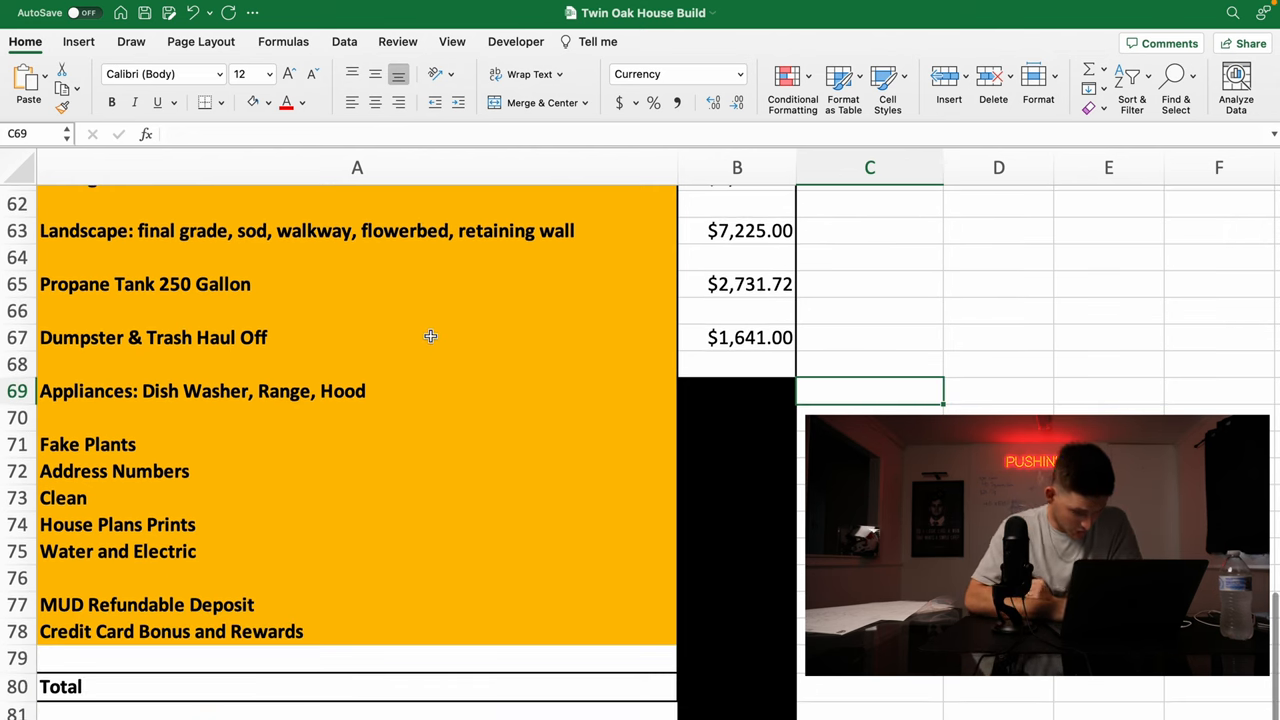
pyautogui.click(736, 404)
pyautogui.write('1809.19')
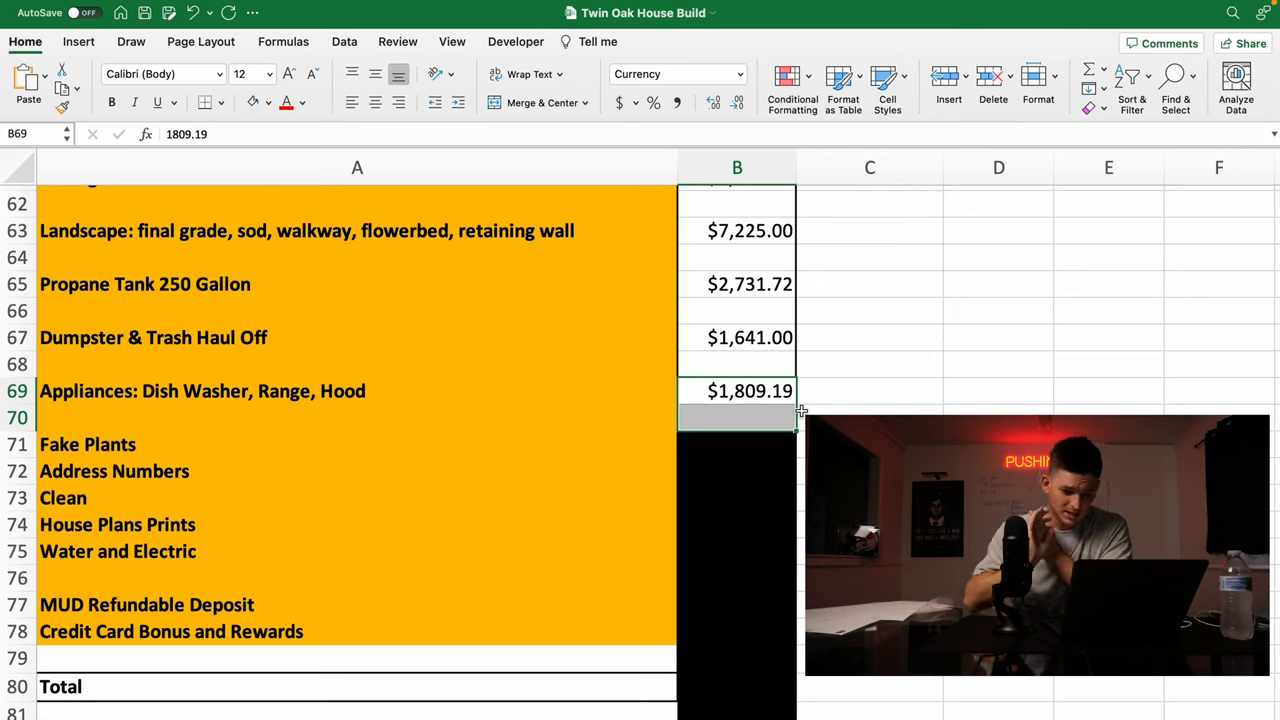
pyautogui.click(868, 418)
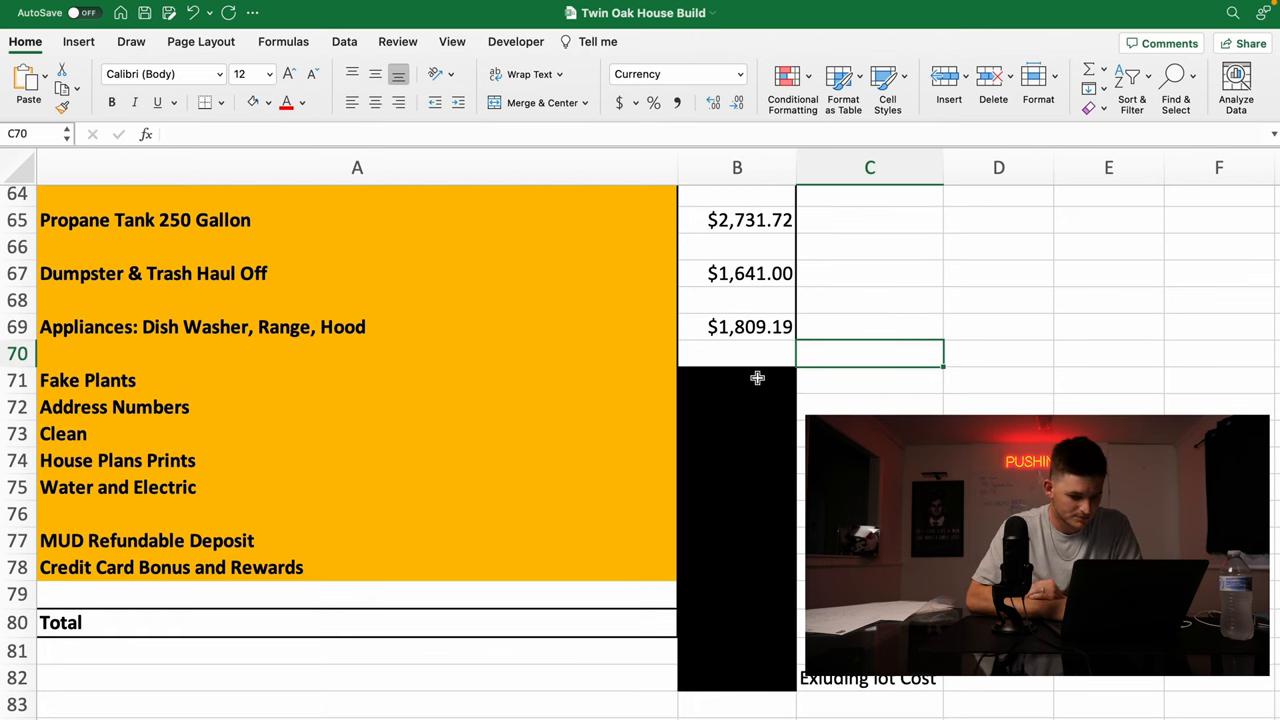
# Enter 700, 130, 400 and 72 in B71:B74 for Fake Plants through House Plans Prints.
pyautogui.write('700.00')
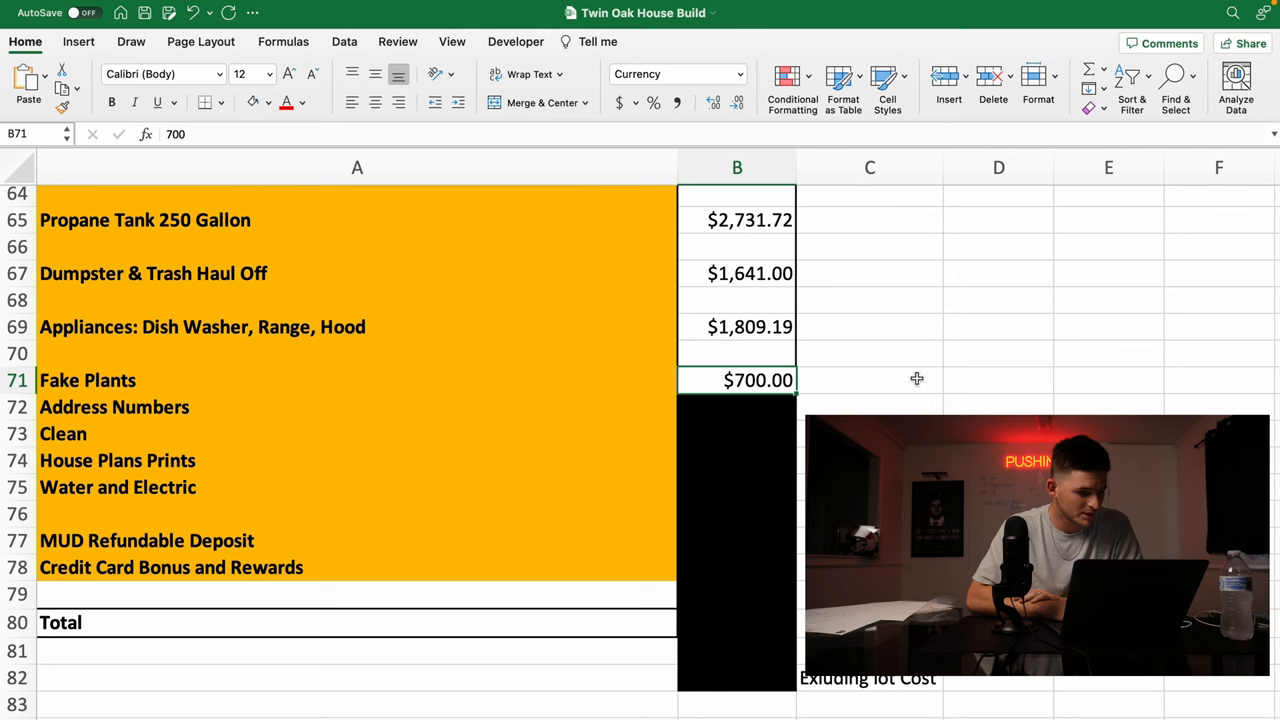
pyautogui.click(892, 380)
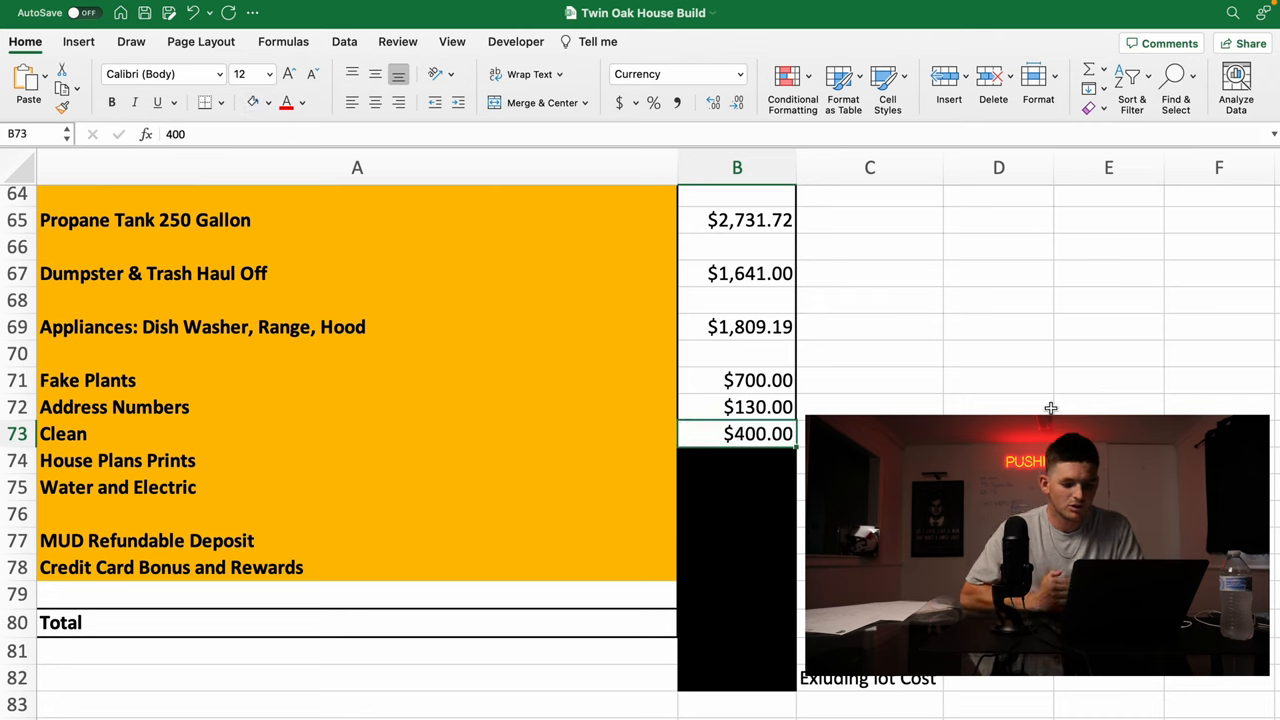
pyautogui.click(736, 462)
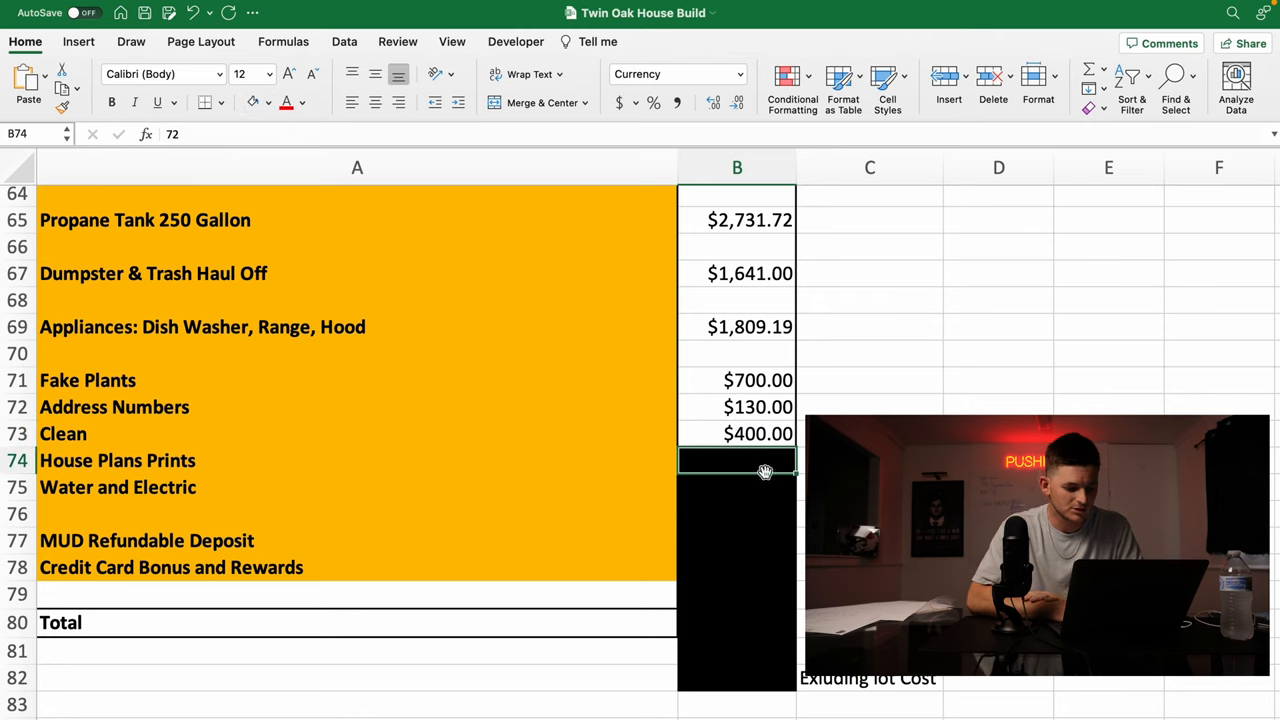
pyautogui.moveTo(766, 462)
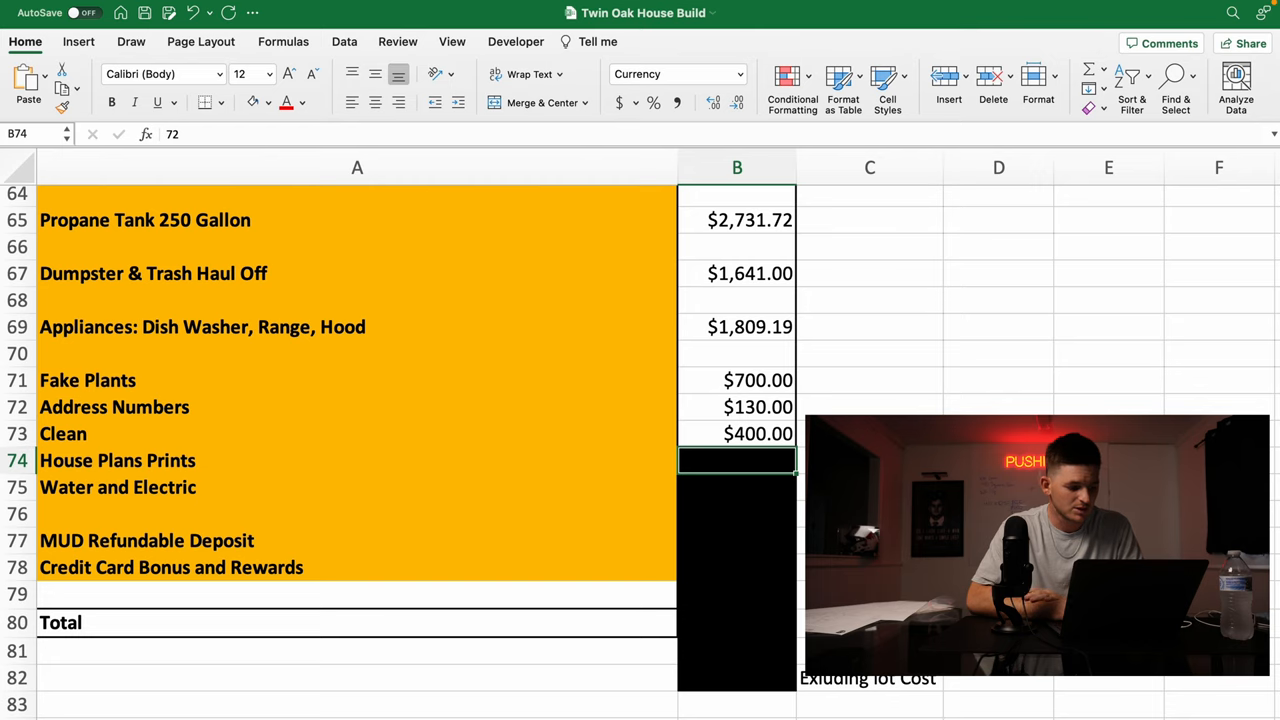
pyautogui.moveTo(348, 322)
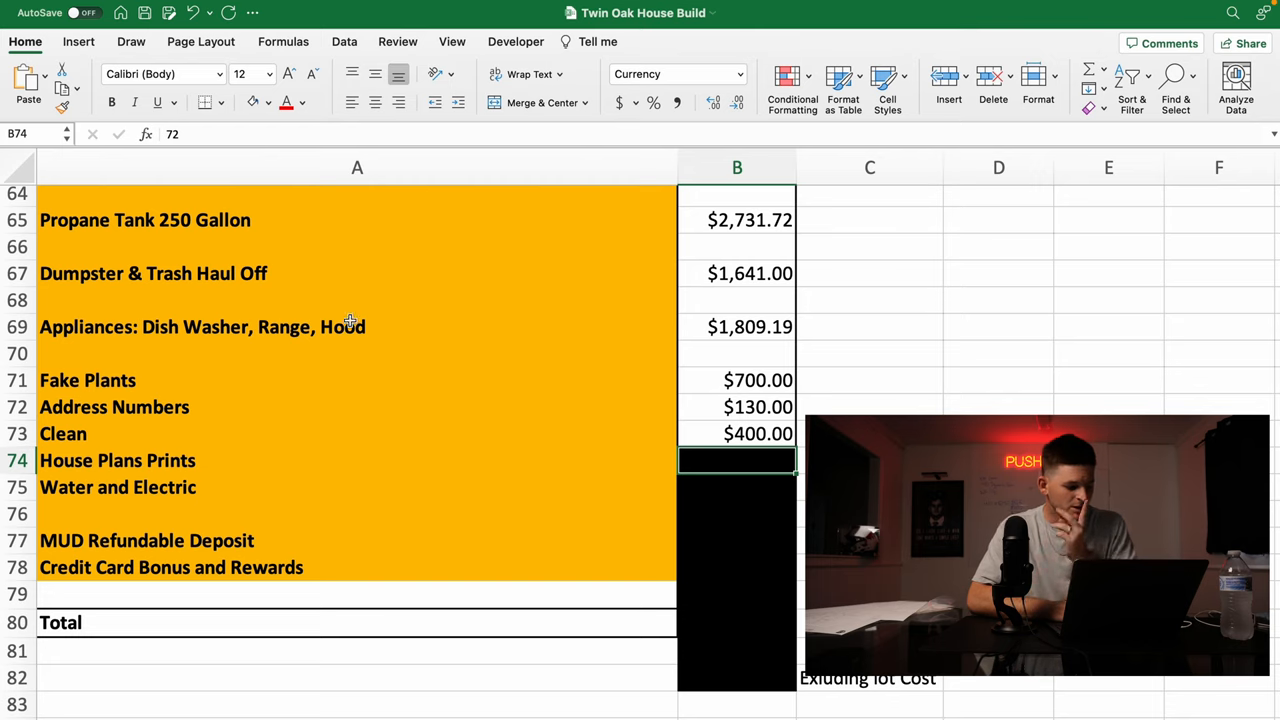
pyautogui.write('72.00')
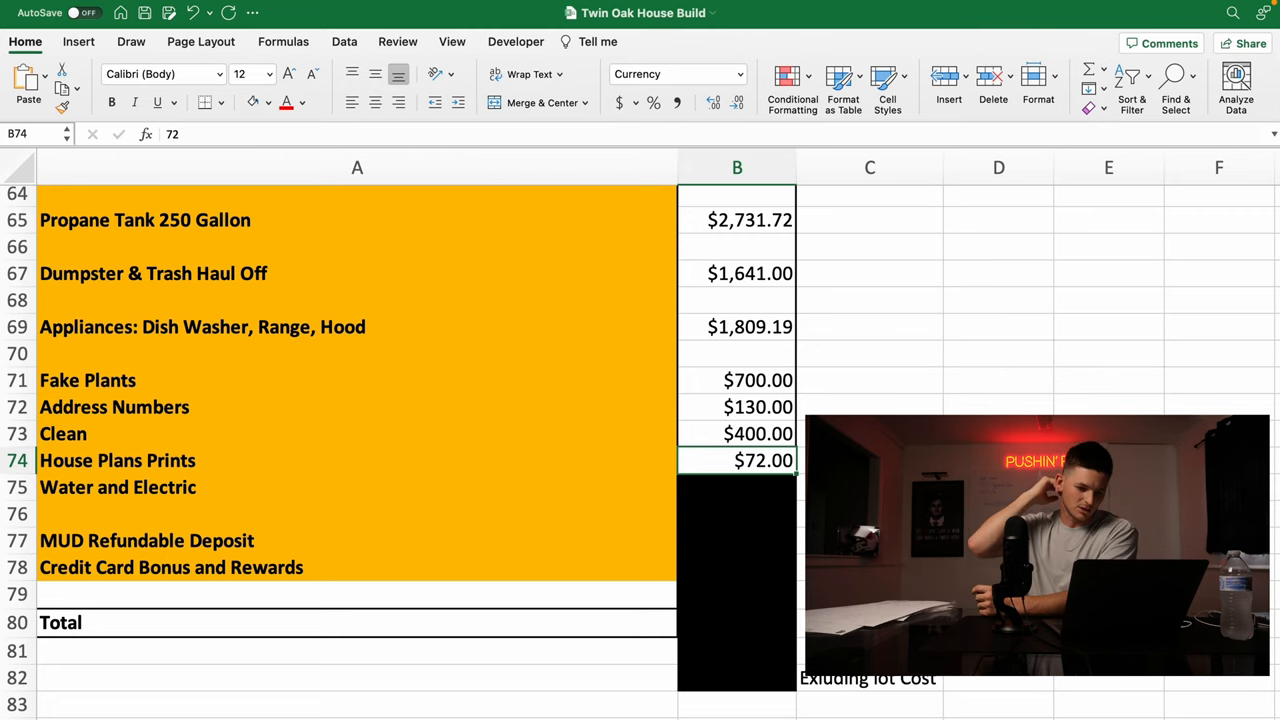
pyautogui.moveTo(796, 464)
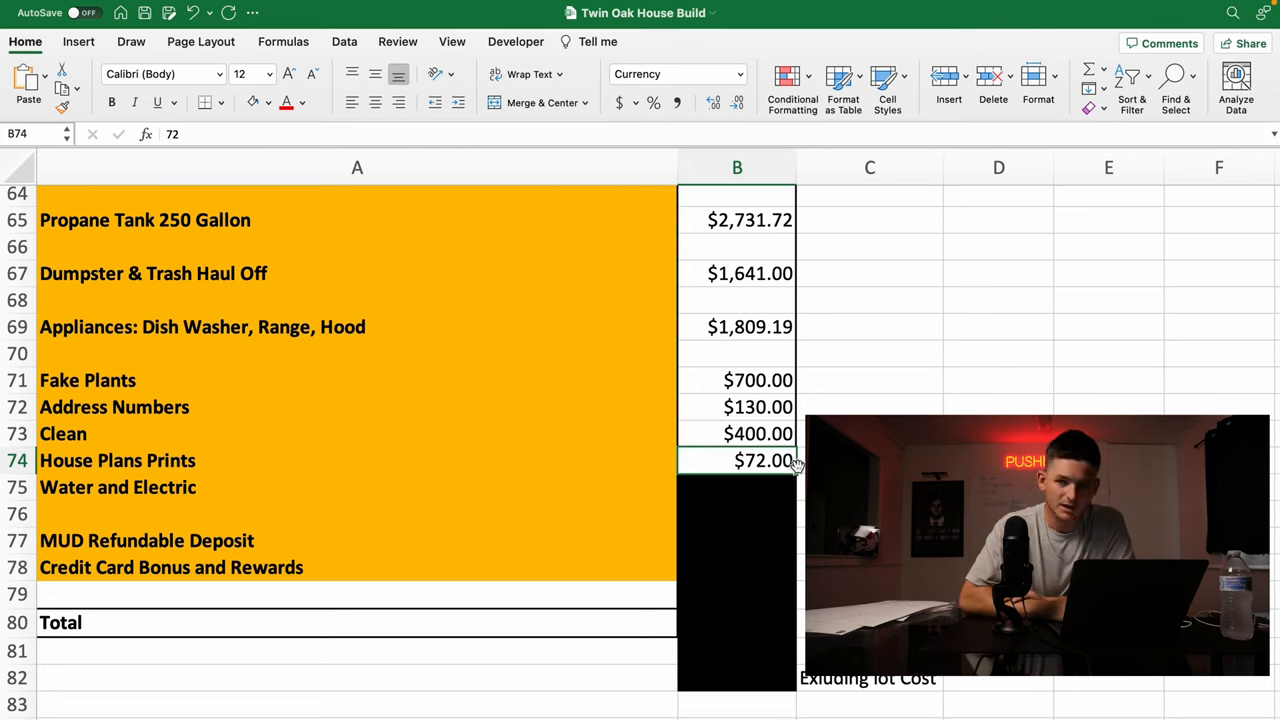
# Enter 254 in B75 as the Water and Electric cost.
pyautogui.scroll(-3)
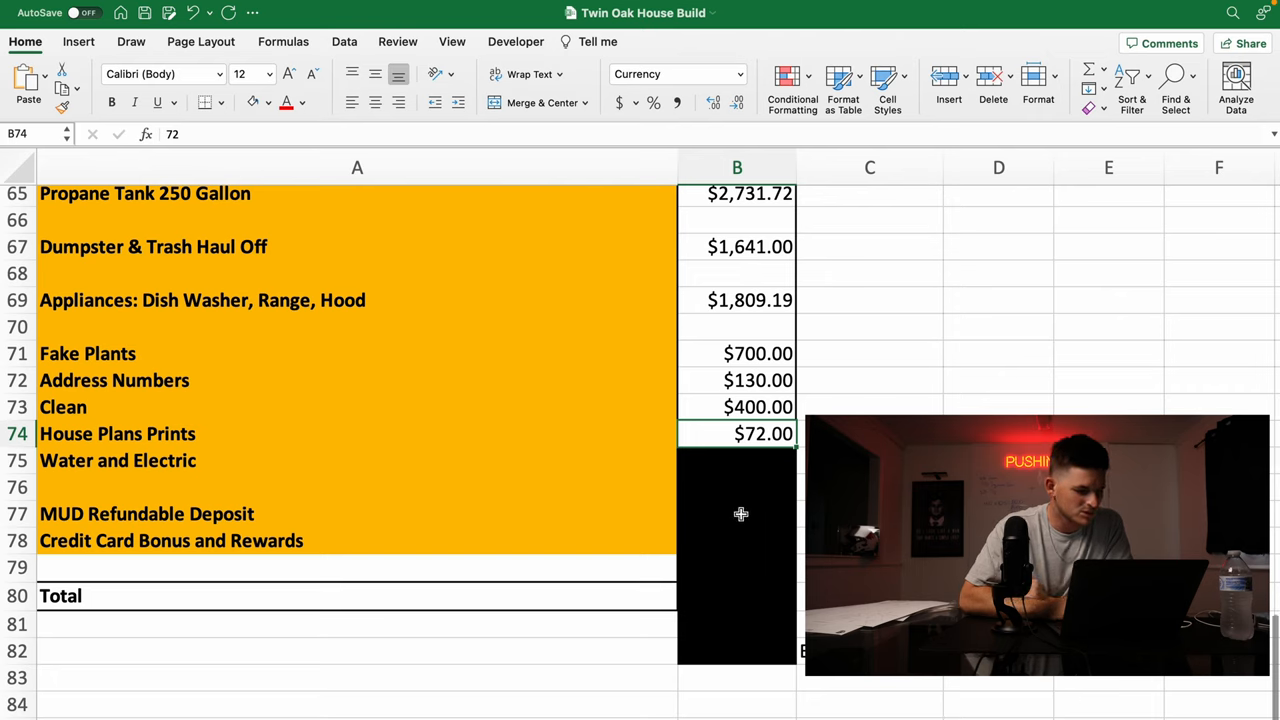
pyautogui.click(736, 460)
pyautogui.write('254')
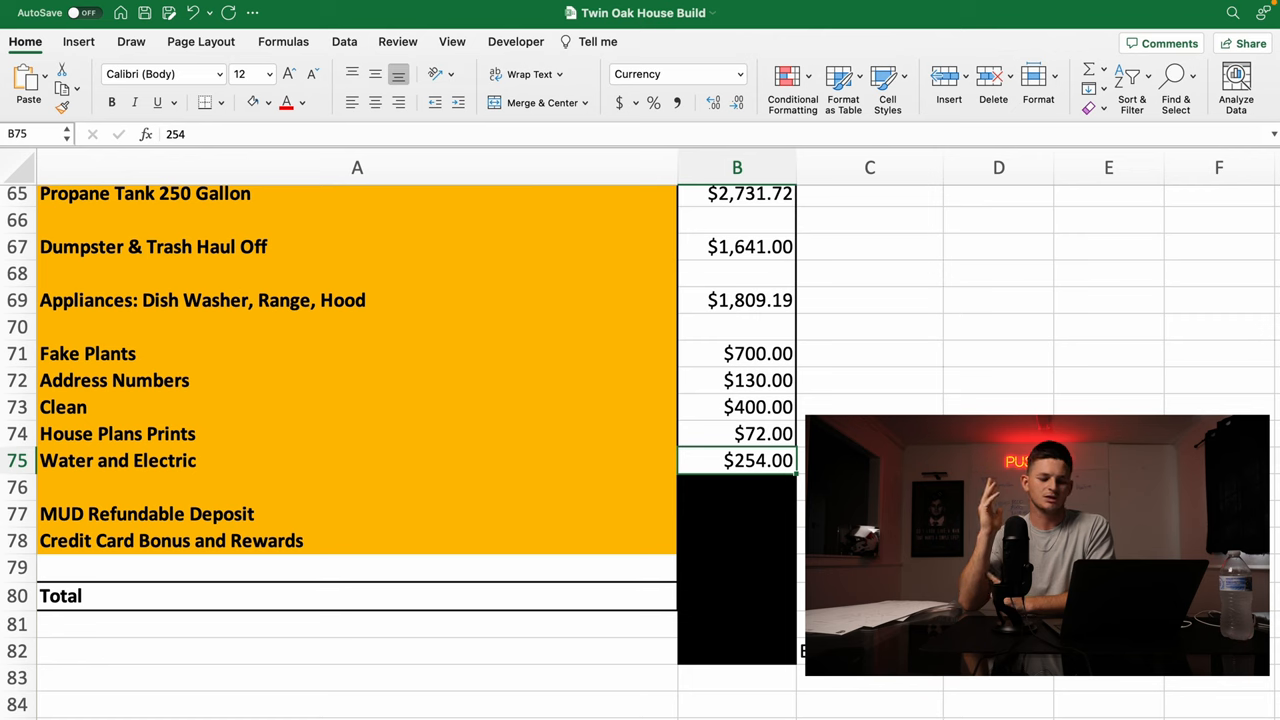
pyautogui.scroll(-3)
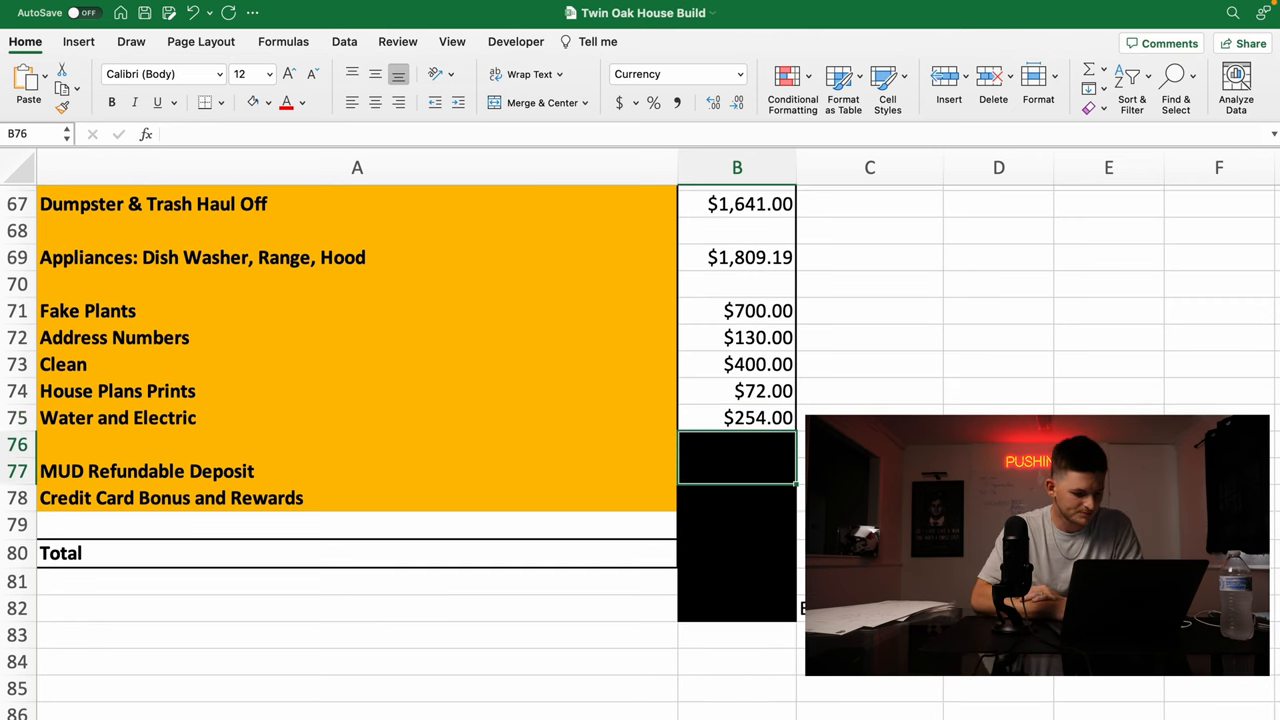
# Enter -2575 for MUD Refundable Deposit in B77 and -1800 for Credit Card Bonus in B78.
pyautogui.click(870, 456)
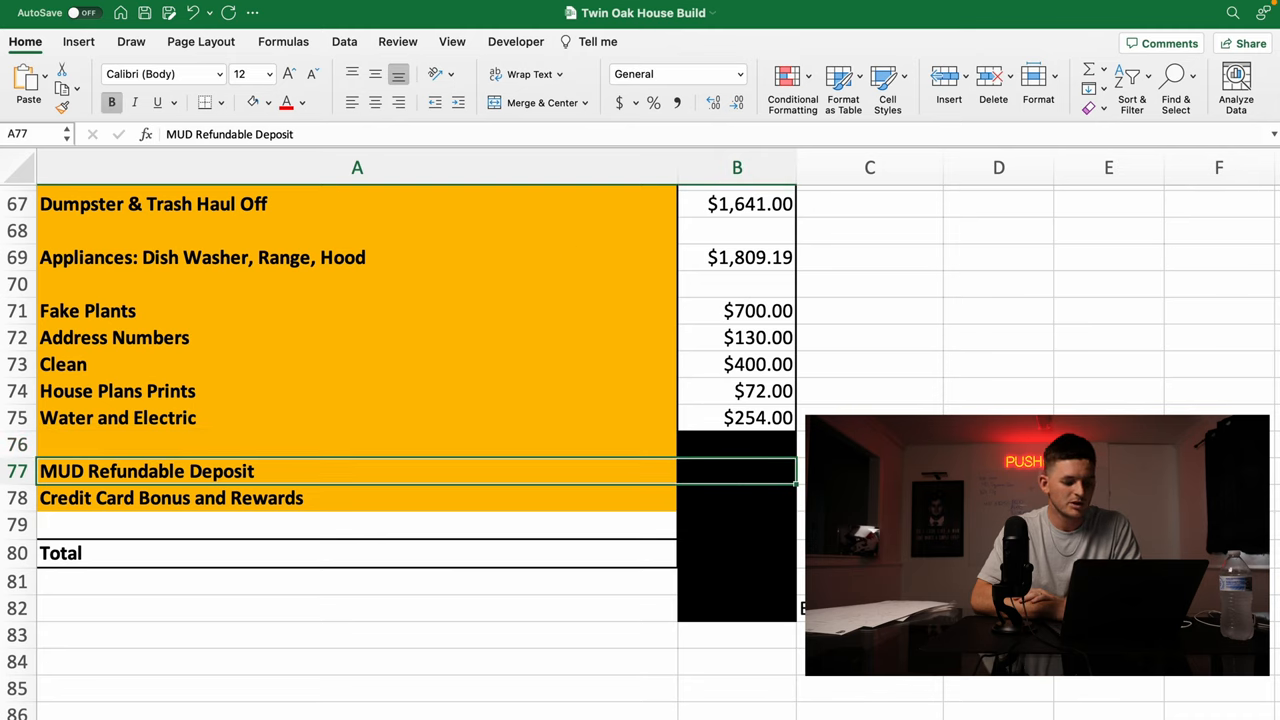
pyautogui.click(736, 456)
pyautogui.write('-$2,575')
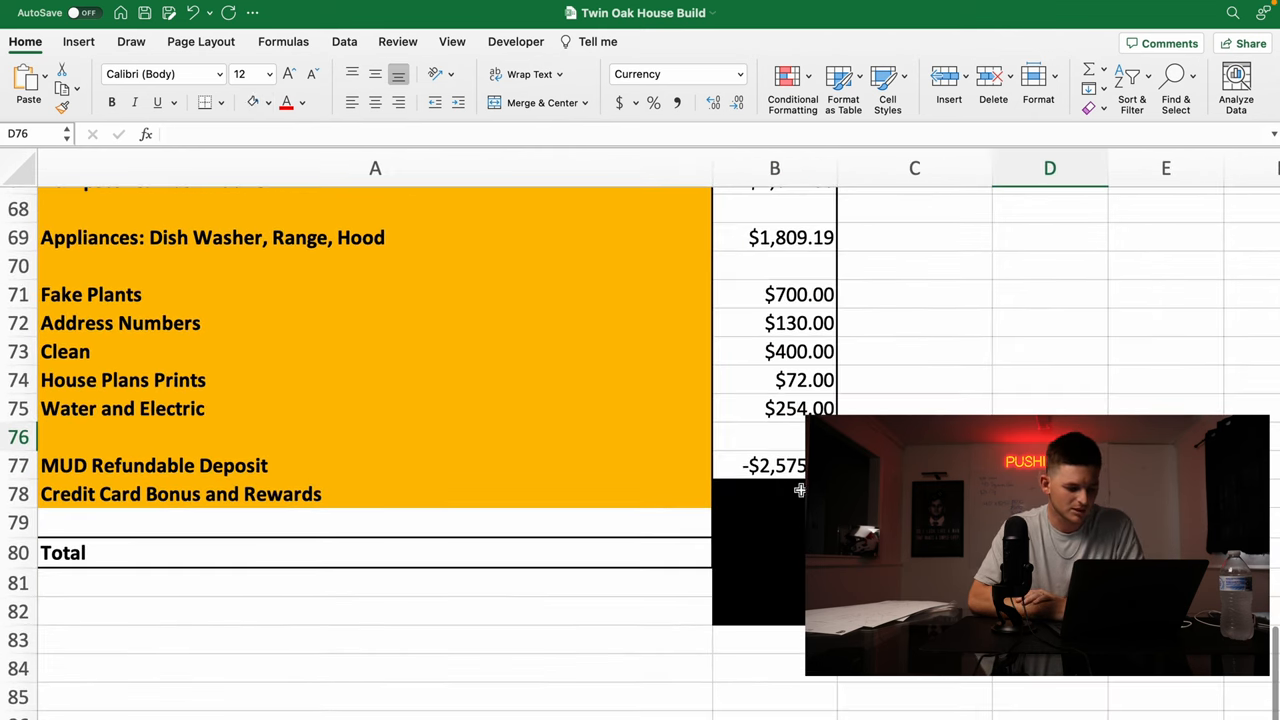
pyautogui.click(774, 496)
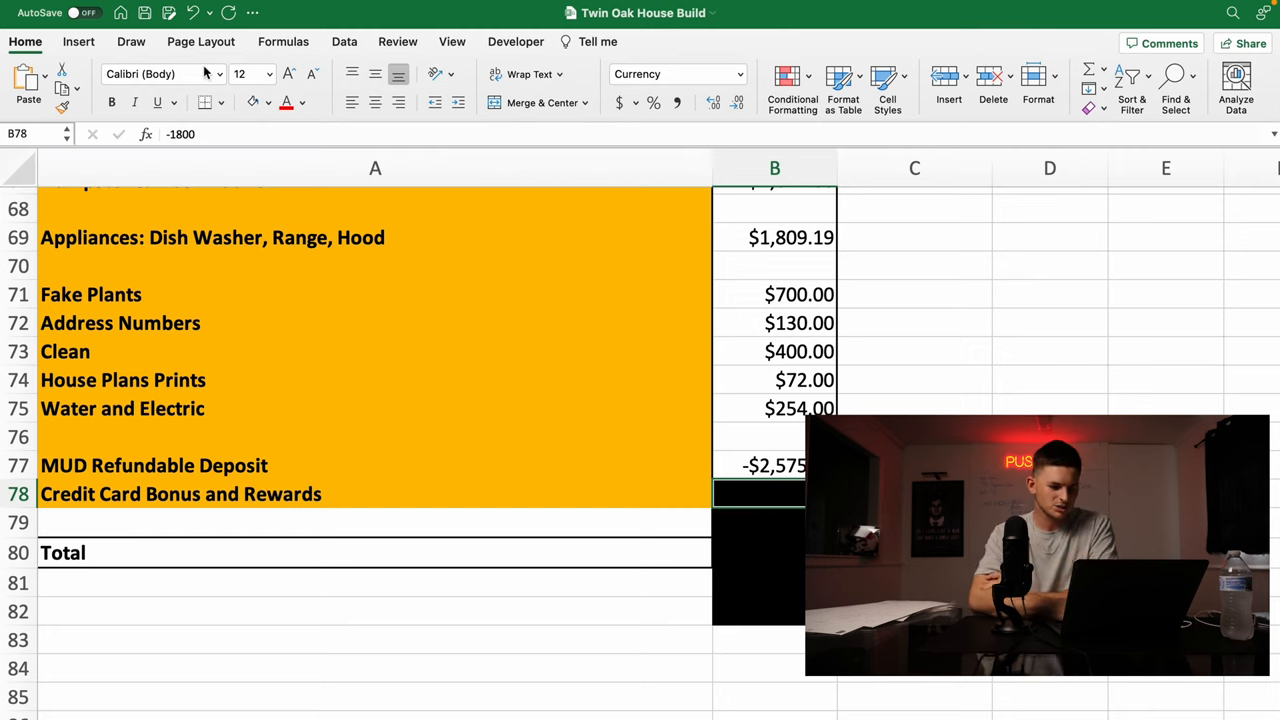
pyautogui.moveTo(250, 102)
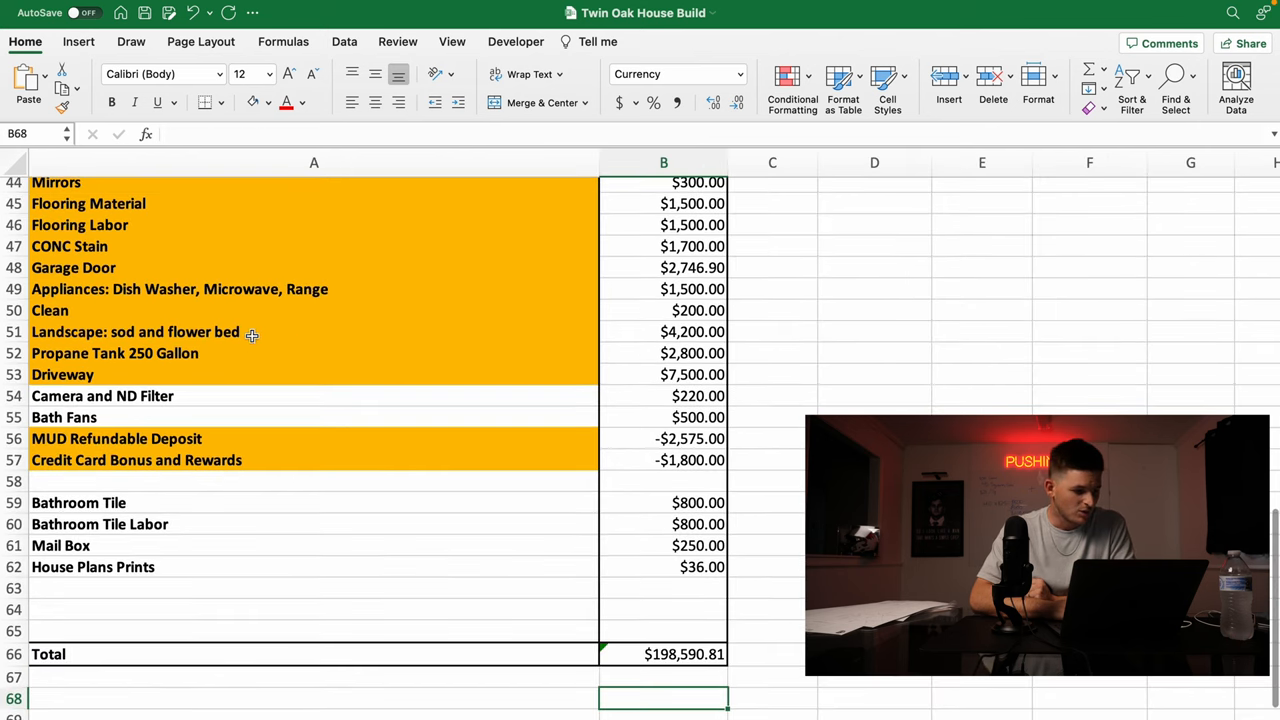
# Review the Budget sheet's line items and total, then return to the Cost Tracker sheet.
pyautogui.click(874, 310)
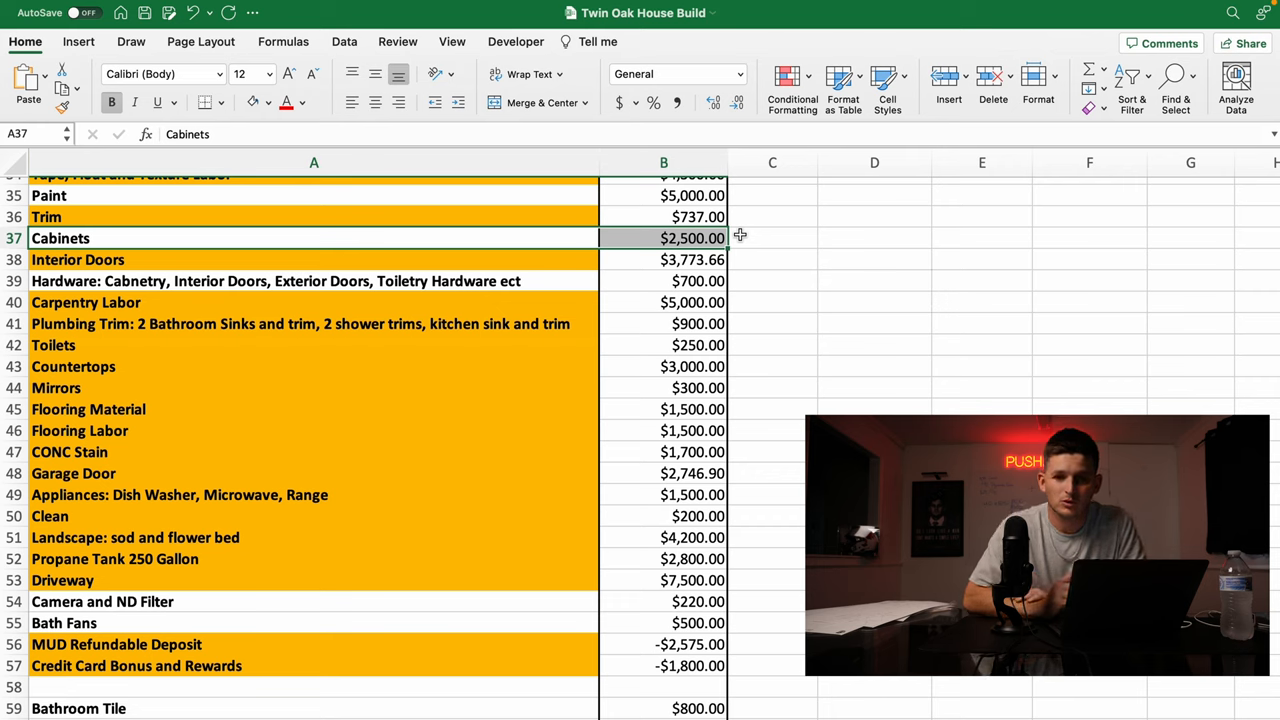
pyautogui.click(772, 238)
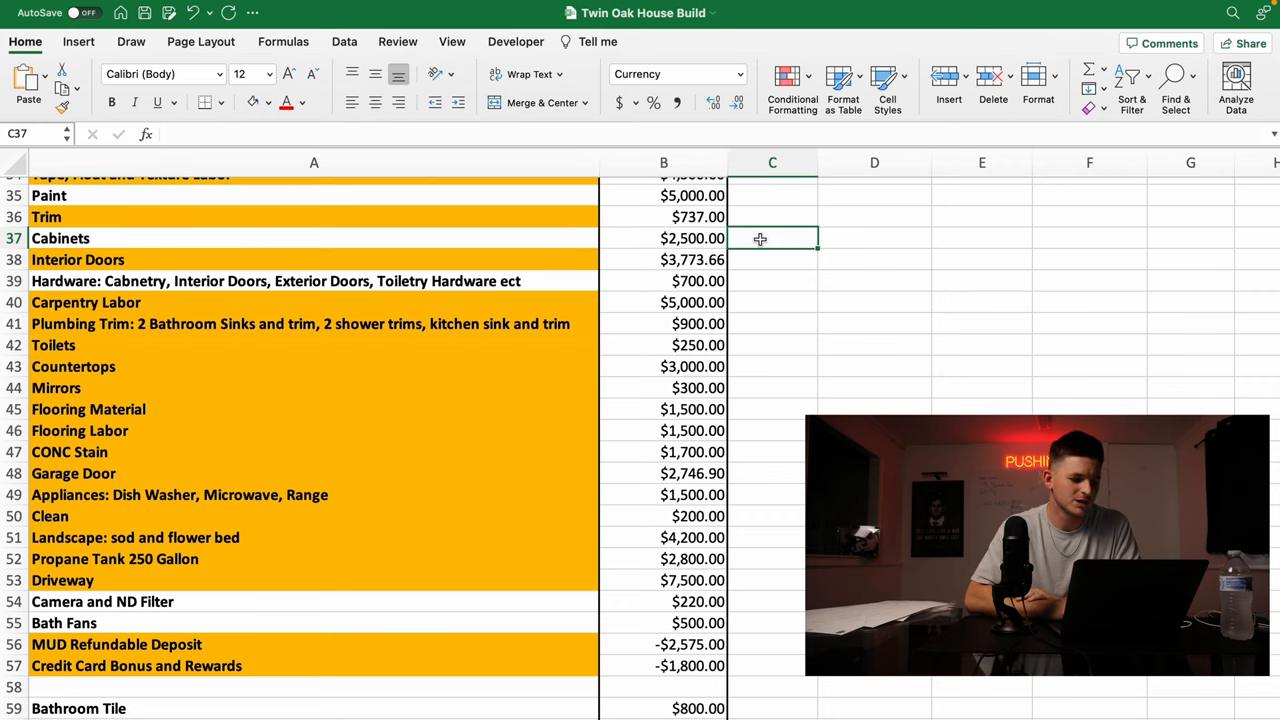
pyautogui.click(664, 238)
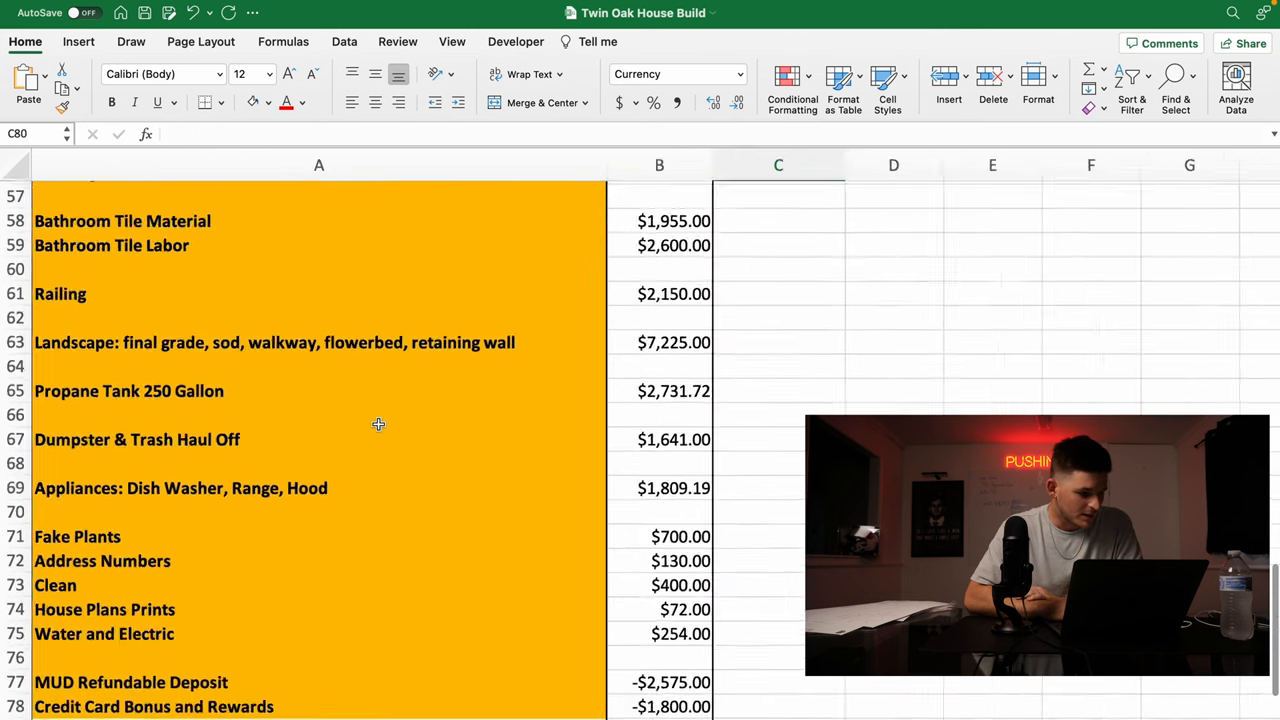
pyautogui.scroll(-3)
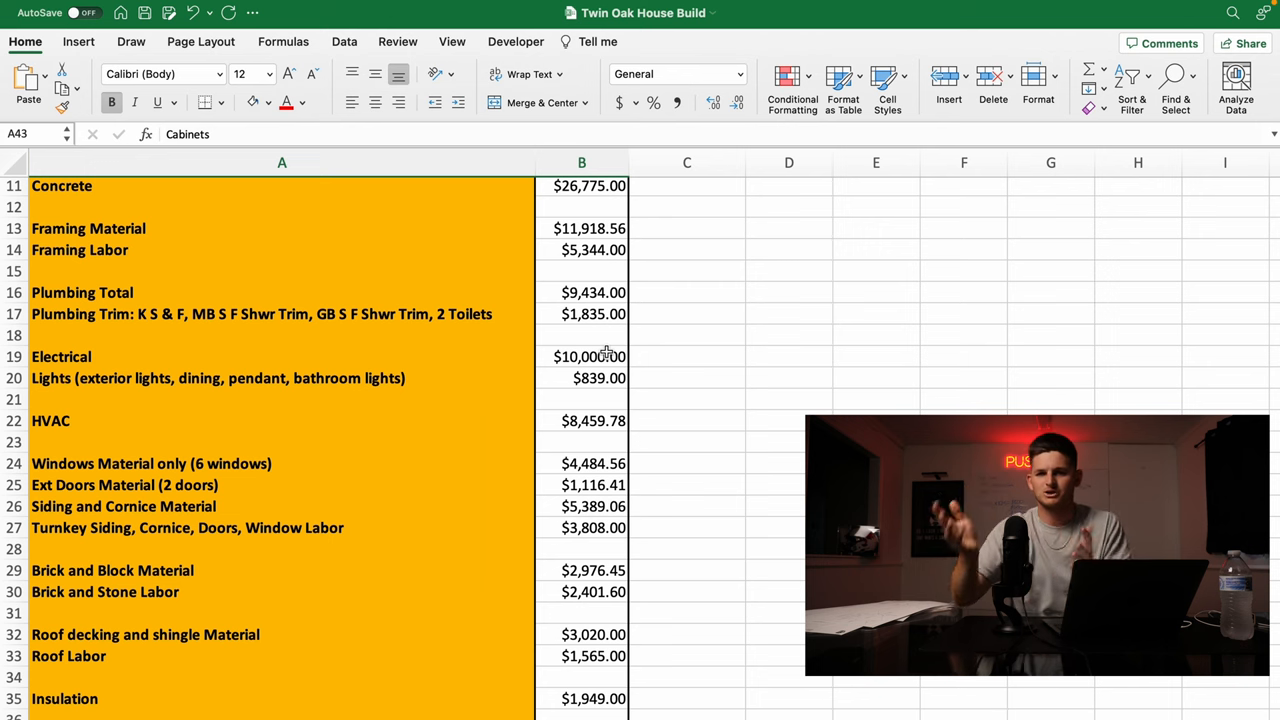
pyautogui.scroll(-3)
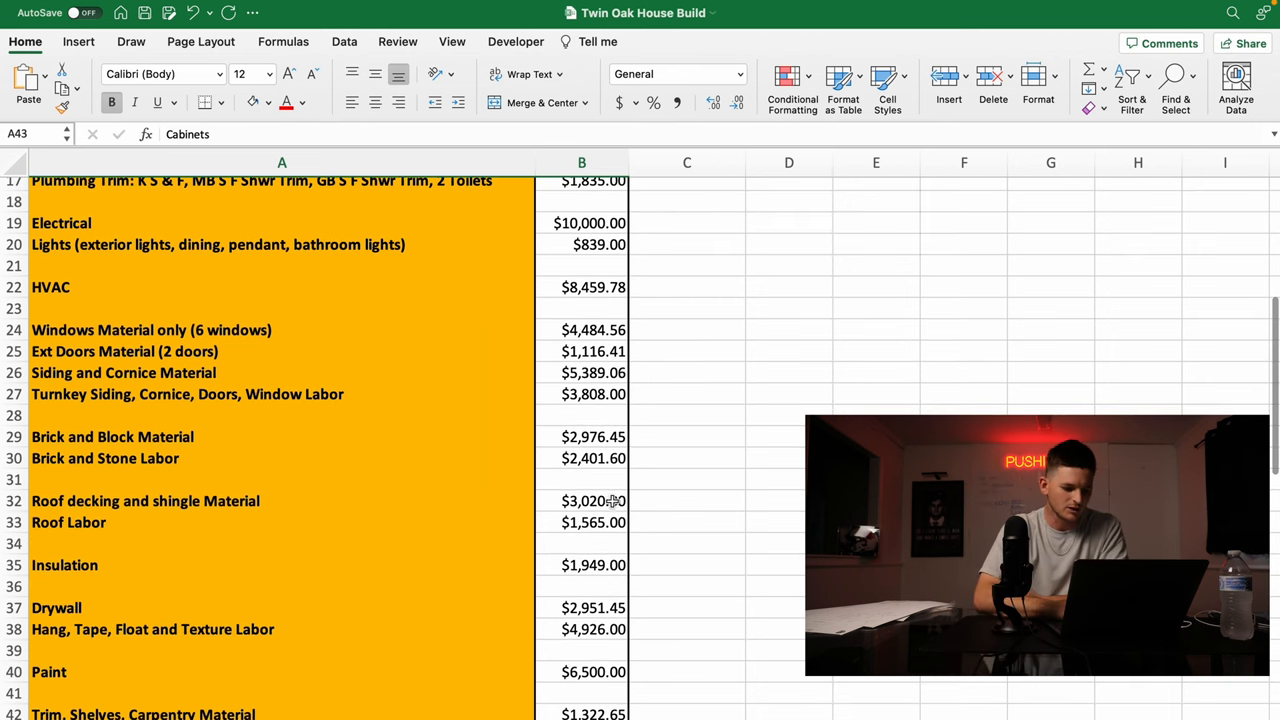